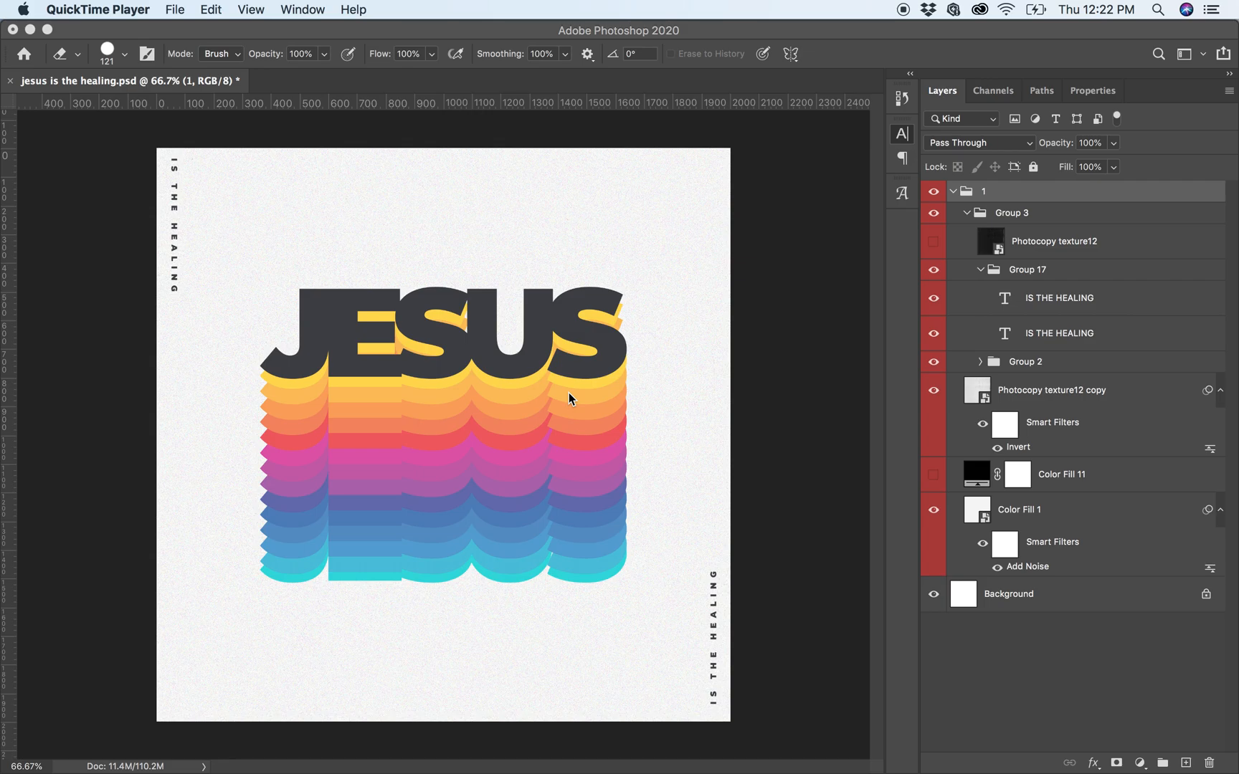
mouse_move(490, 387)
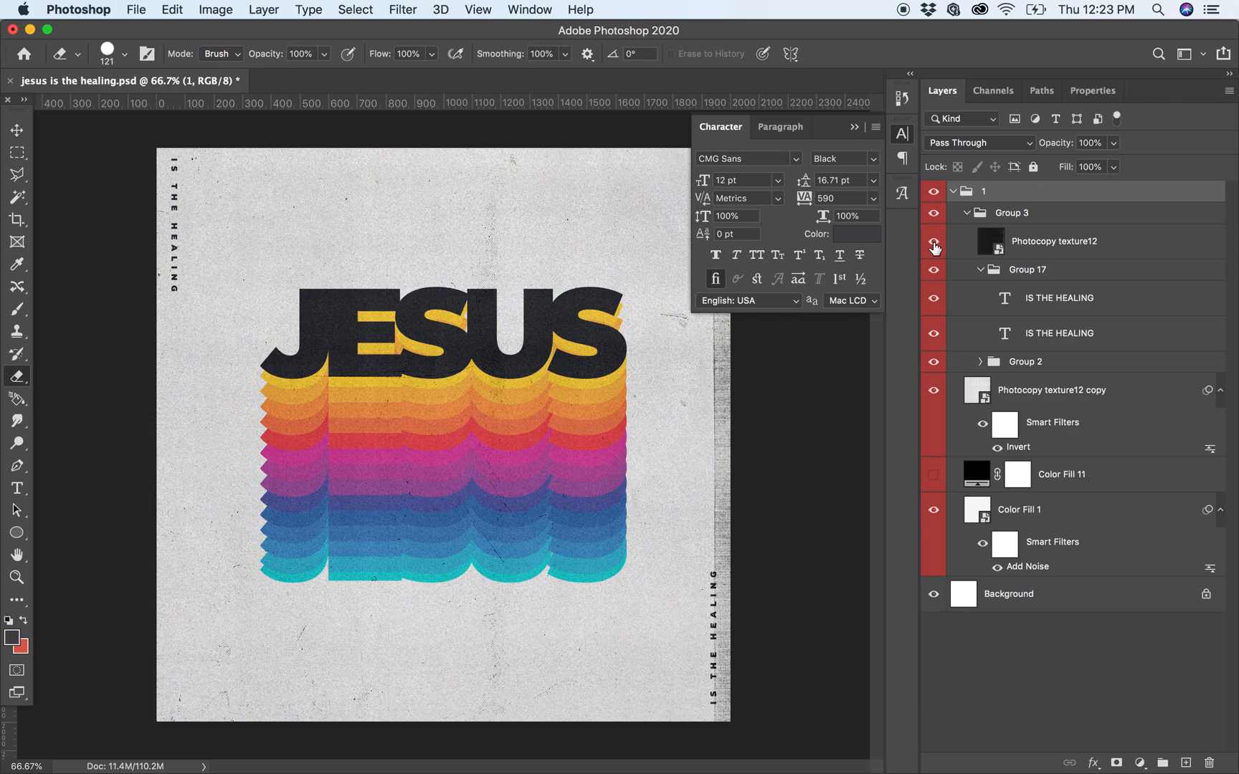
mouse_move(934, 245)
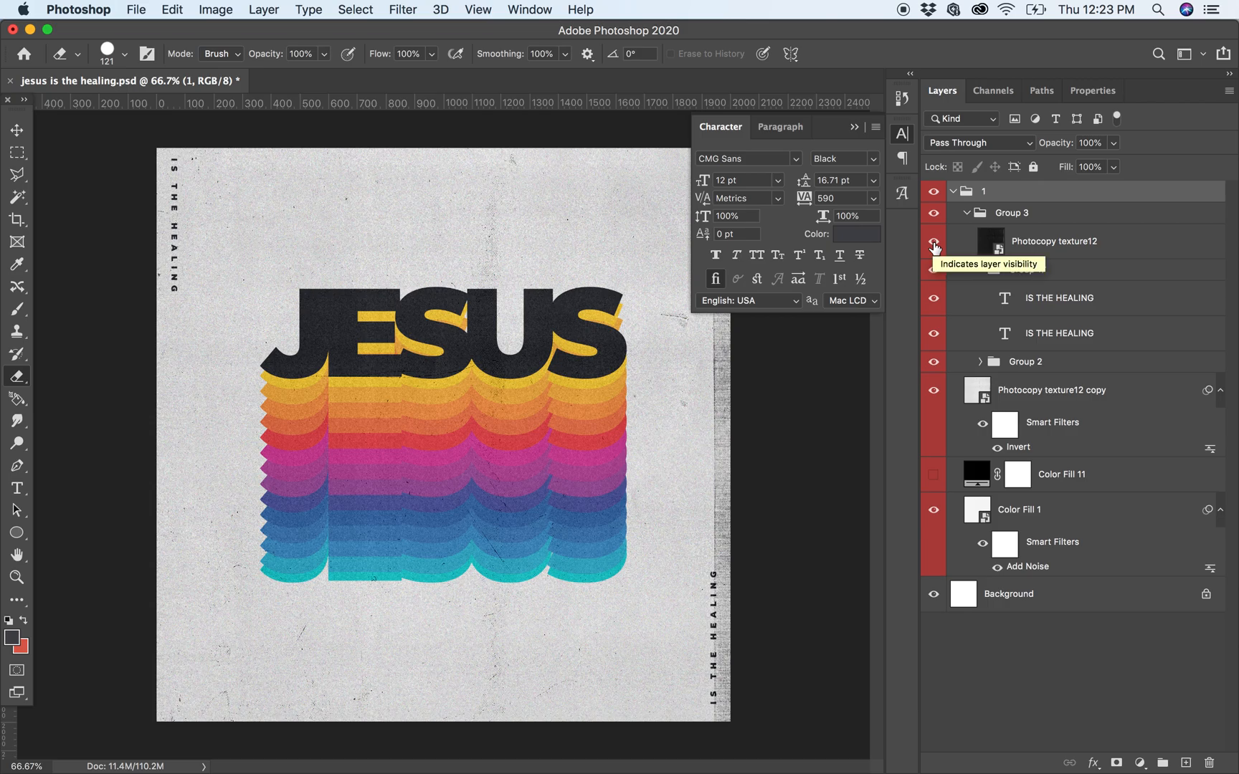
- Create a new 2000 × 2000 px document and add an empty layer group above the background
click(933, 241)
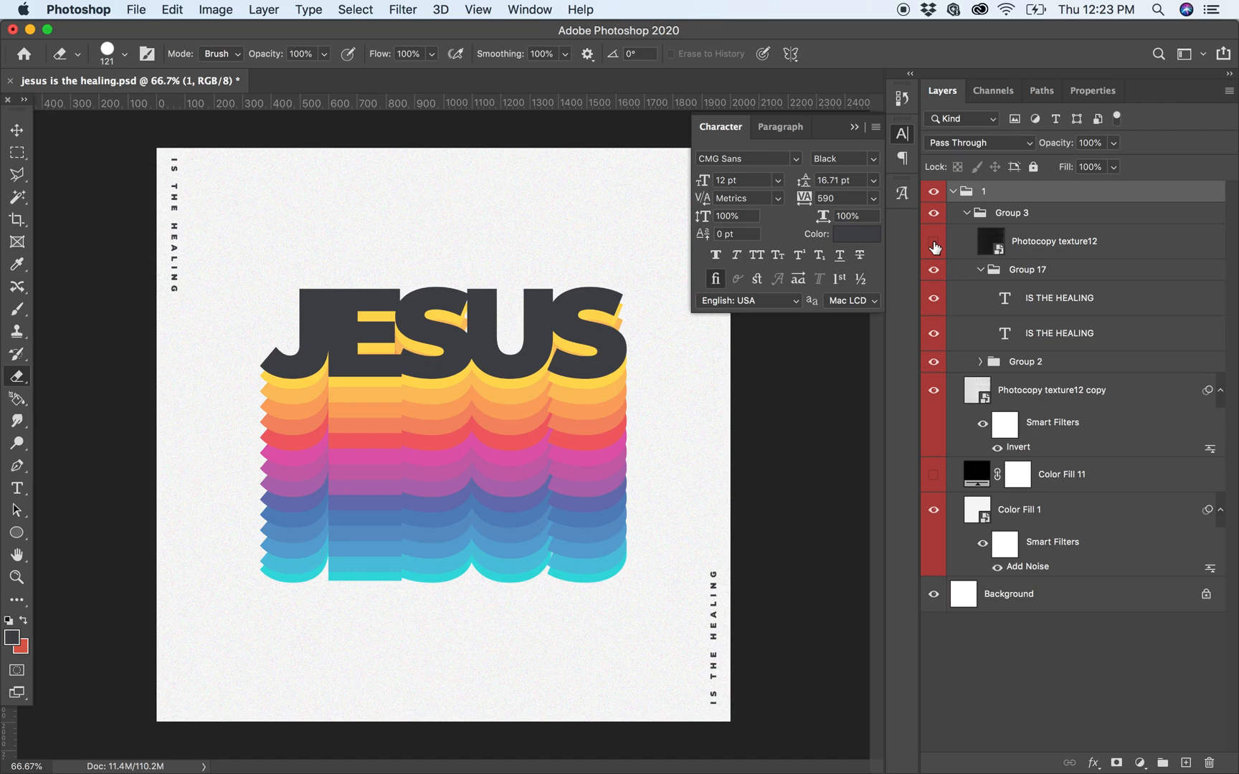
click(136, 10)
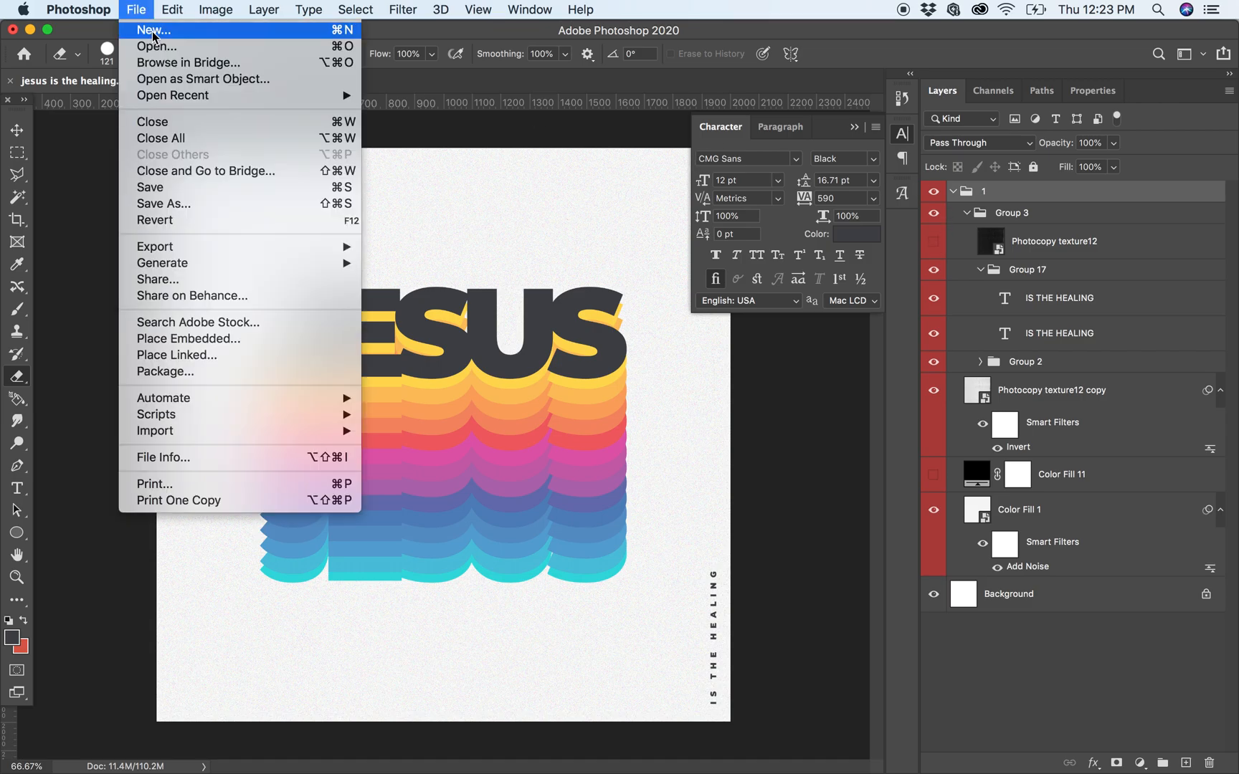
click(152, 30)
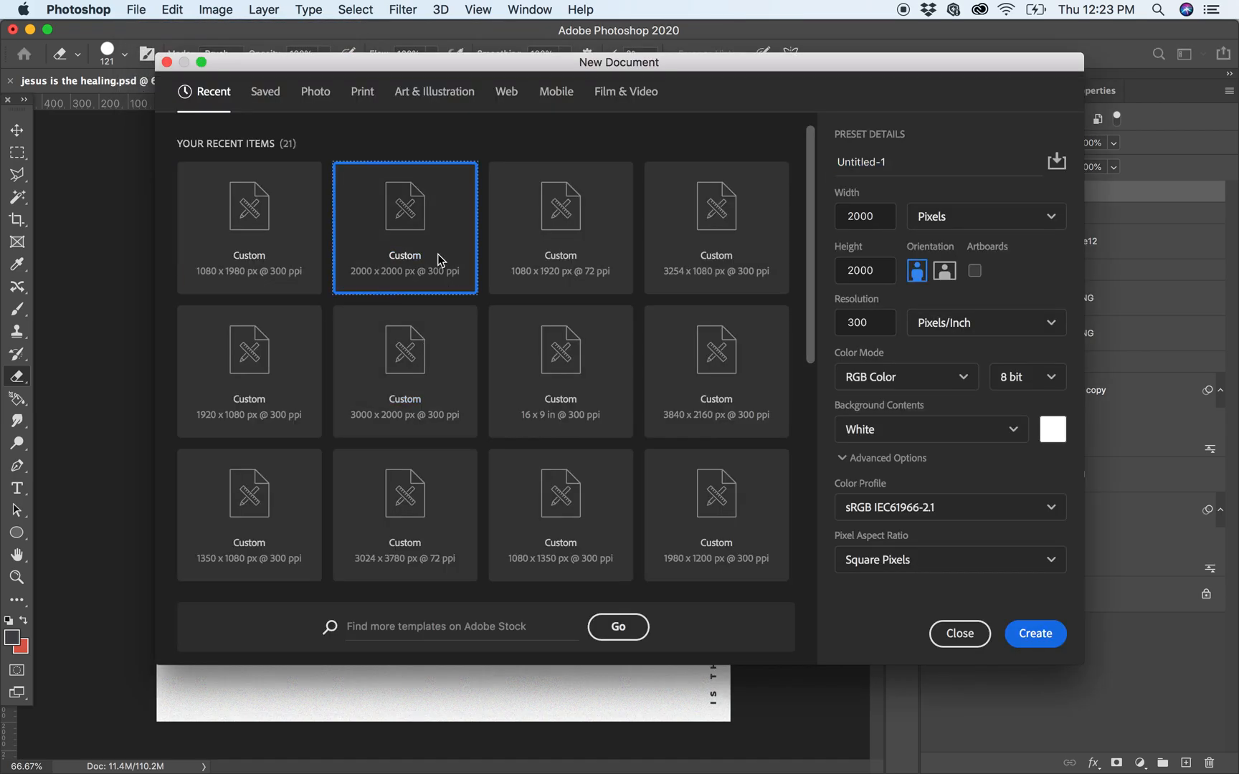
click(1034, 634)
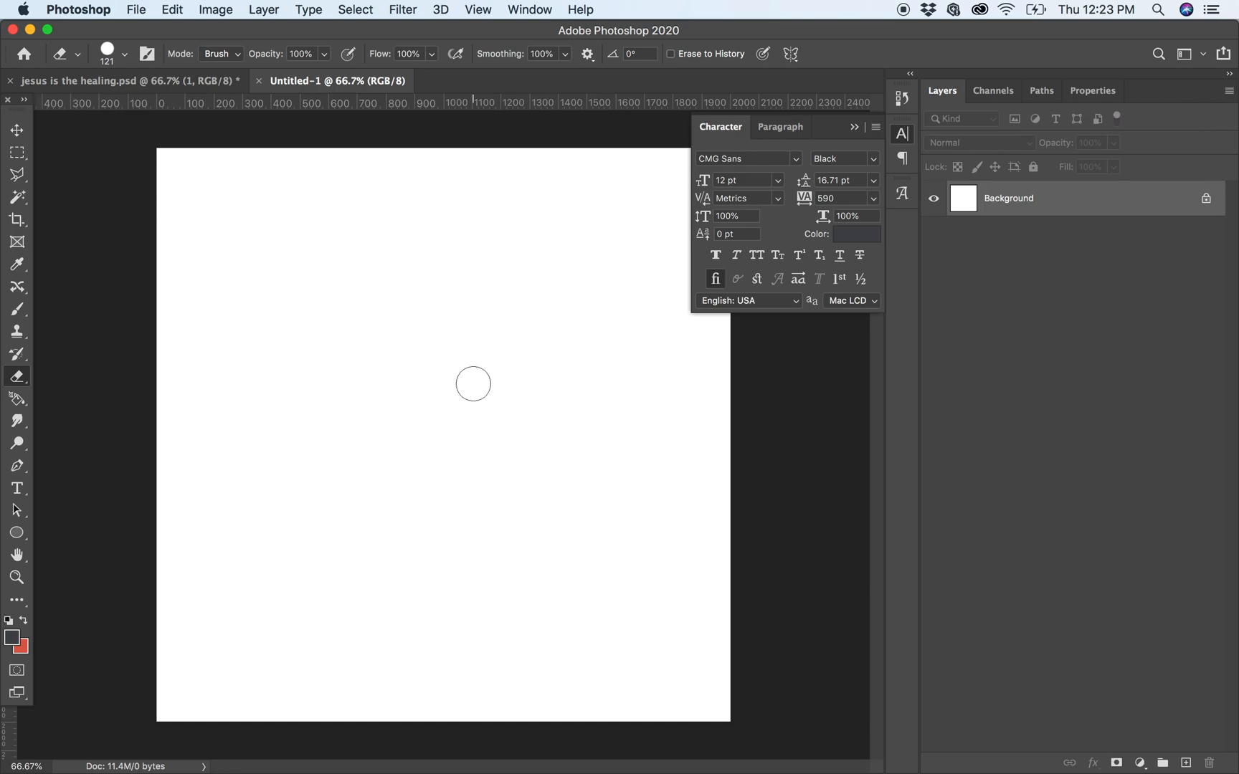
mouse_move(1163, 754)
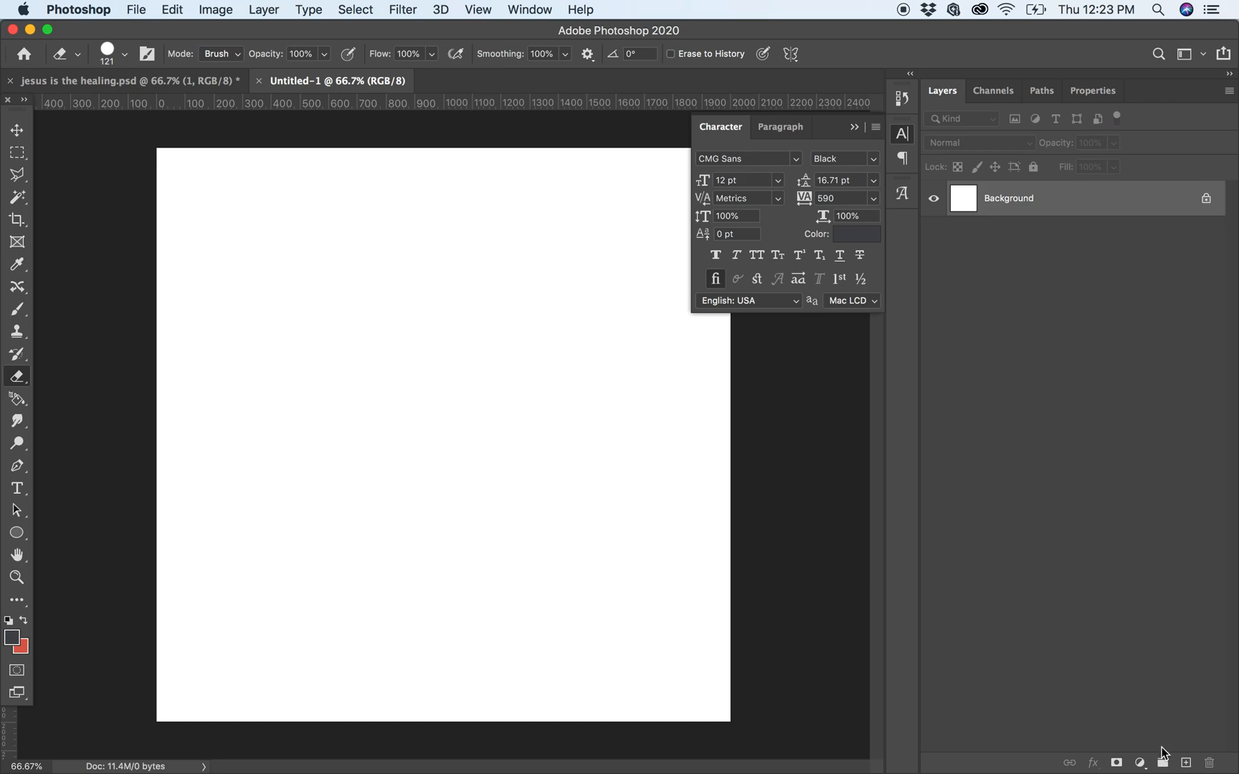
mouse_move(1161, 762)
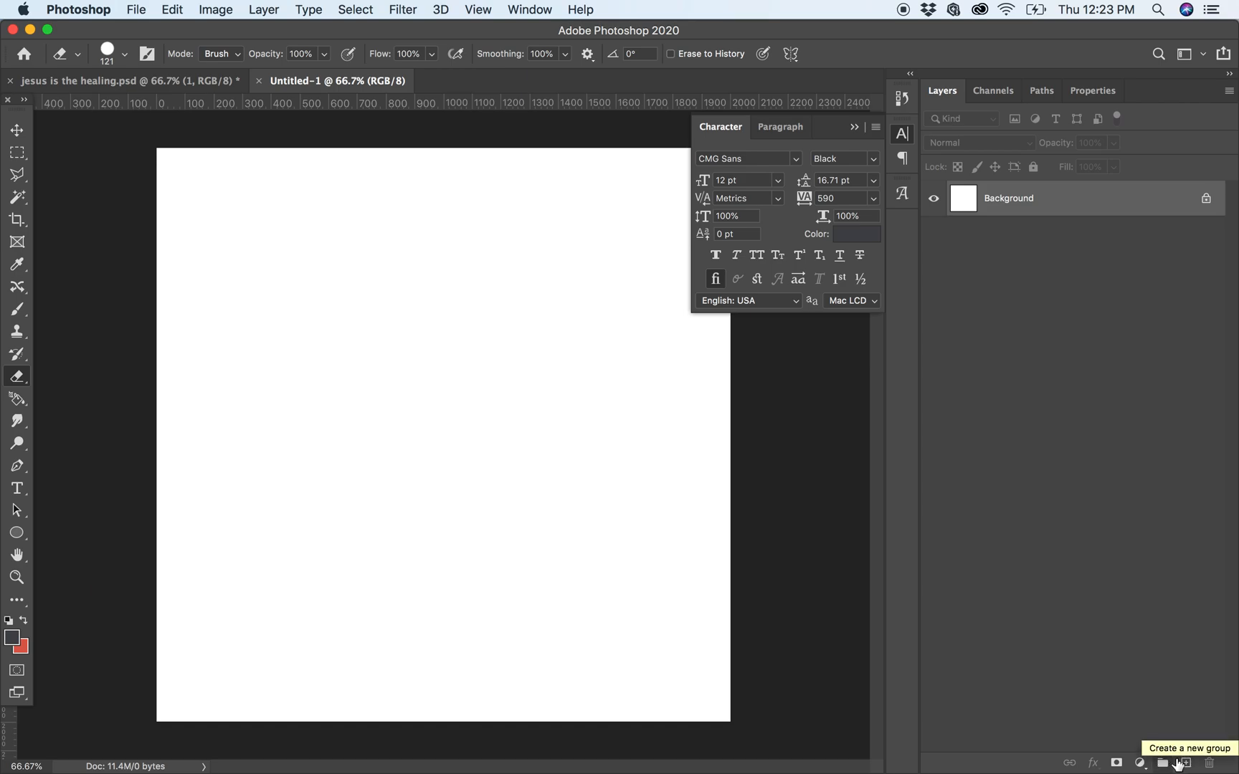
click(1181, 762)
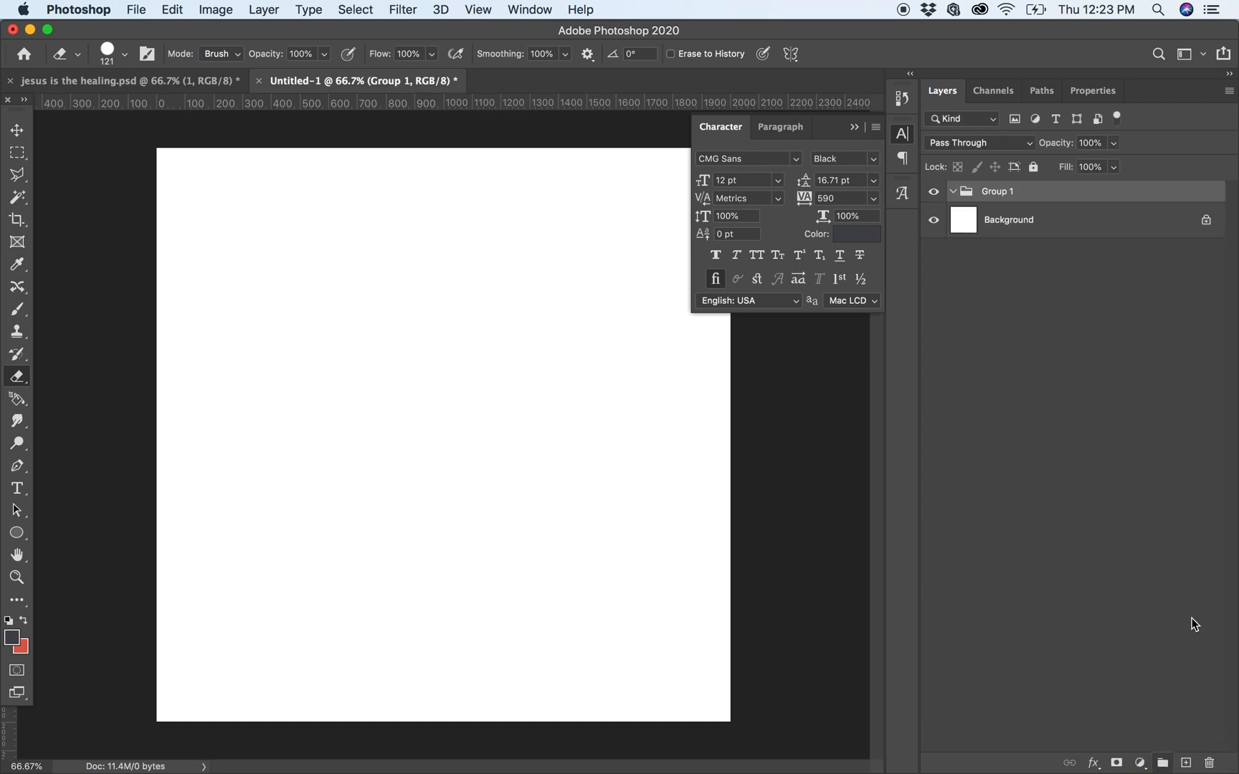
mouse_move(263, 331)
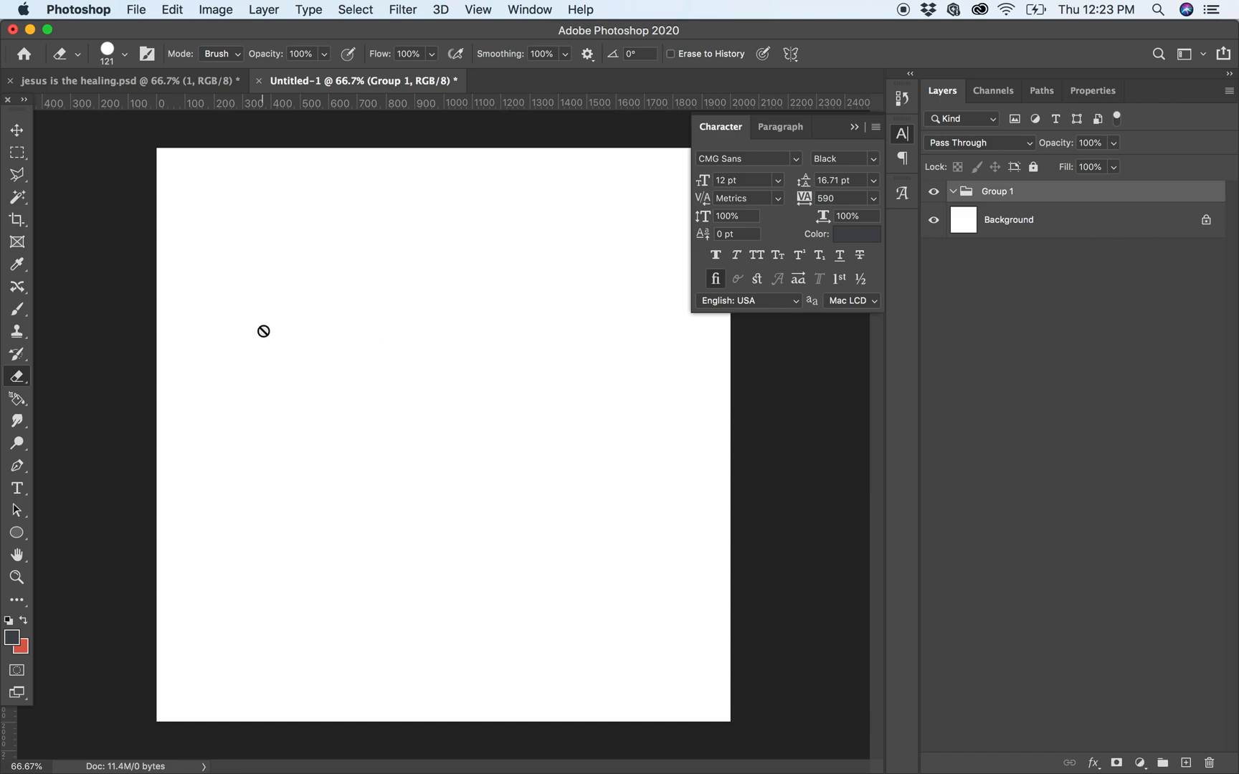
- Add a text layer on the canvas and replace its placeholder with the word HOPE
click(17, 487)
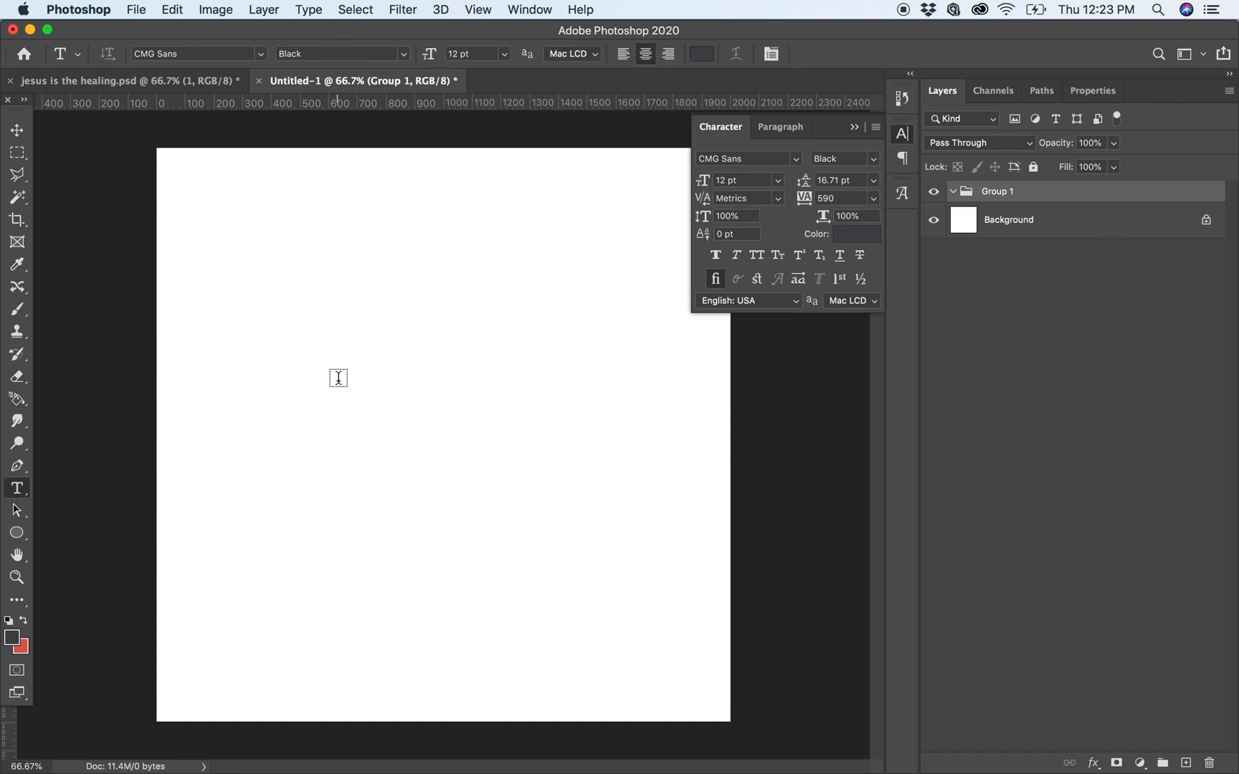
text(Lorem Ipsum)
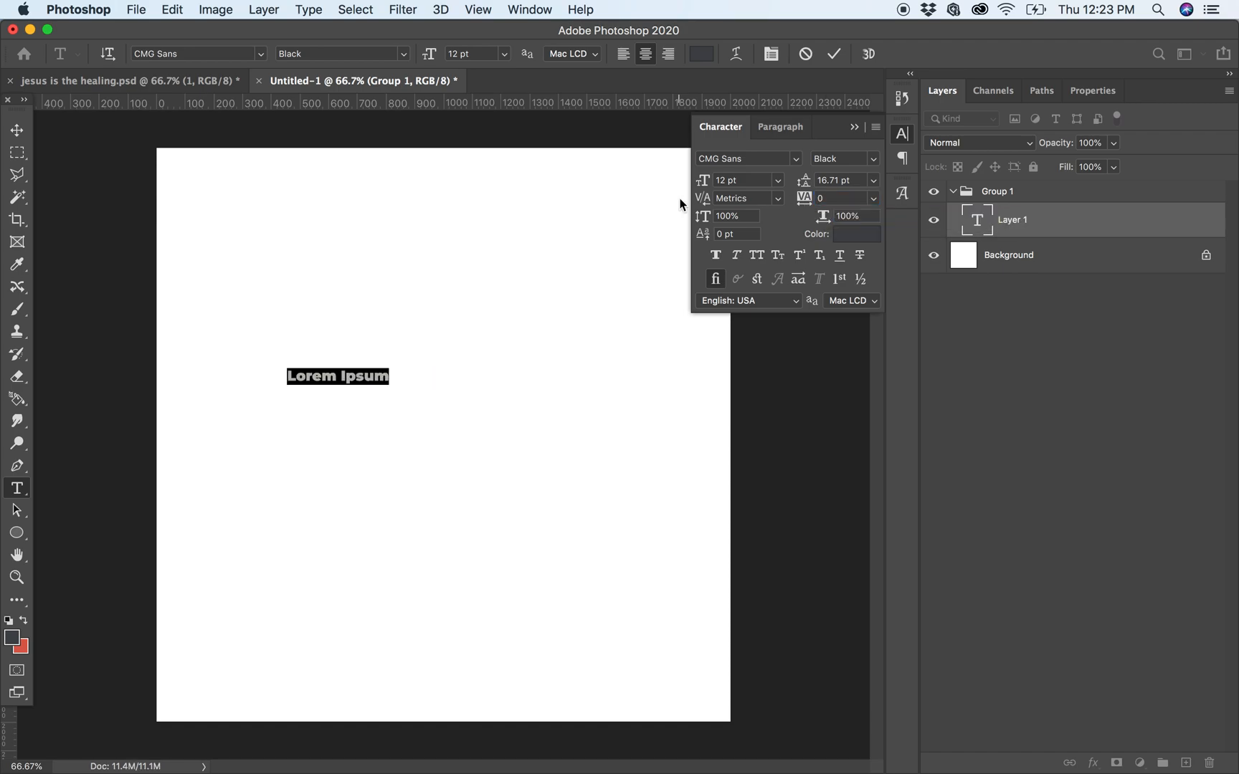
text(TUTO)
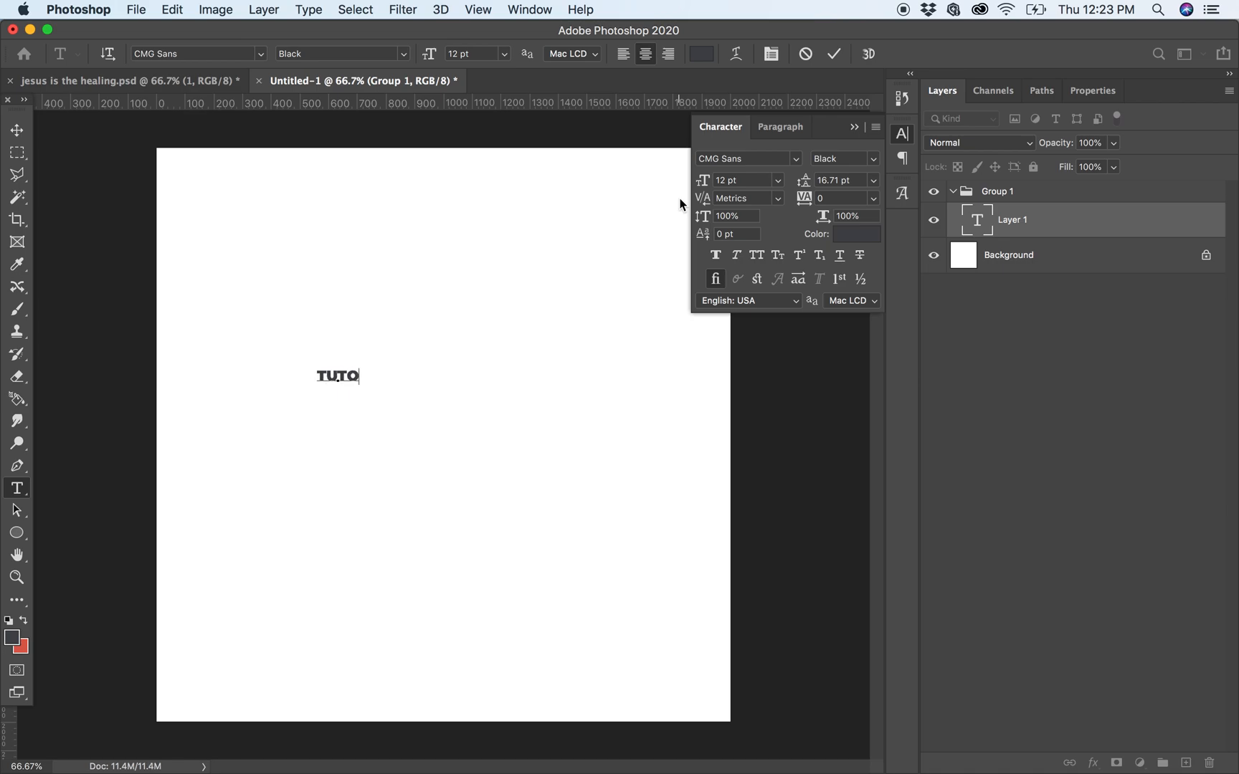
text(RIAL)
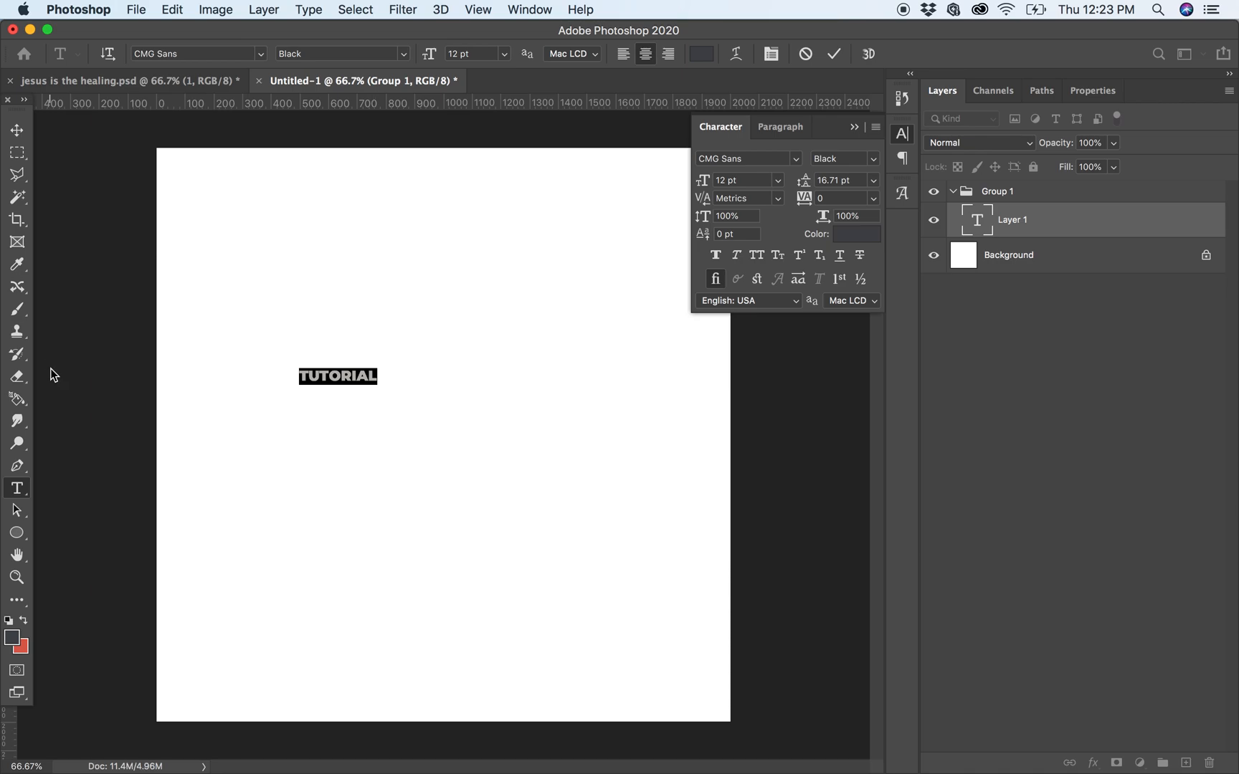
text(HQPE)
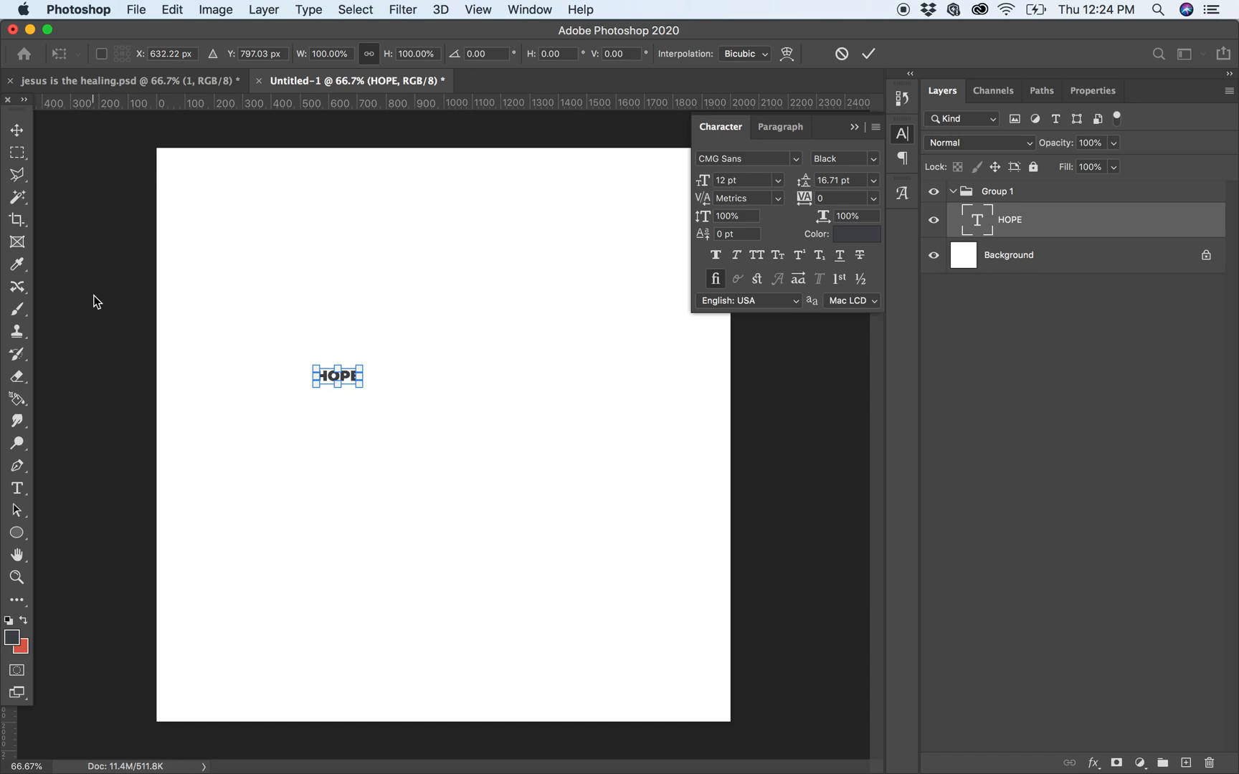
- Restyle HOPE to about 99 pt with -60 tracking and commit the edit
click(17, 487)
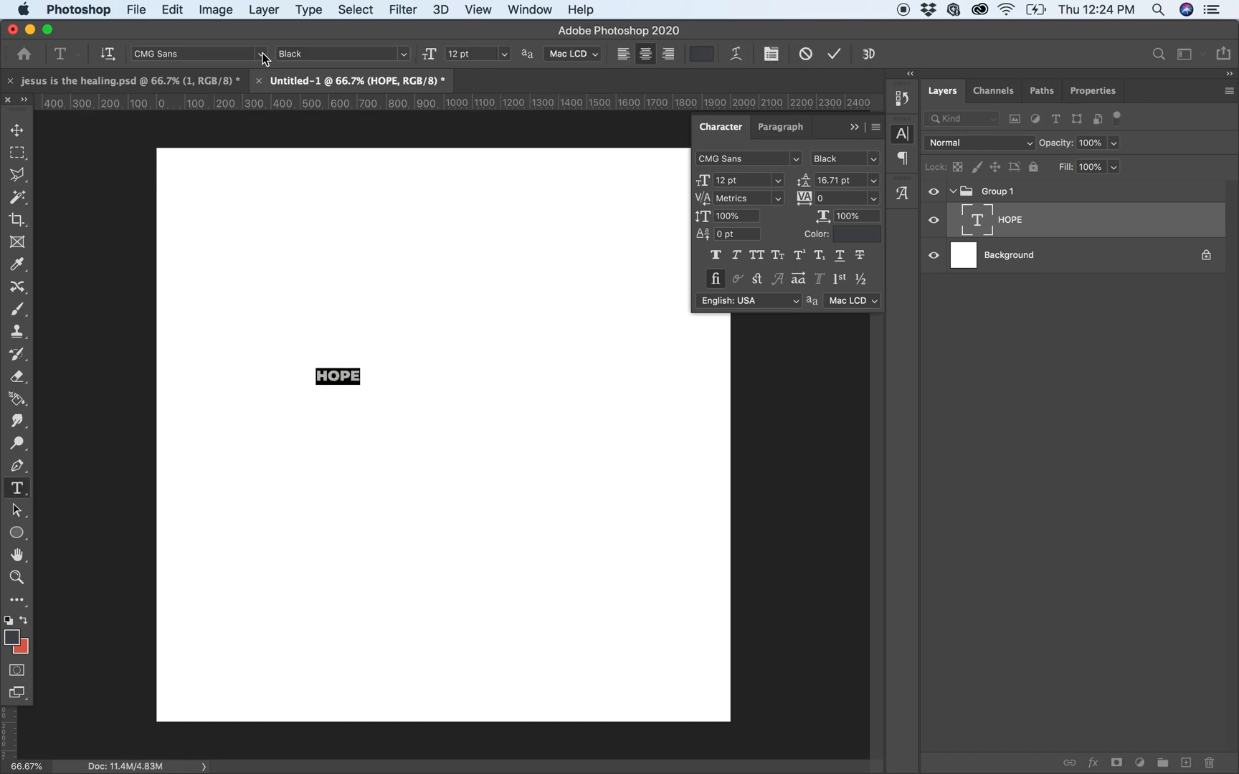
mouse_move(302, 357)
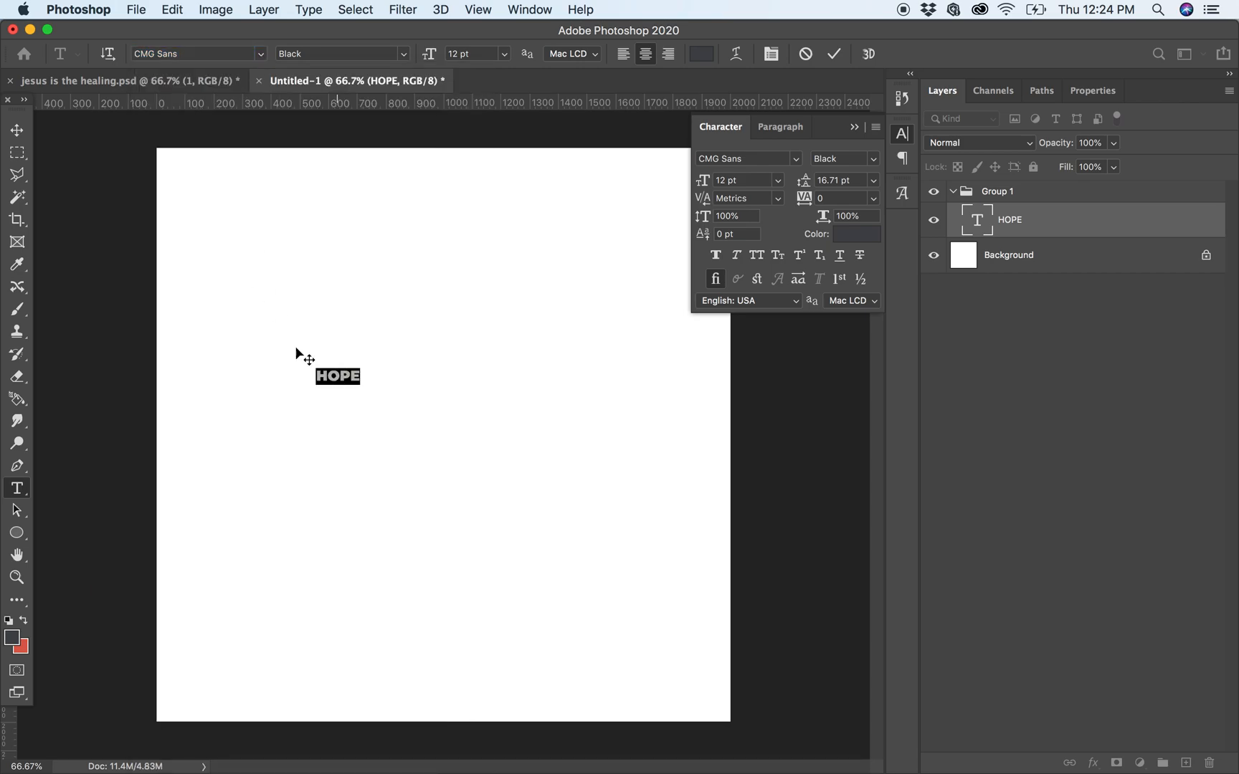
click(18, 129)
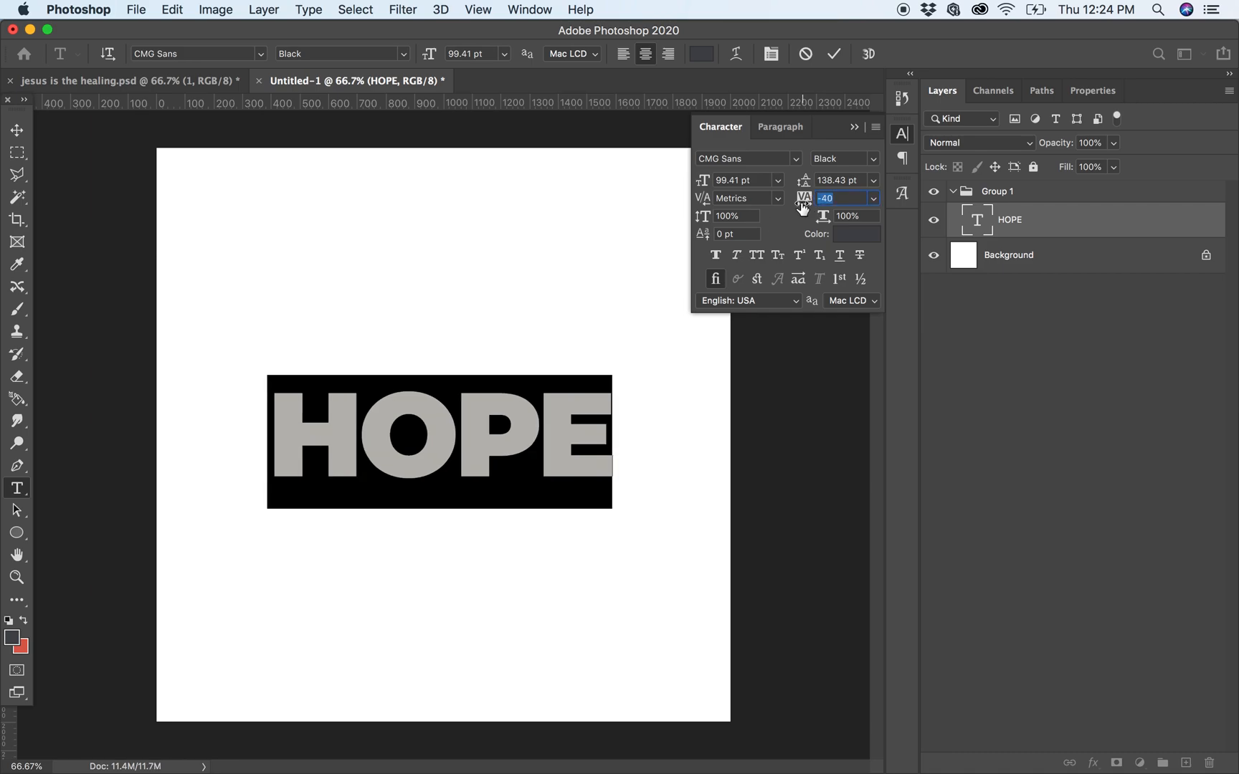
scroll(down, 3)
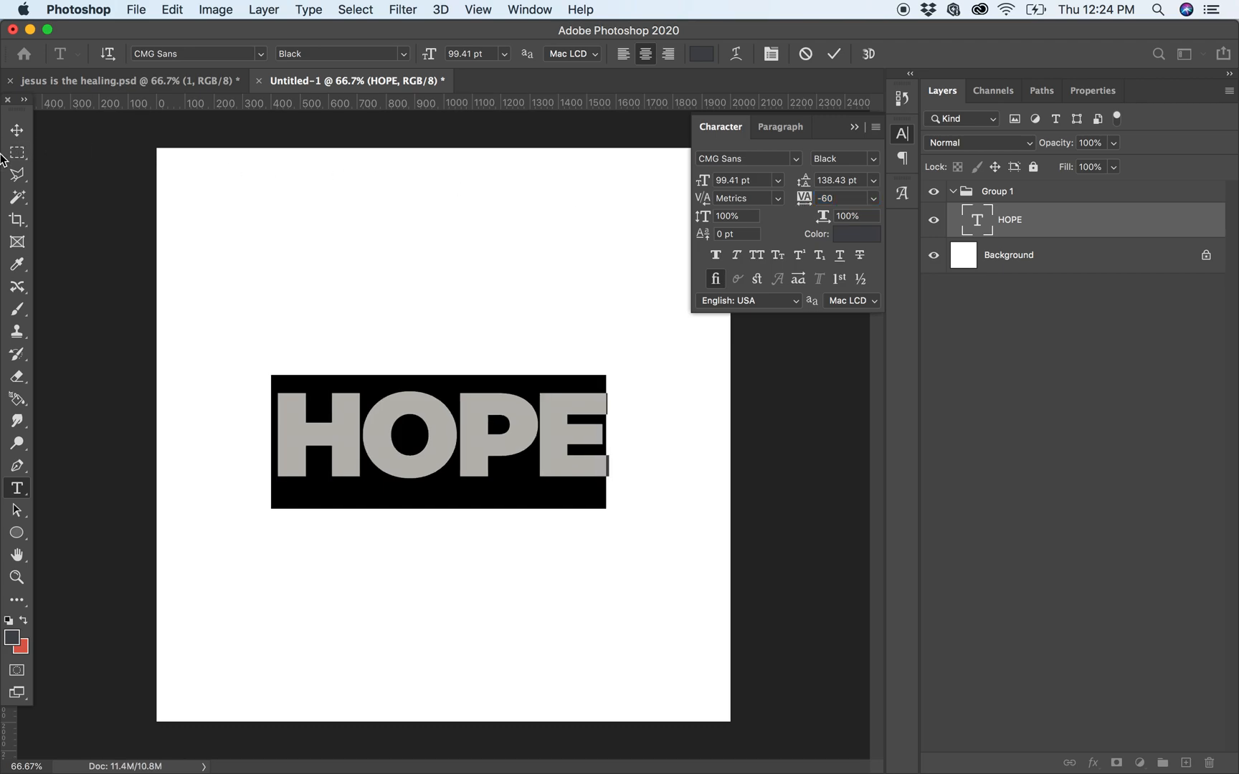
click(18, 129)
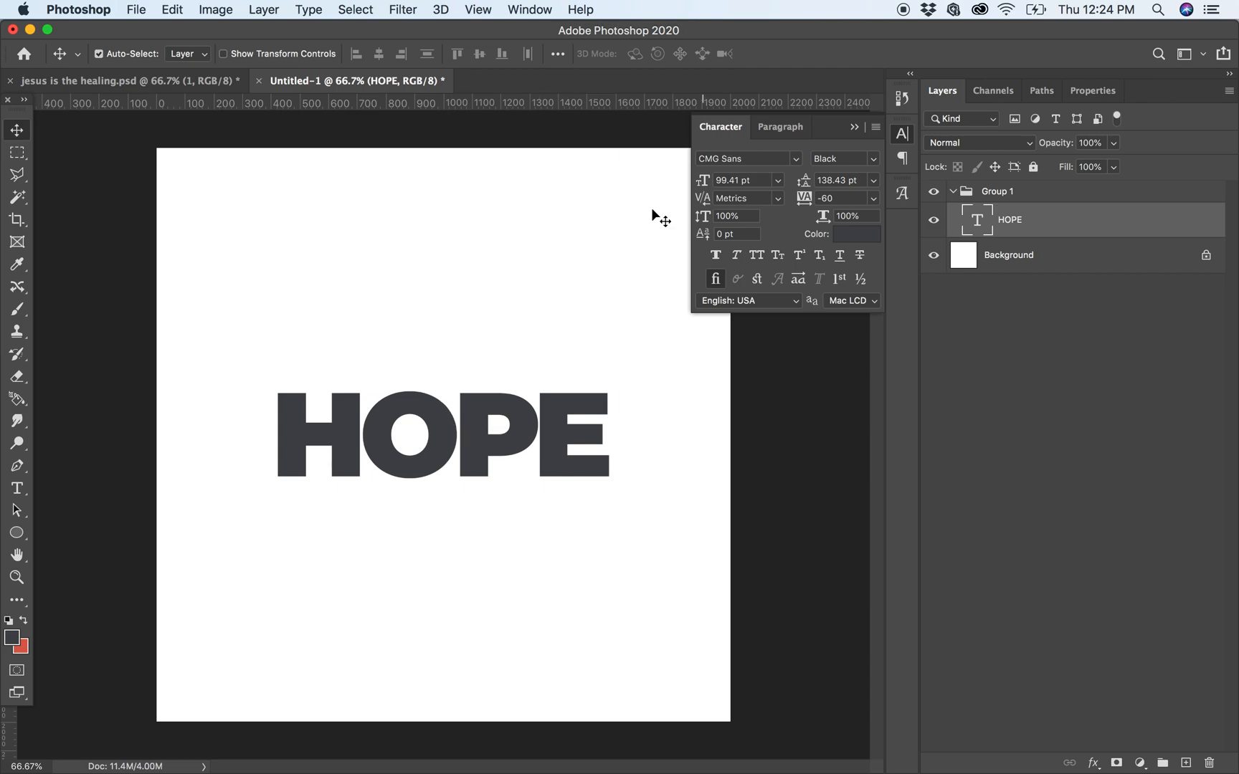
click(122, 80)
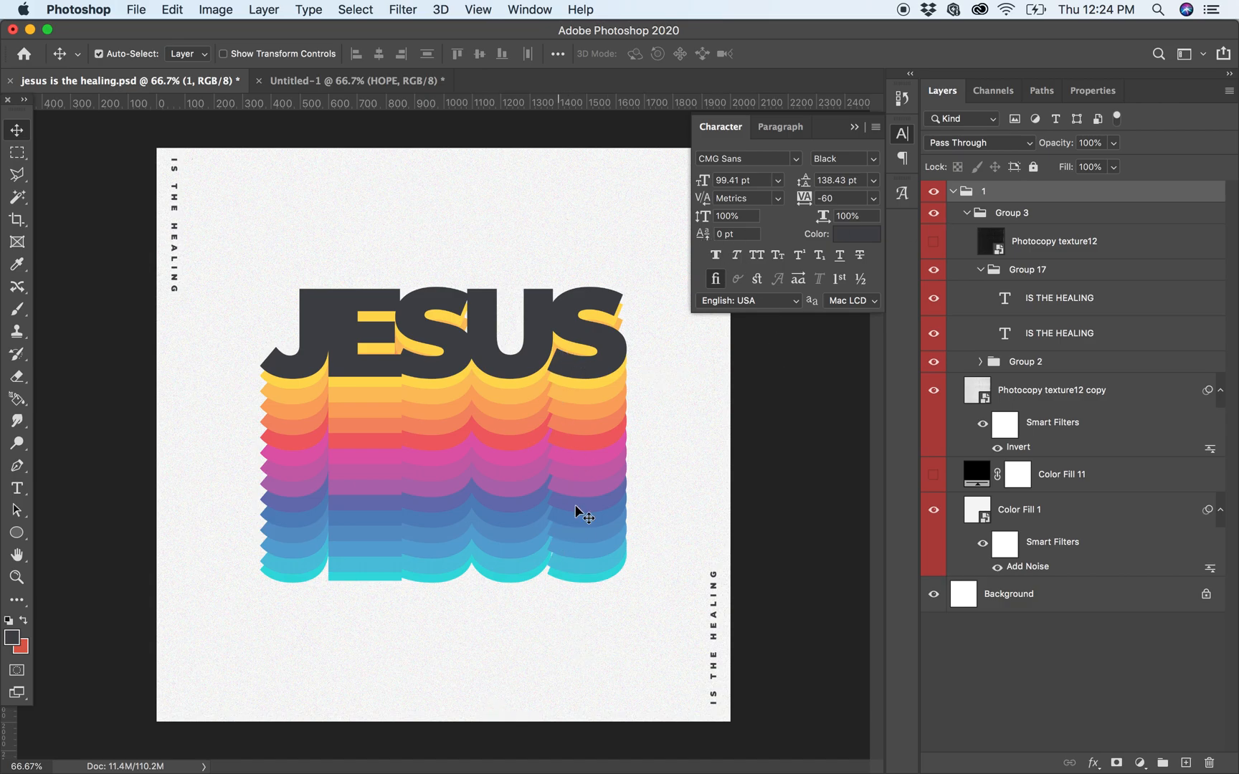
mouse_move(627, 416)
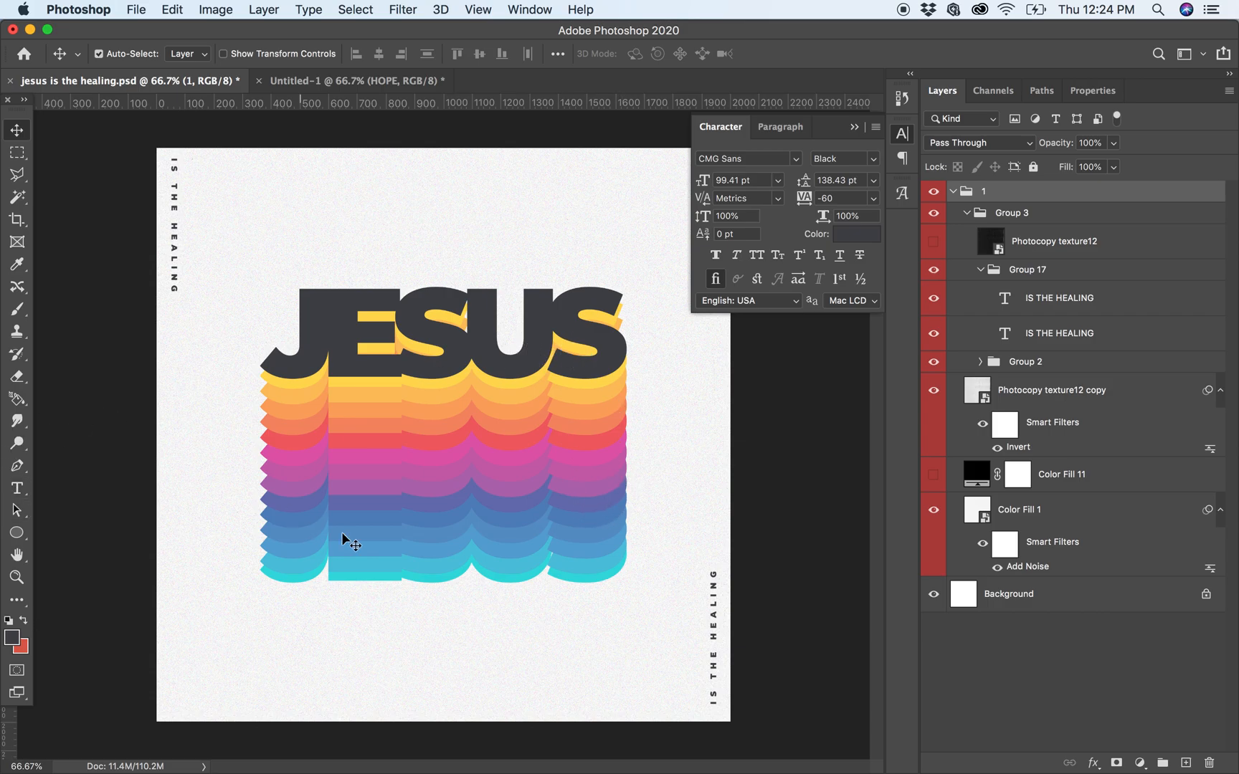
mouse_move(521, 513)
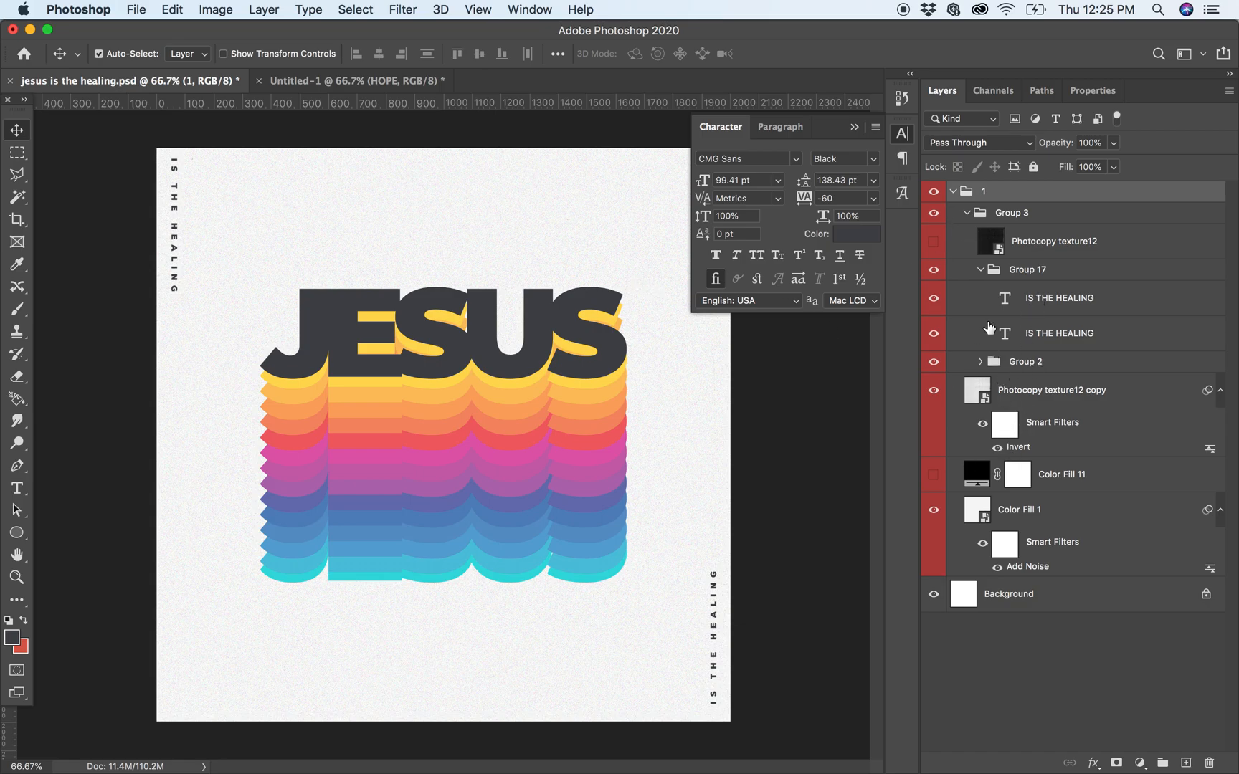
click(1025, 361)
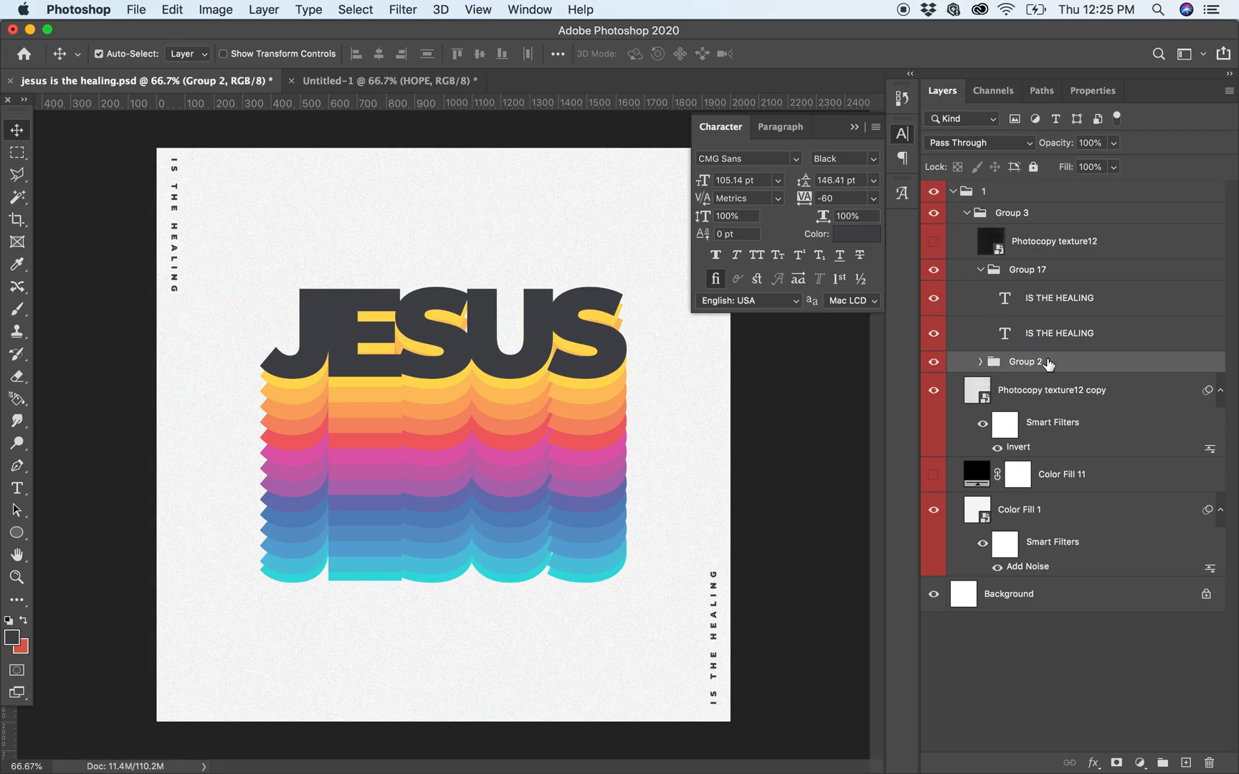
click(388, 81)
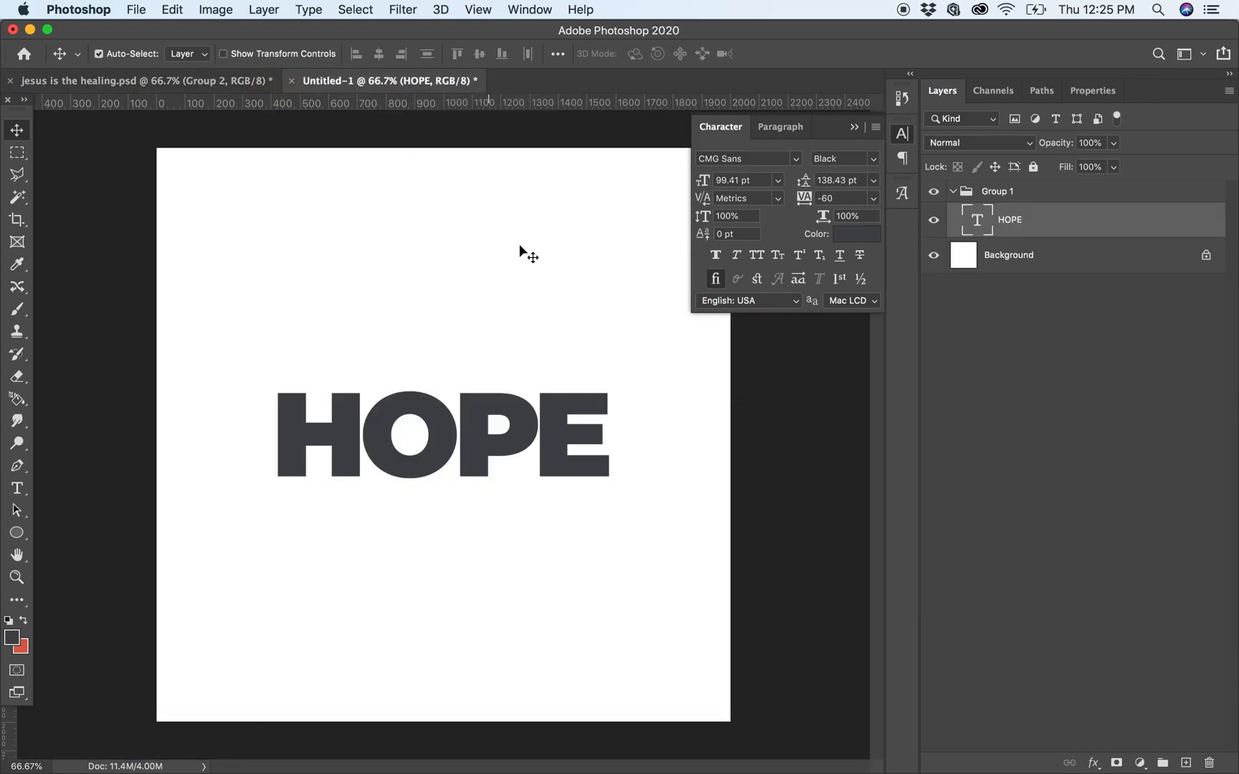
mouse_move(486, 456)
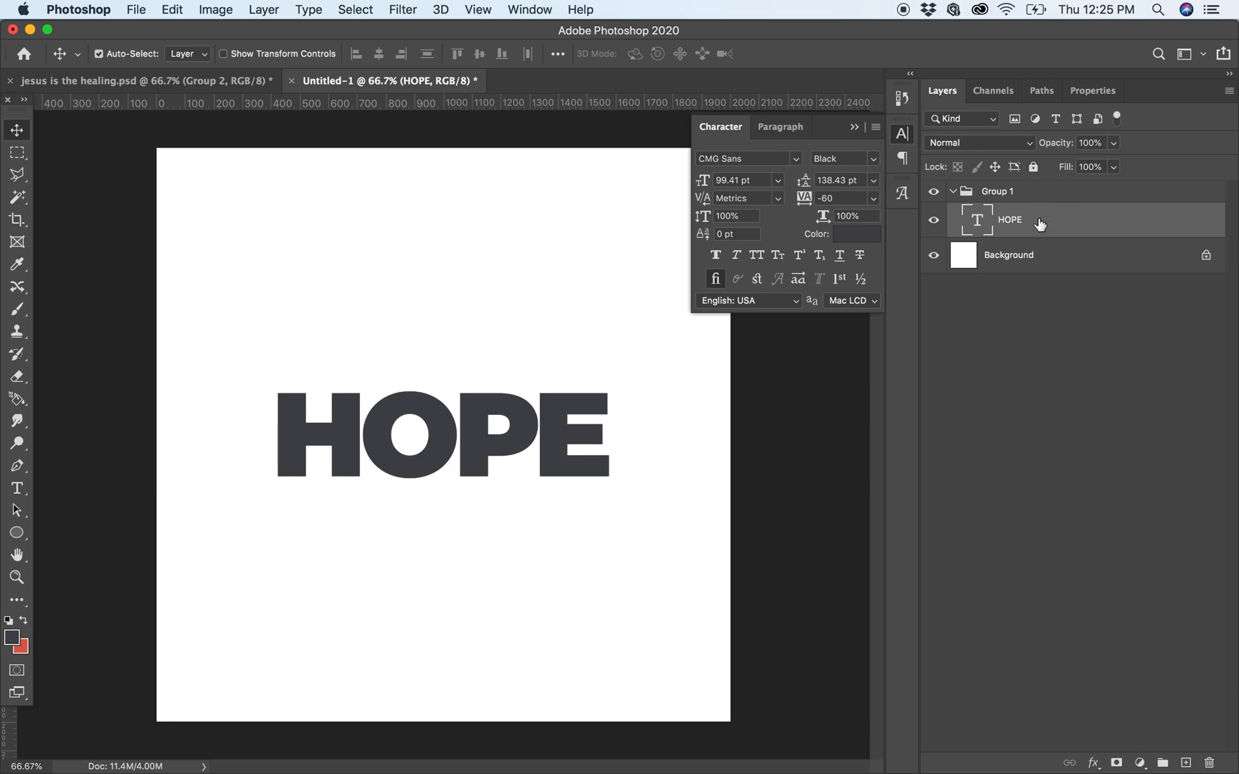
mouse_move(523, 440)
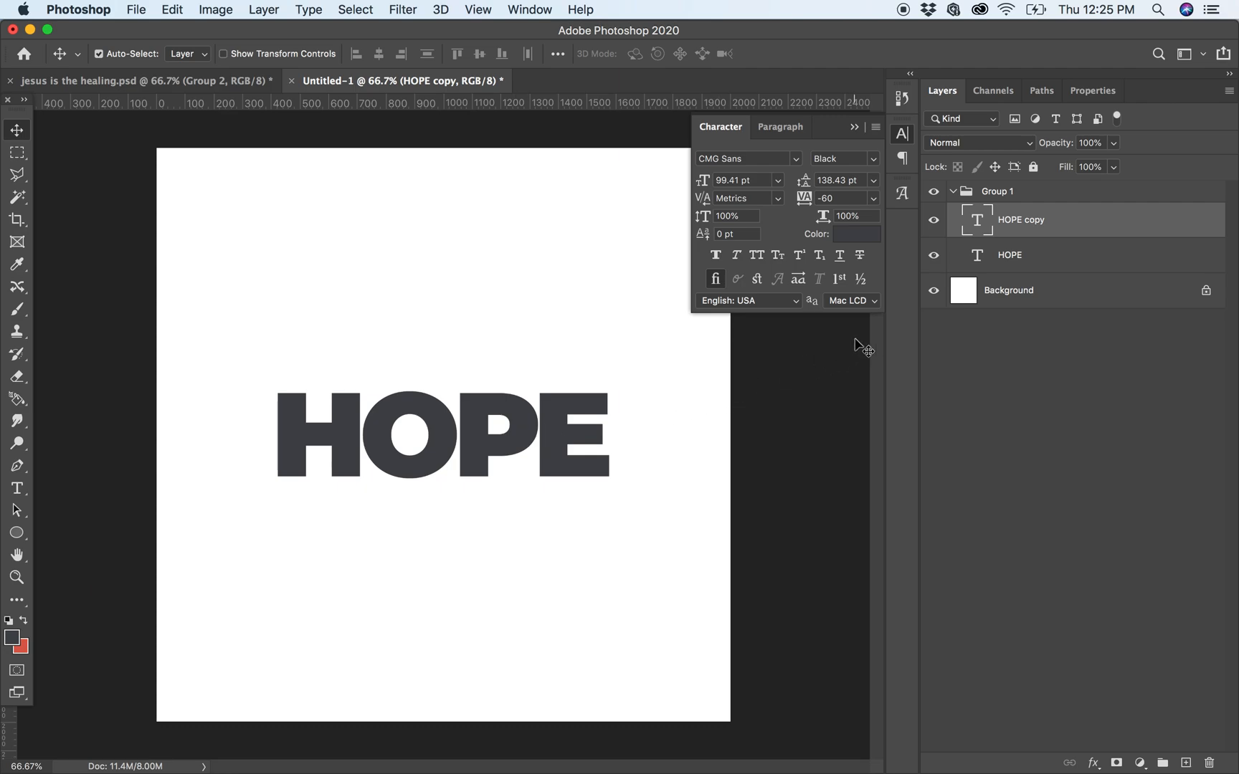
mouse_move(1095, 229)
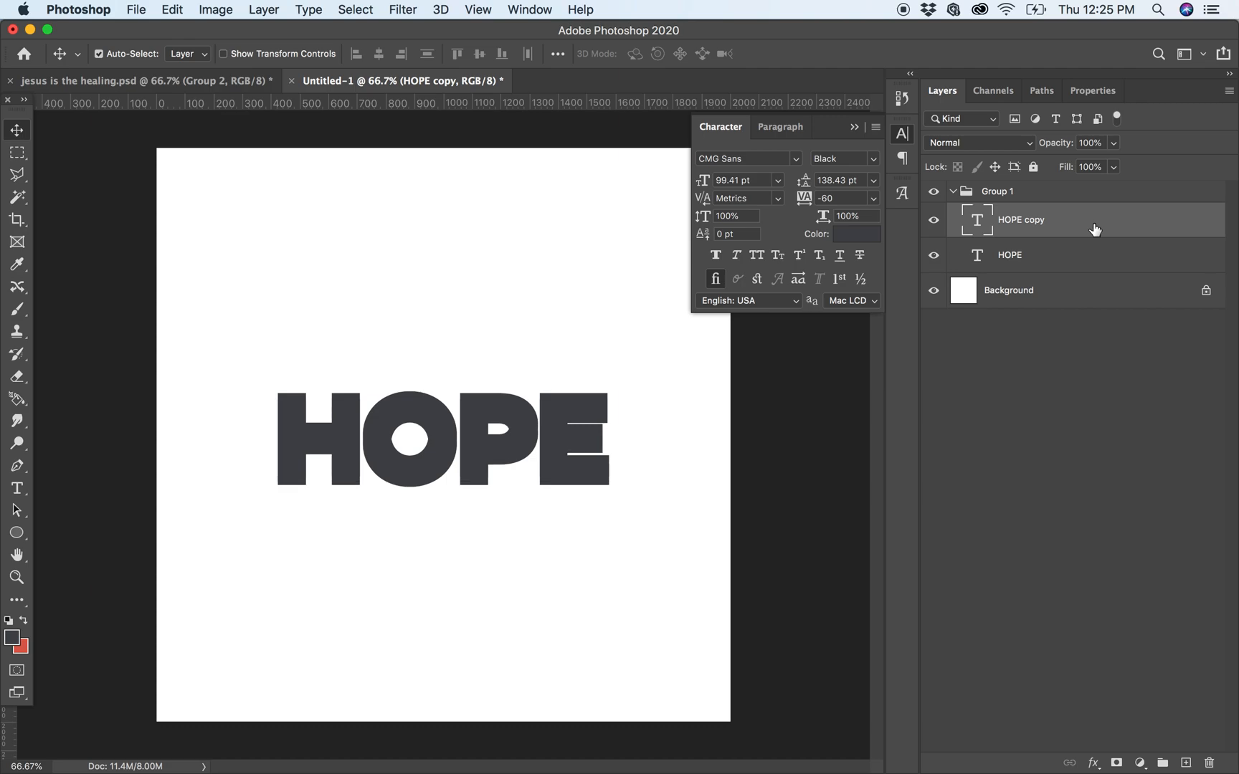
mouse_move(1126, 238)
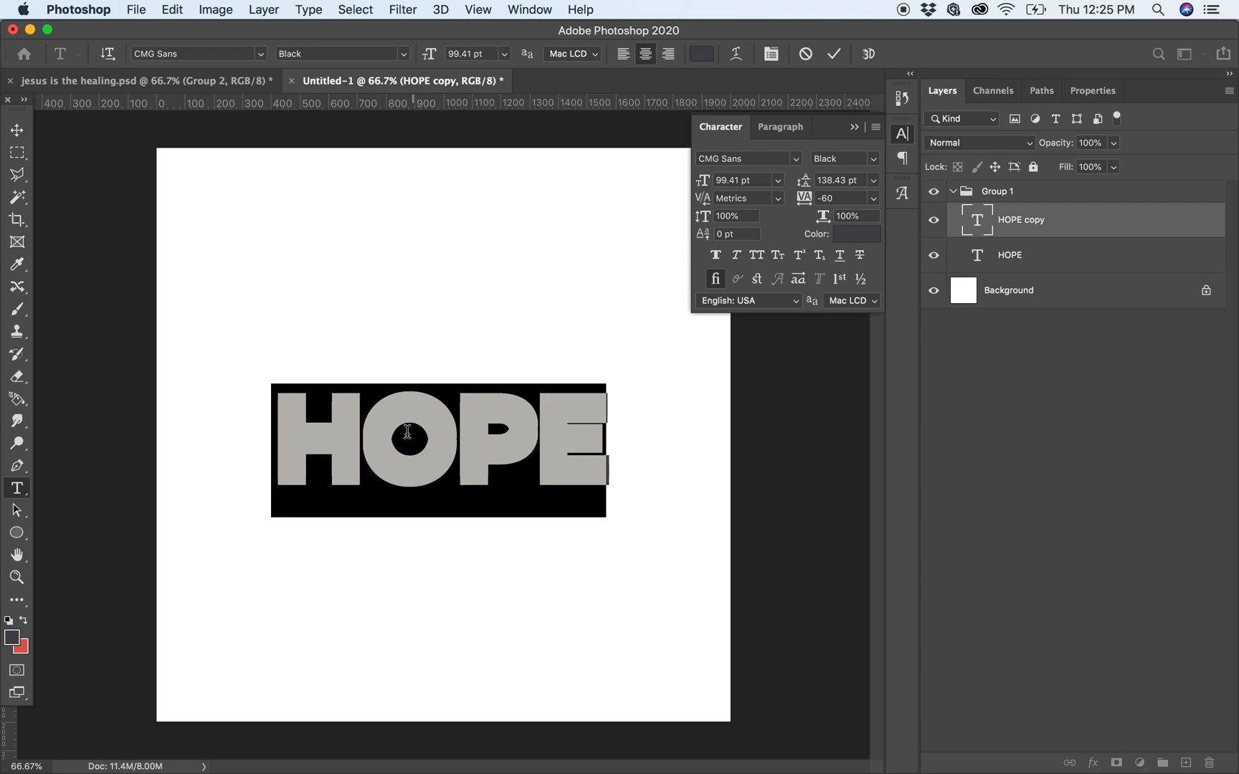
- Recolour the offset HOPE copy green so the dark original shows as a shadow edge
click(857, 234)
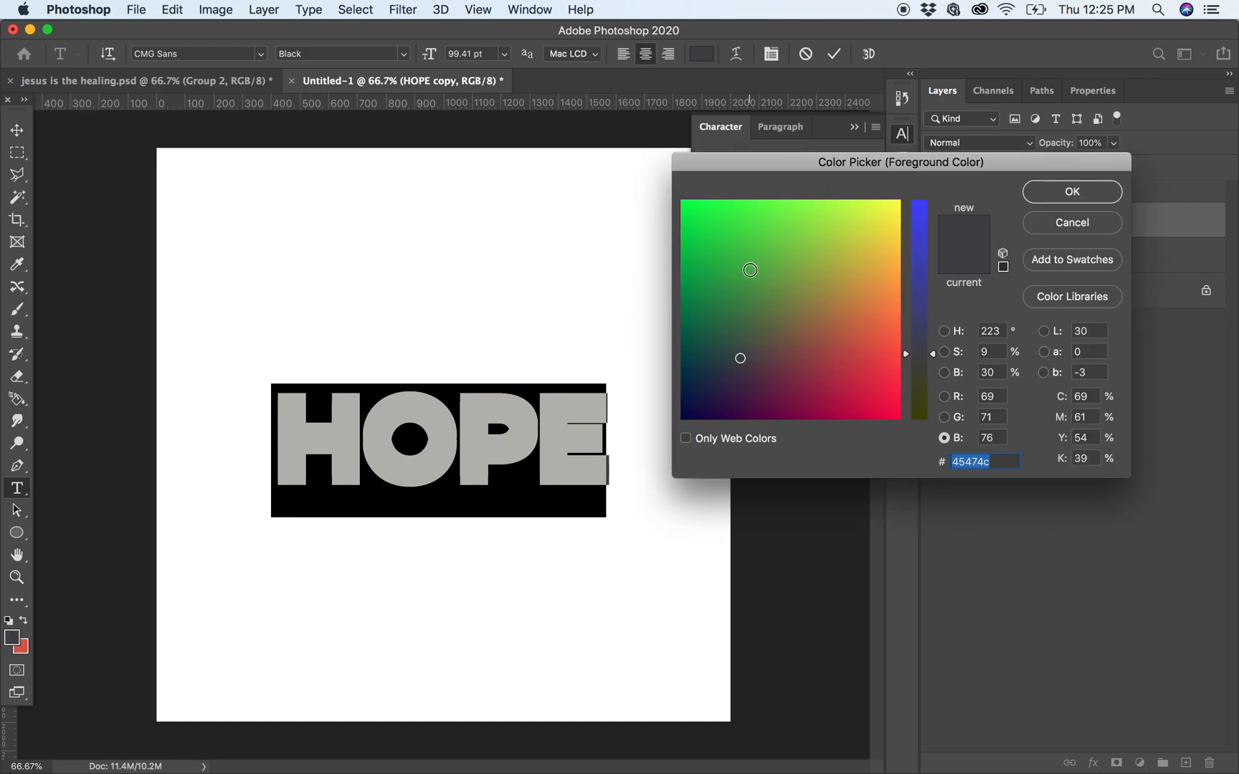
click(1070, 191)
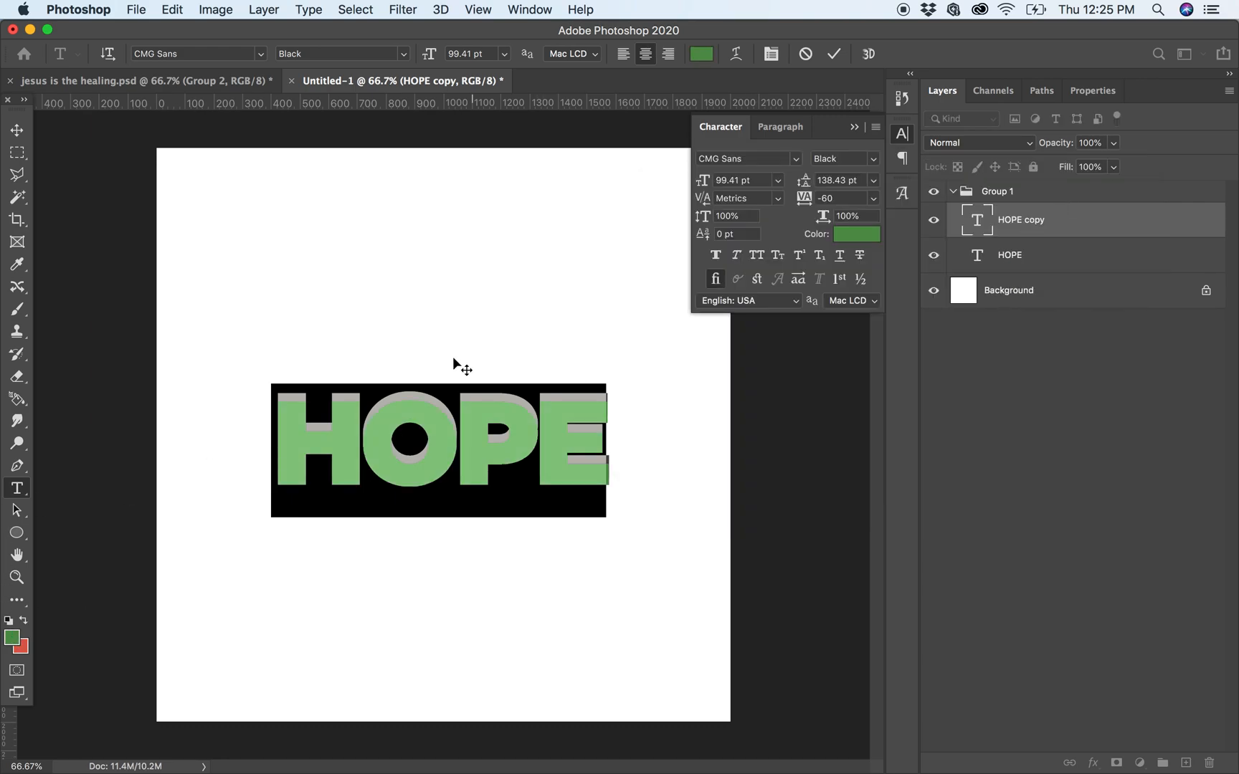
click(17, 129)
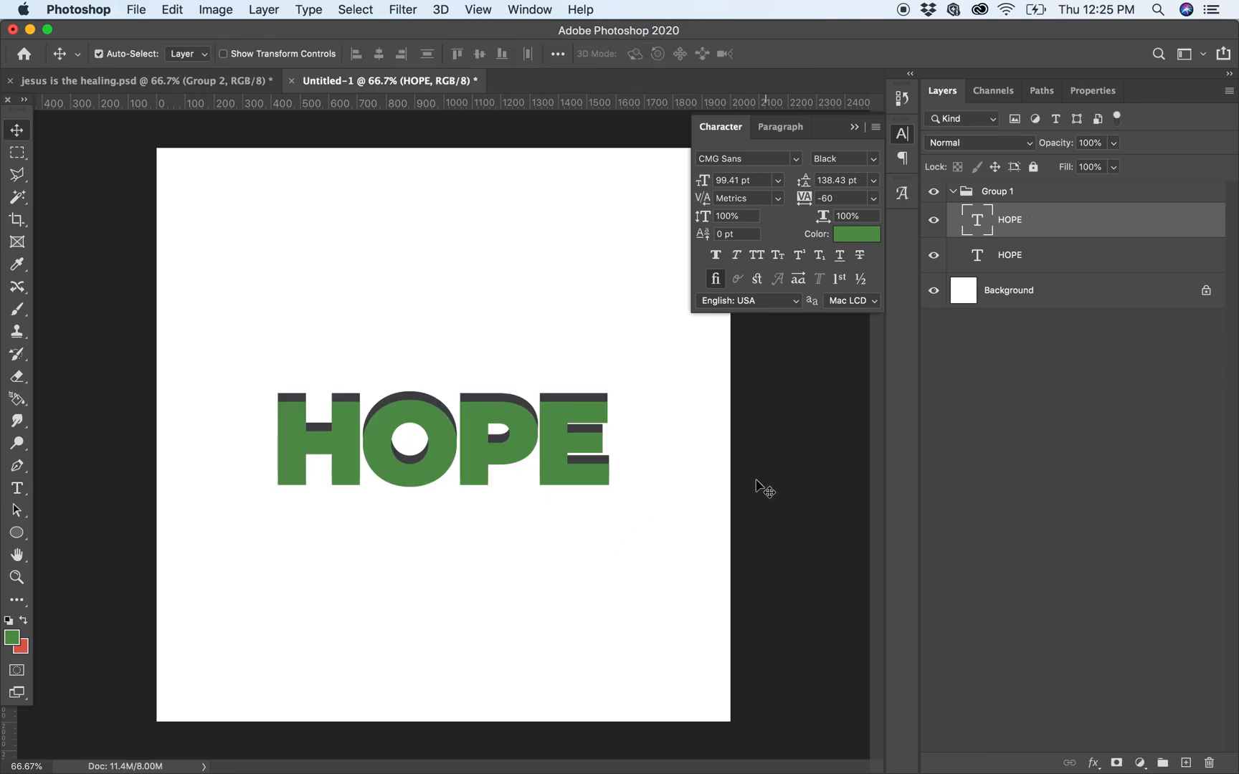
mouse_move(668, 474)
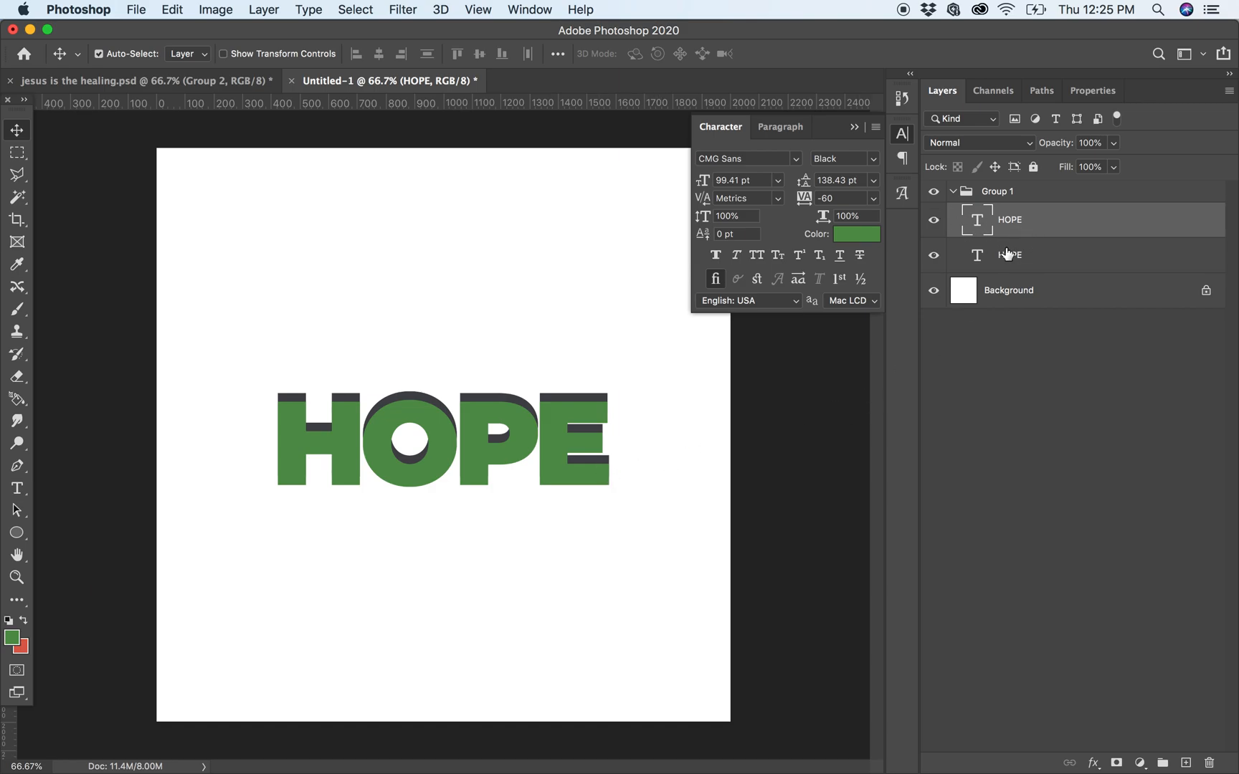
- Screenshot the JESUS poster's rainbow stripes and bring them into the HOPE document as a palette
click(142, 81)
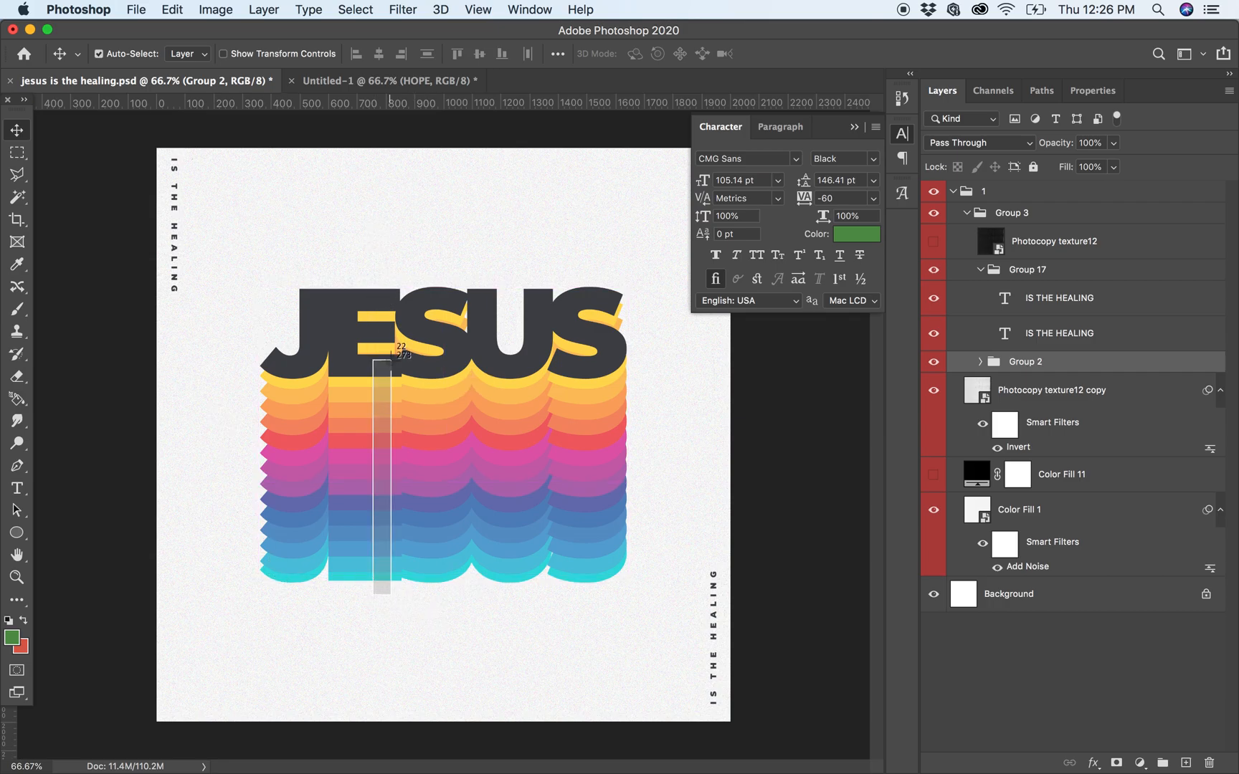
mouse_move(490, 741)
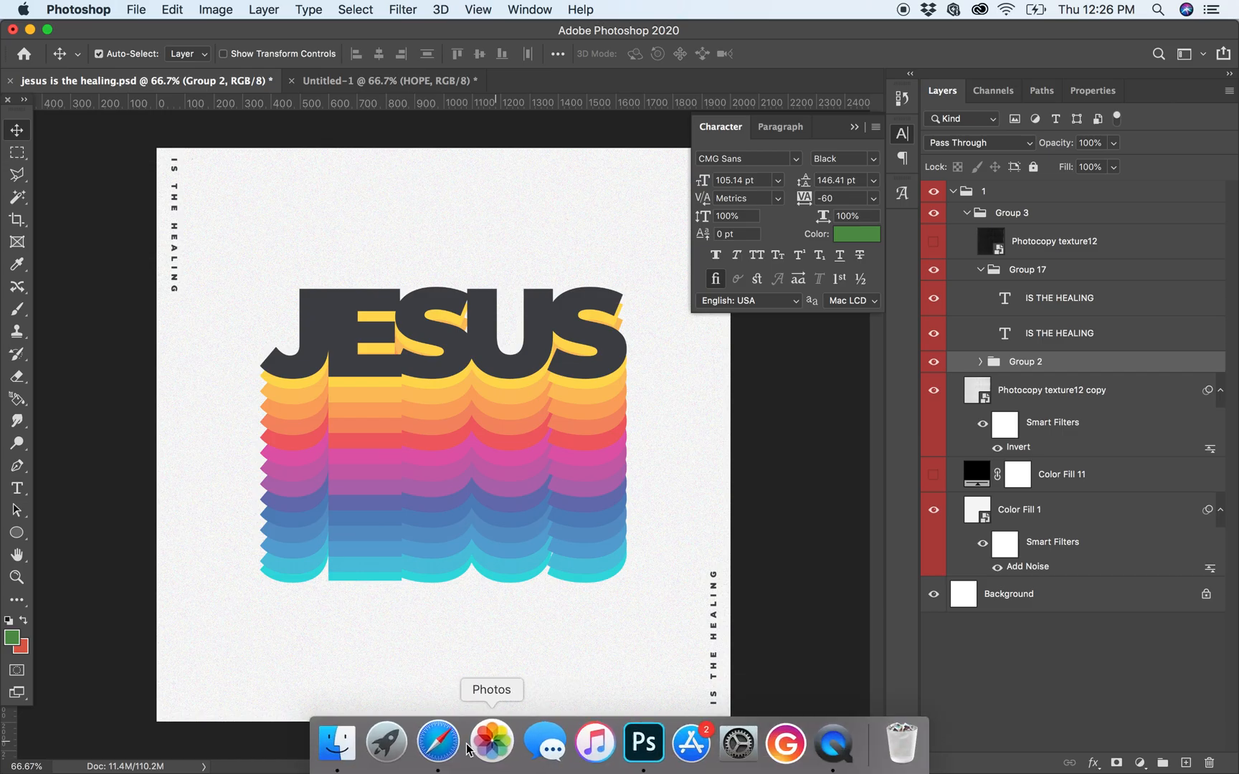
click(436, 742)
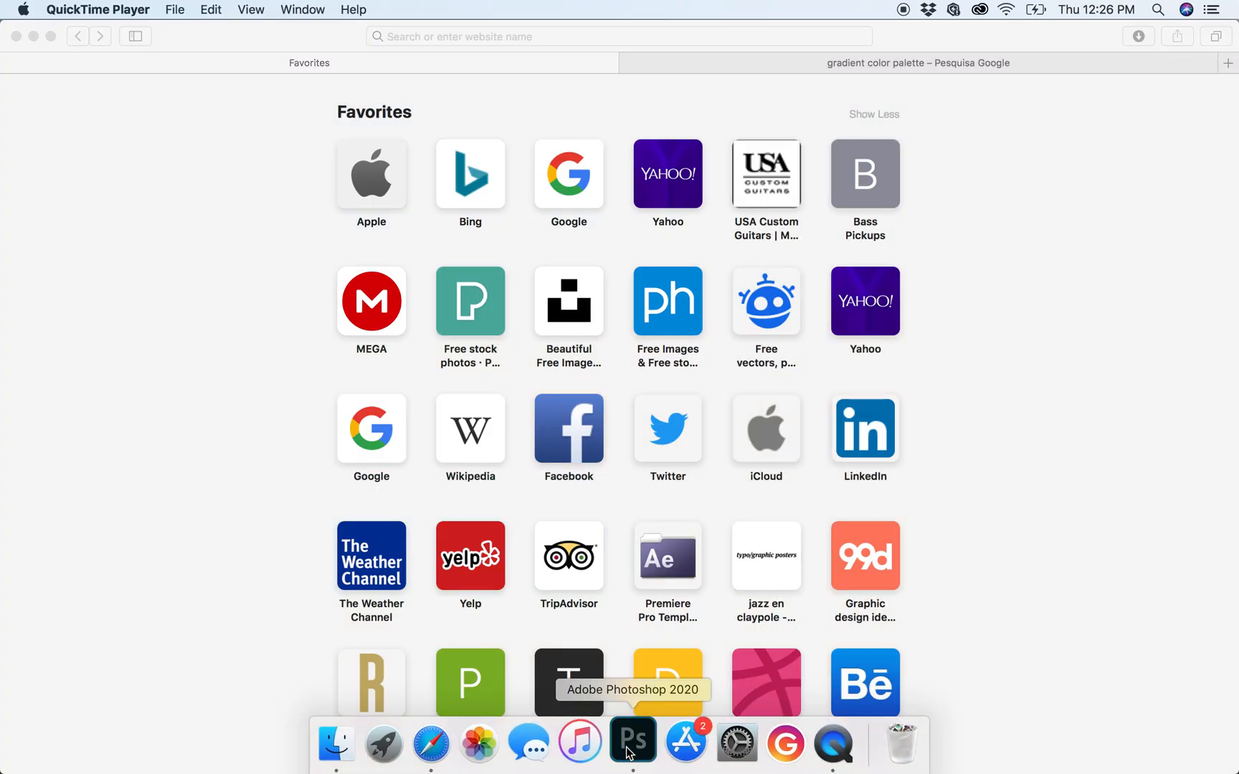
click(632, 741)
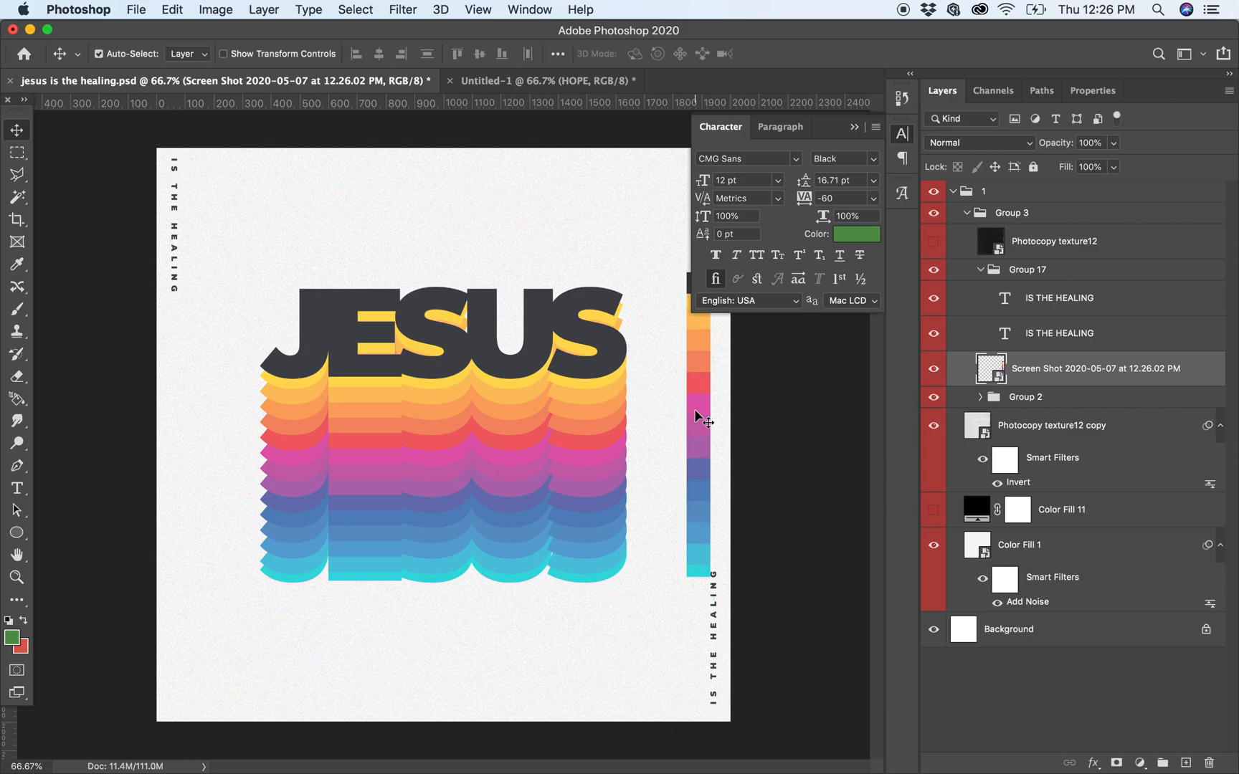
mouse_move(699, 332)
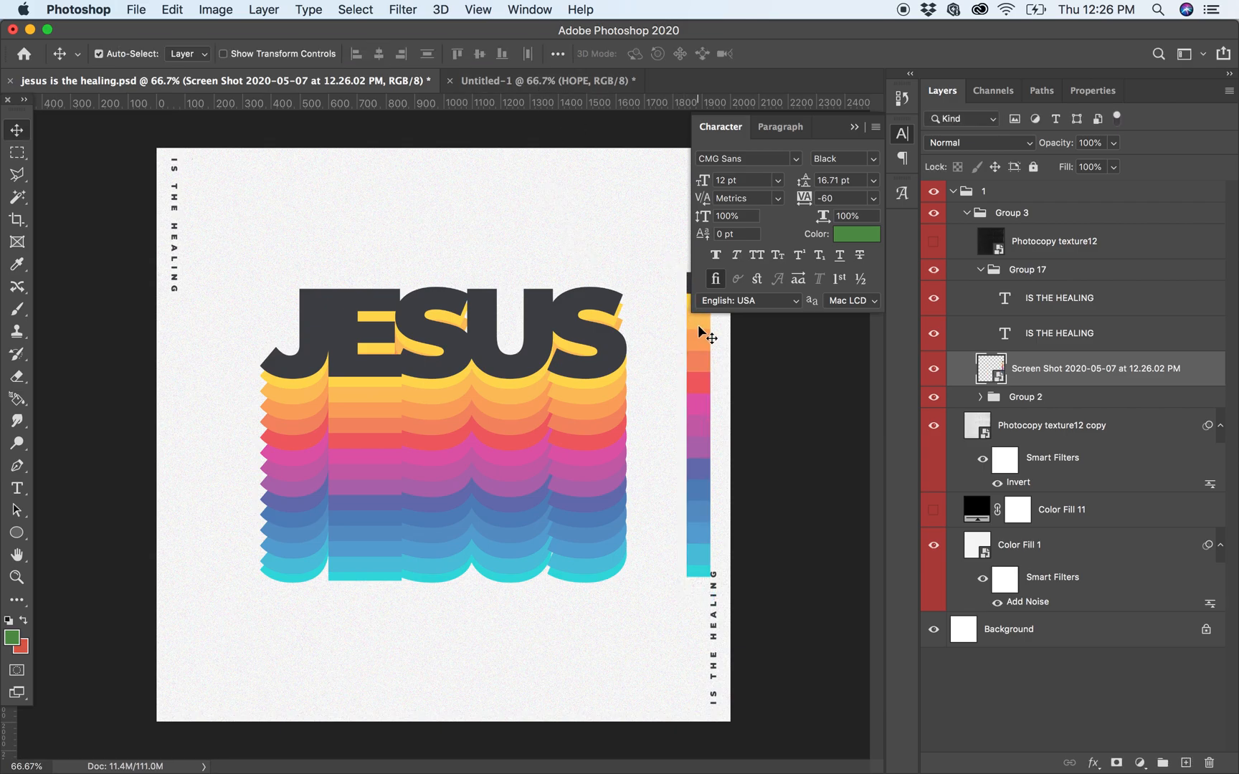
click(543, 80)
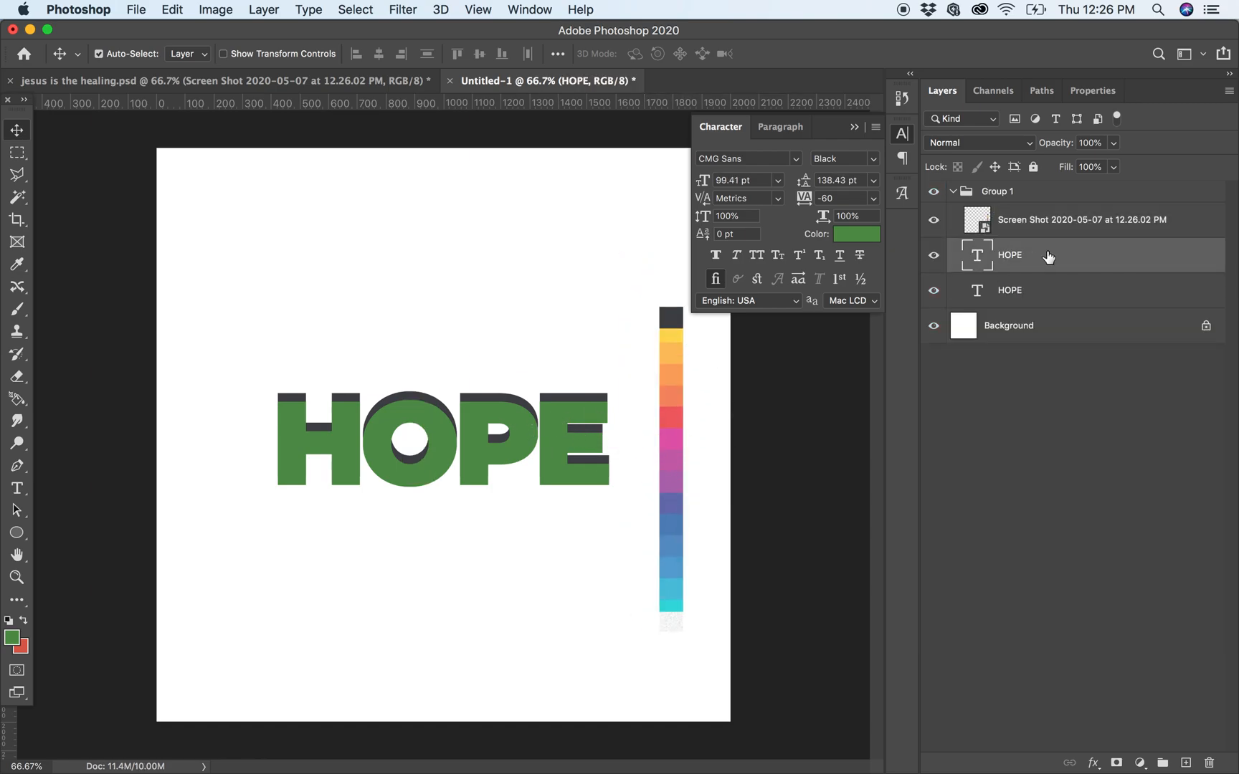
- Recolour the lower HOPE copy to the yellow sampled from the colour strip
click(1009, 290)
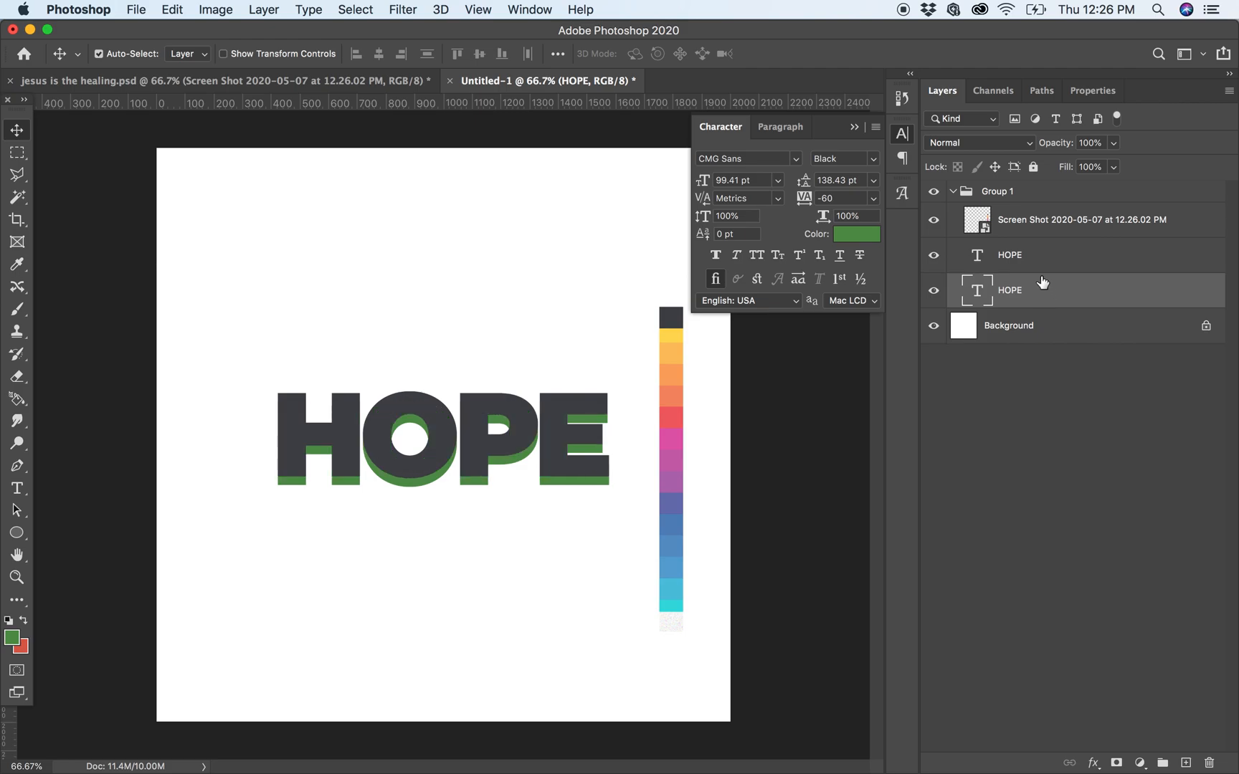
mouse_move(830, 319)
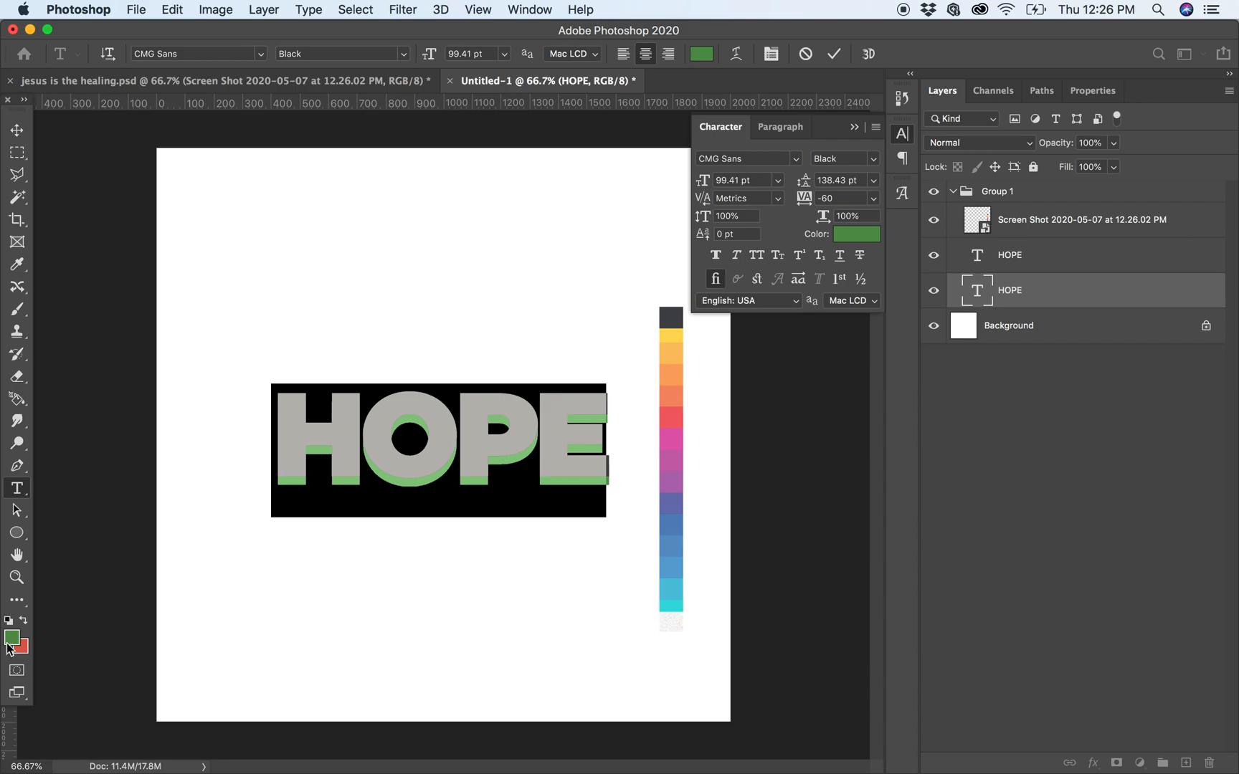
click(12, 636)
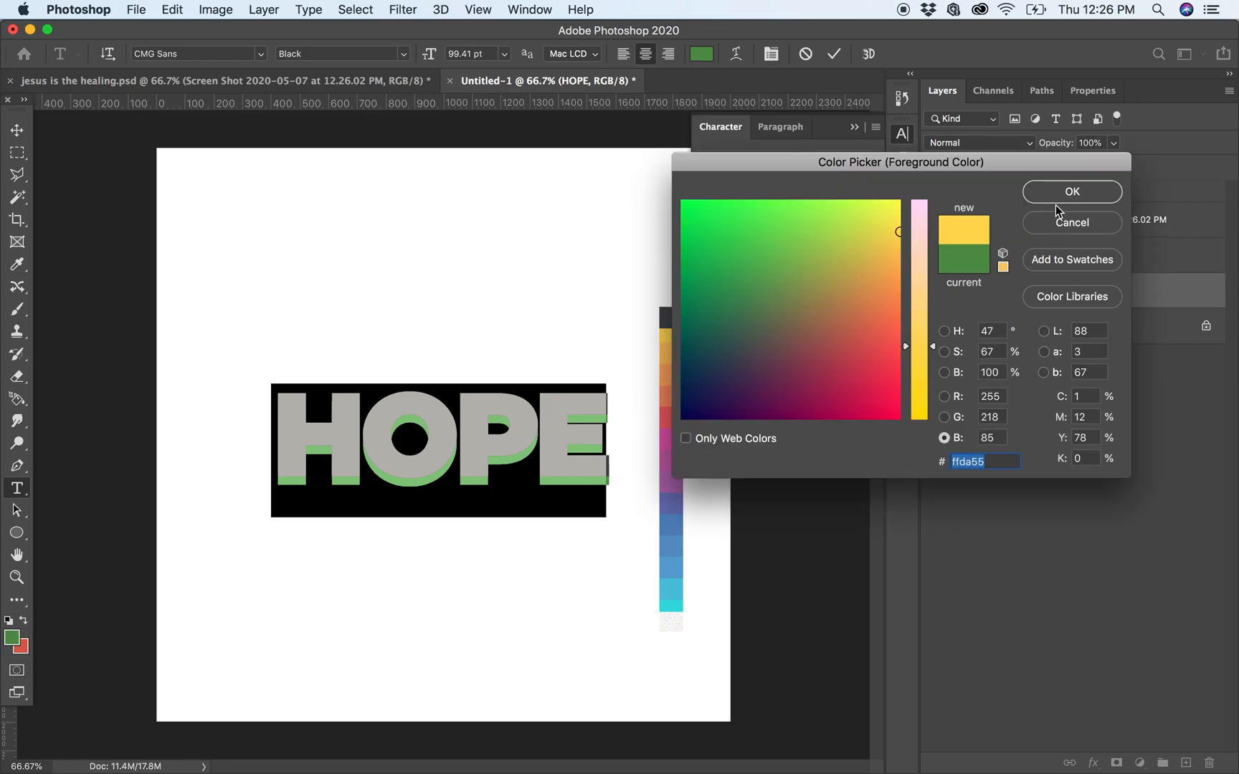
click(1071, 190)
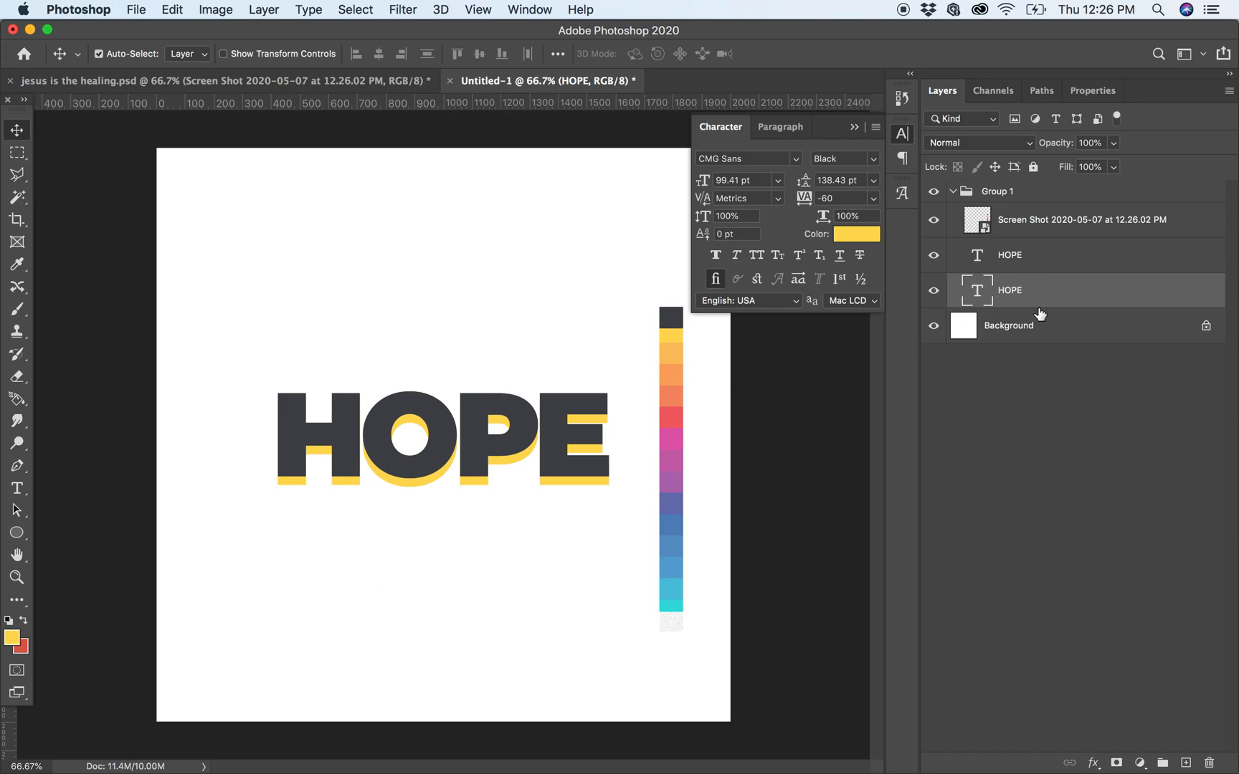
mouse_move(1034, 306)
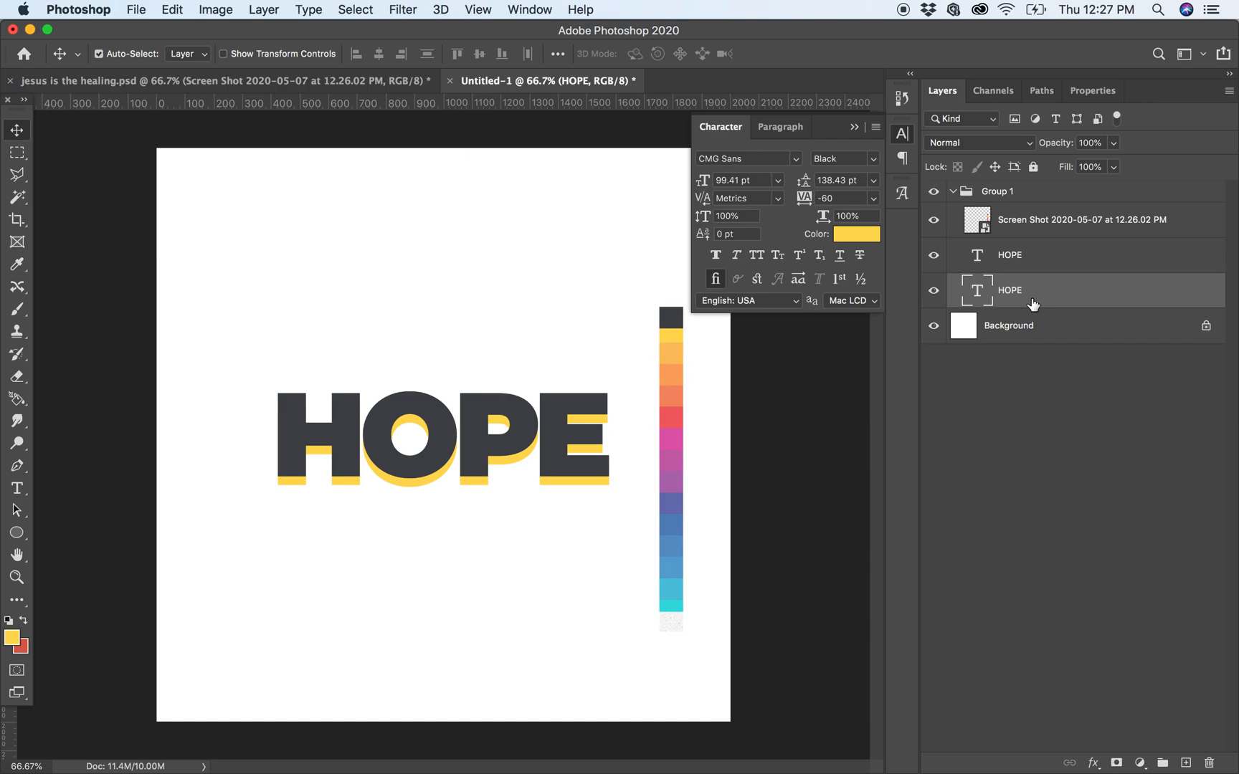
mouse_move(1015, 245)
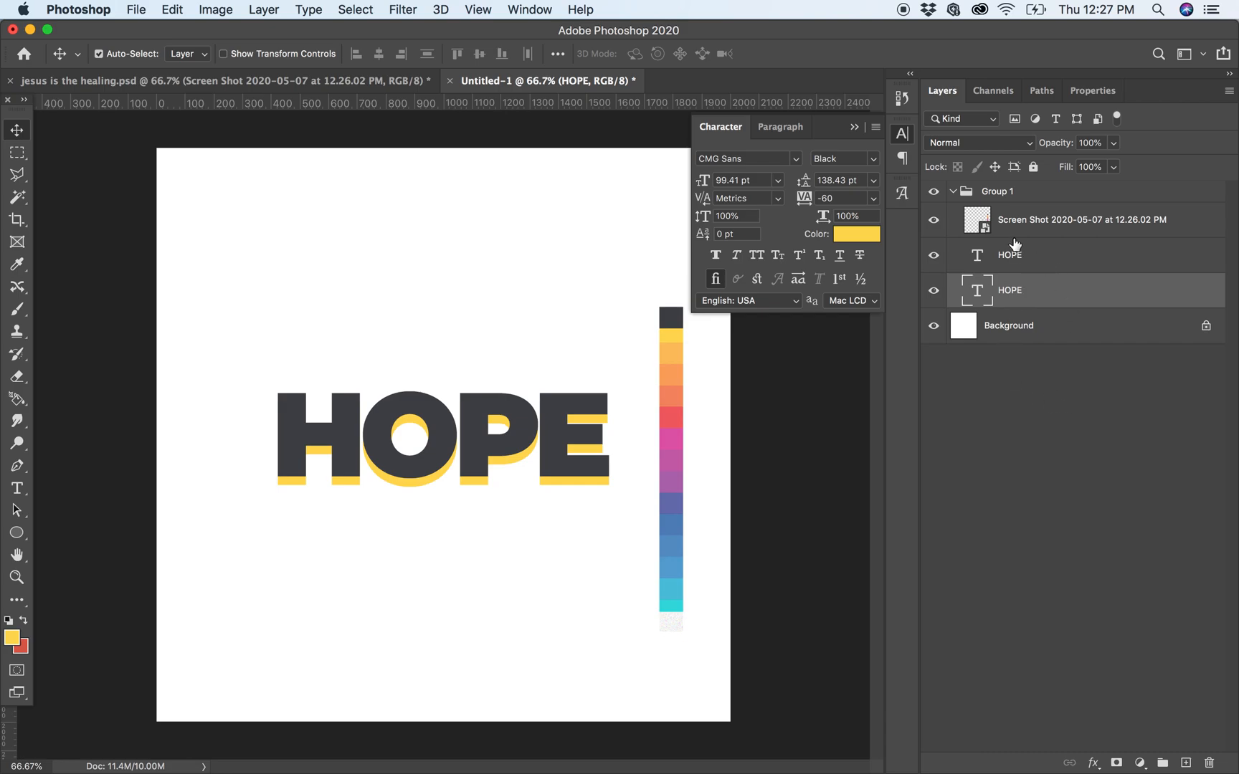
- Add offset HOPE copies in the light orange and next orange shades from the strip
click(933, 290)
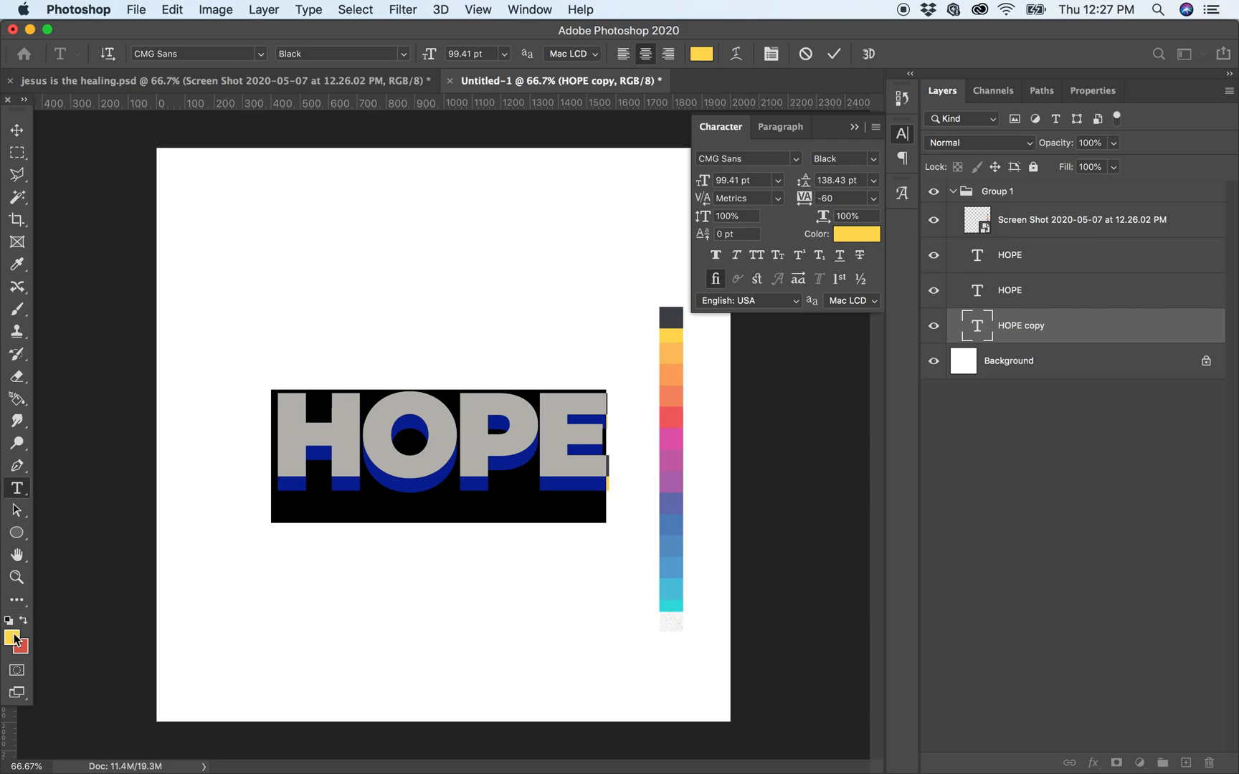
click(16, 638)
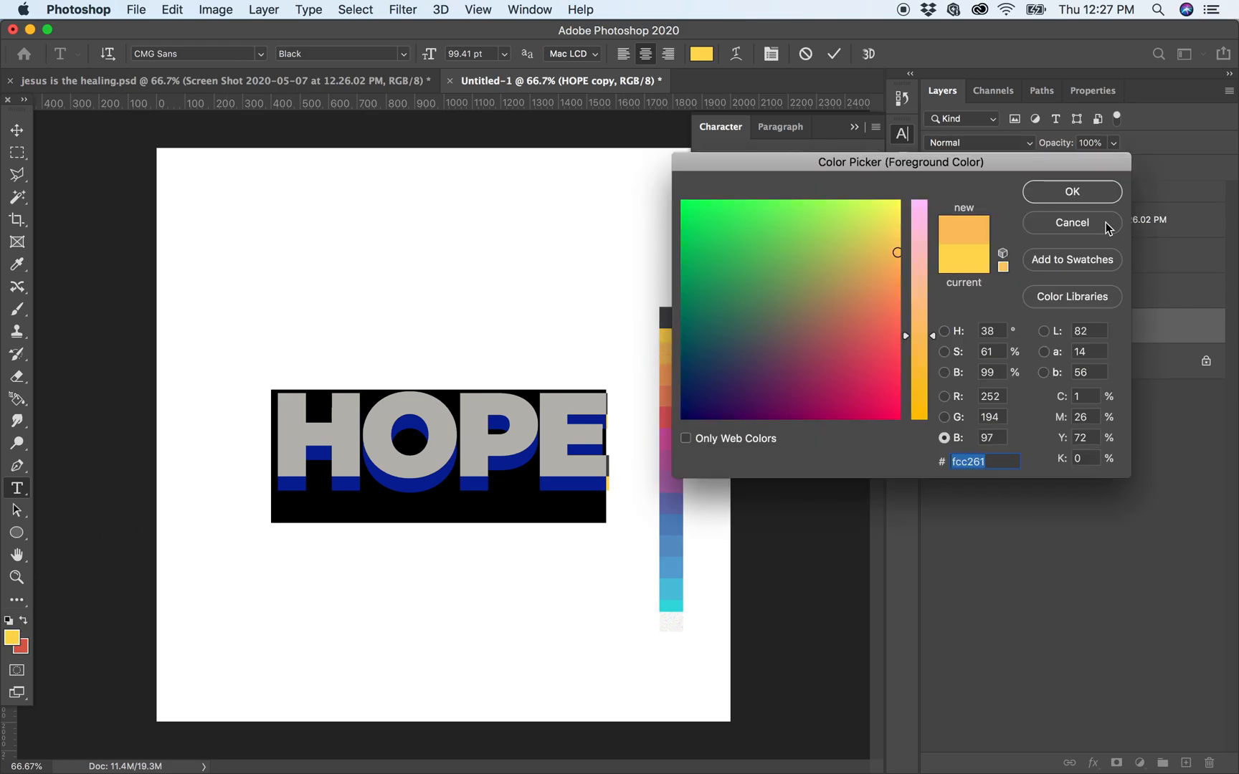
click(1071, 190)
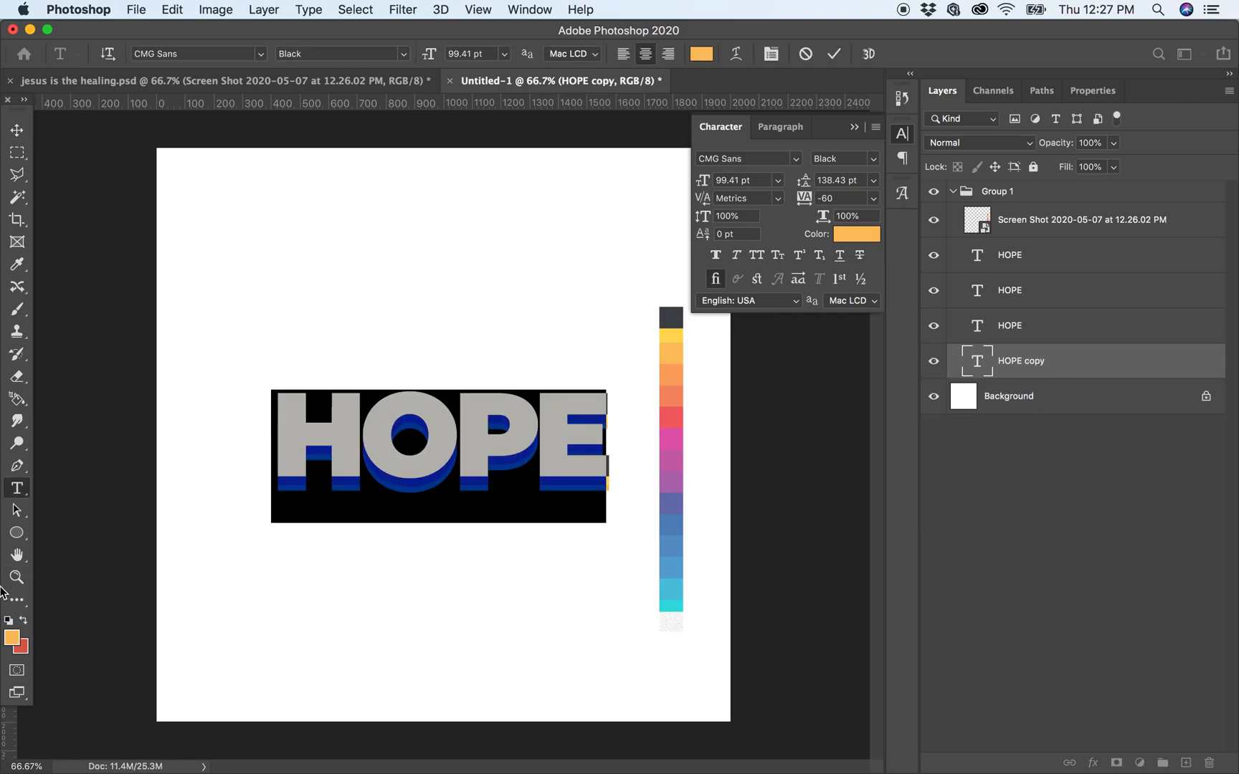
click(856, 233)
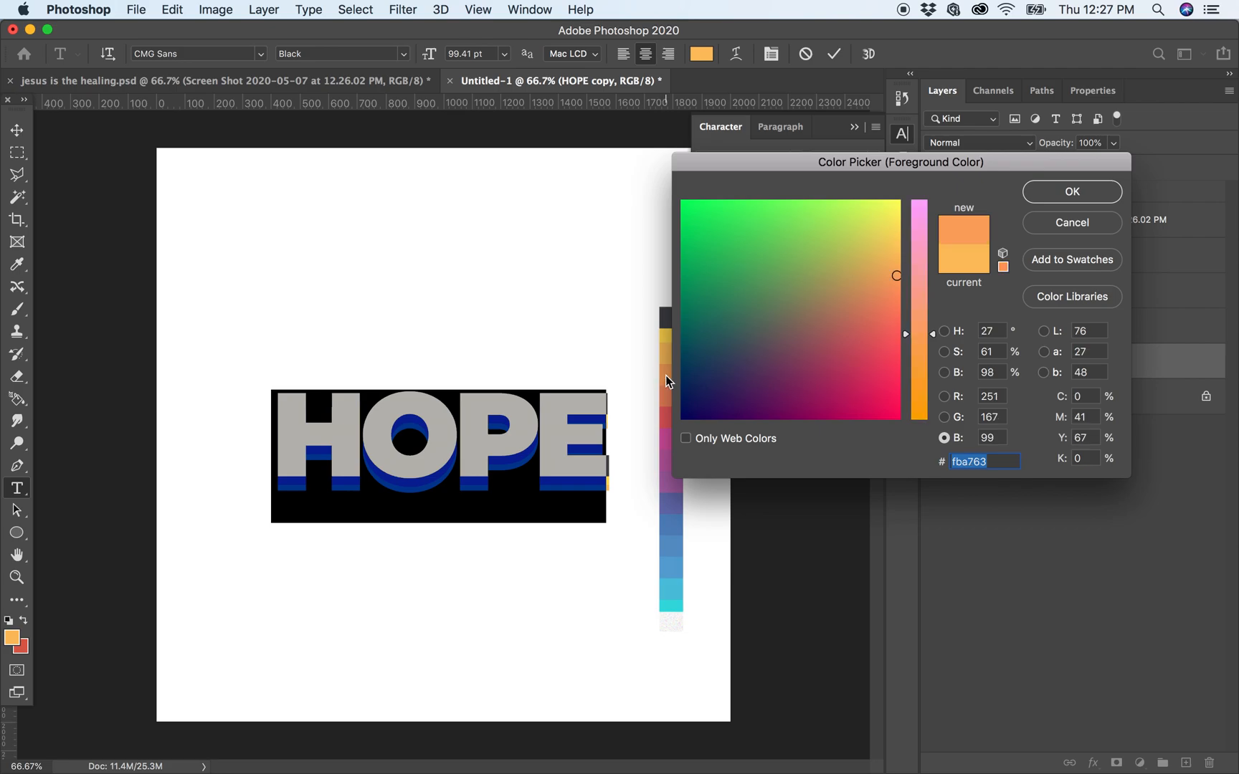
click(1071, 191)
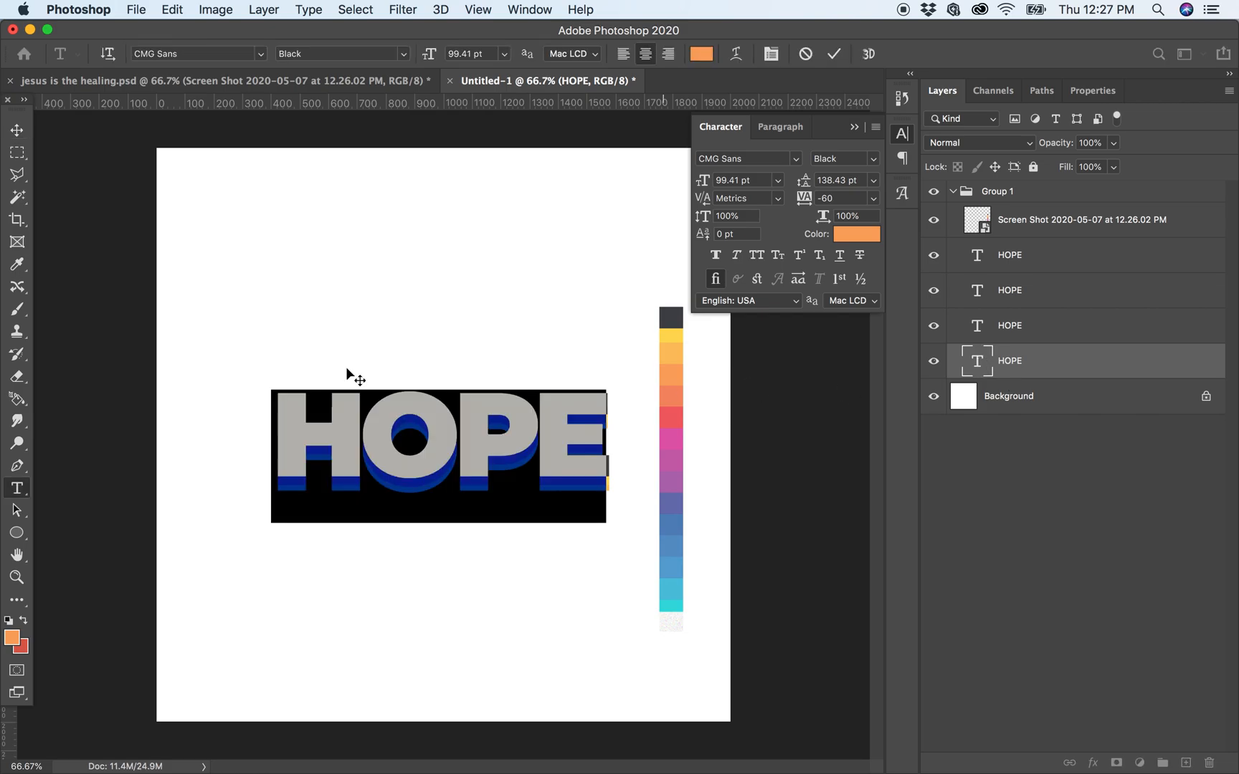
click(856, 233)
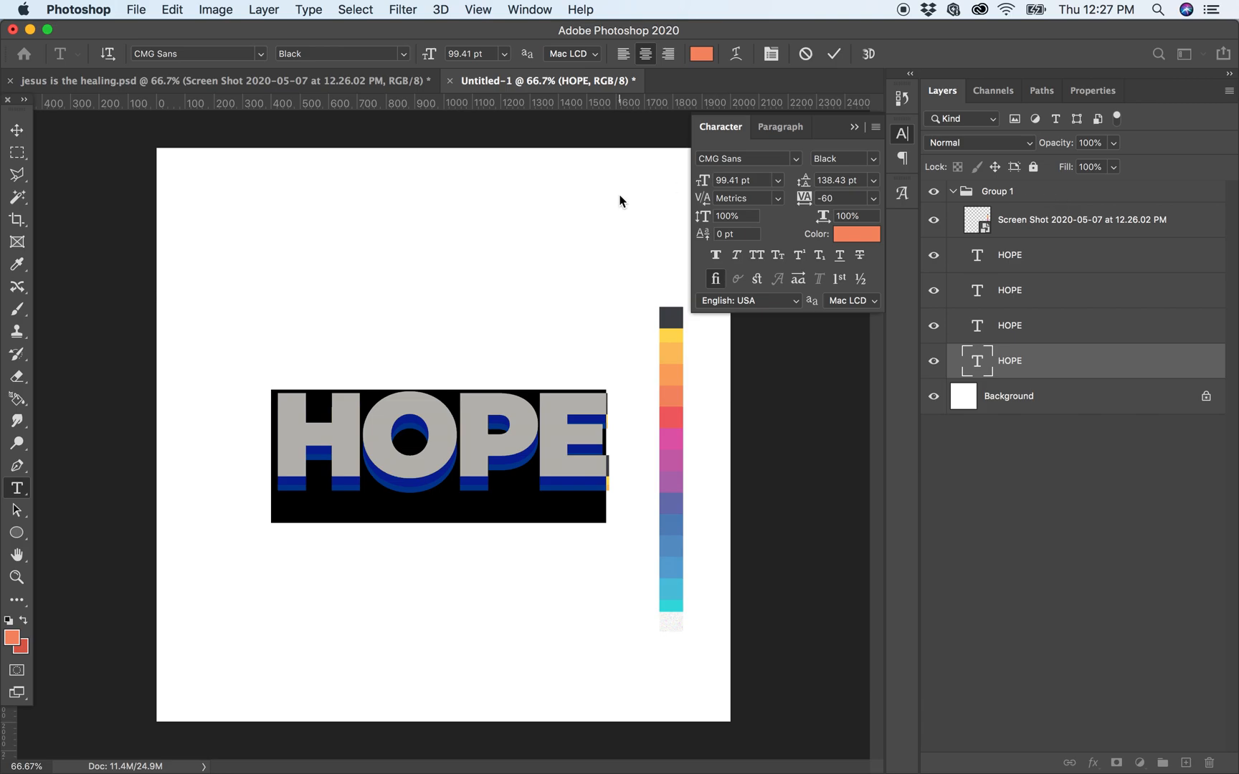
click(17, 131)
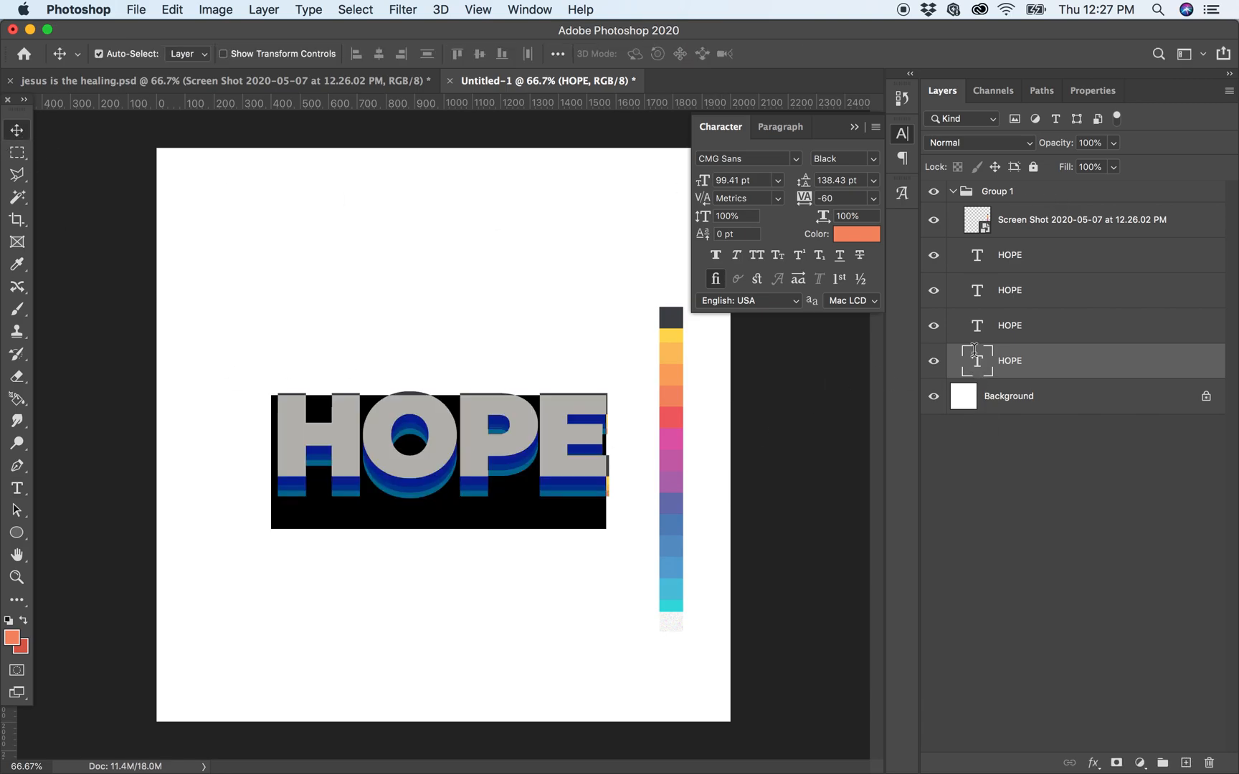
- Duplicate the bottom HOPE layer again and colour it the deeper orange from the strip
click(856, 234)
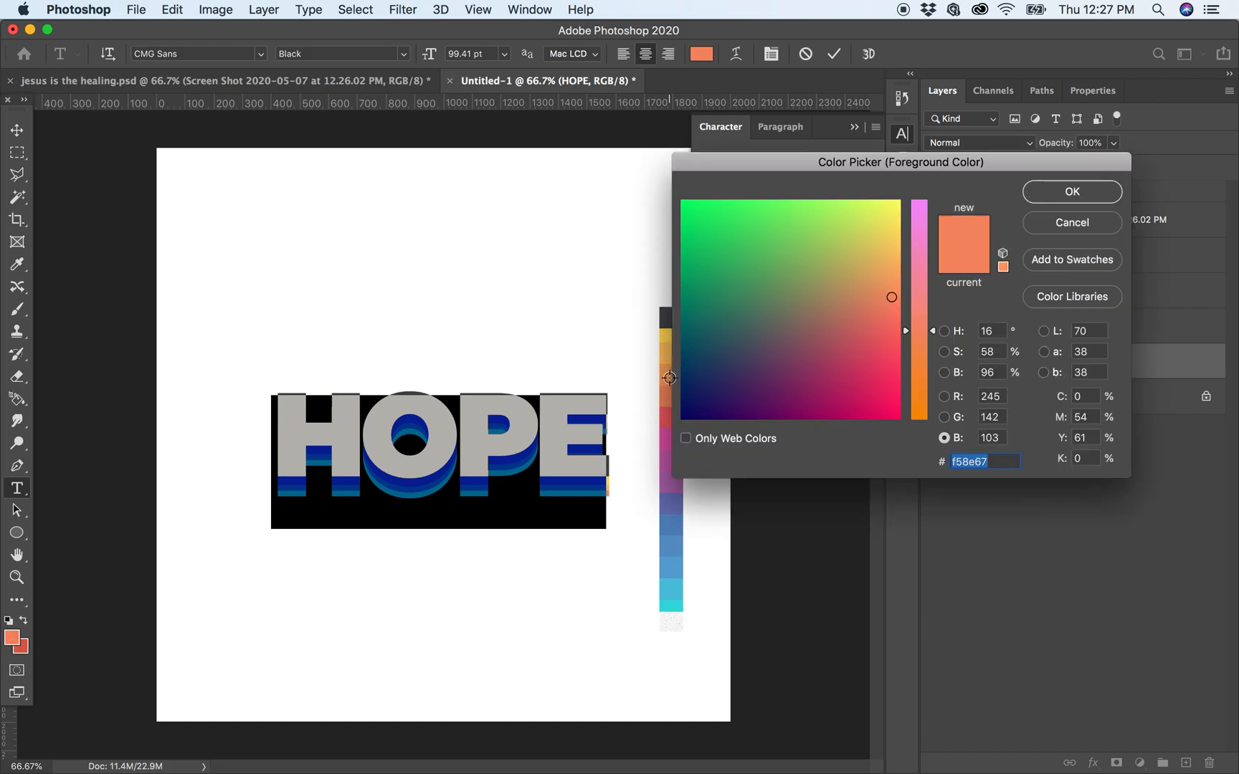
click(1071, 190)
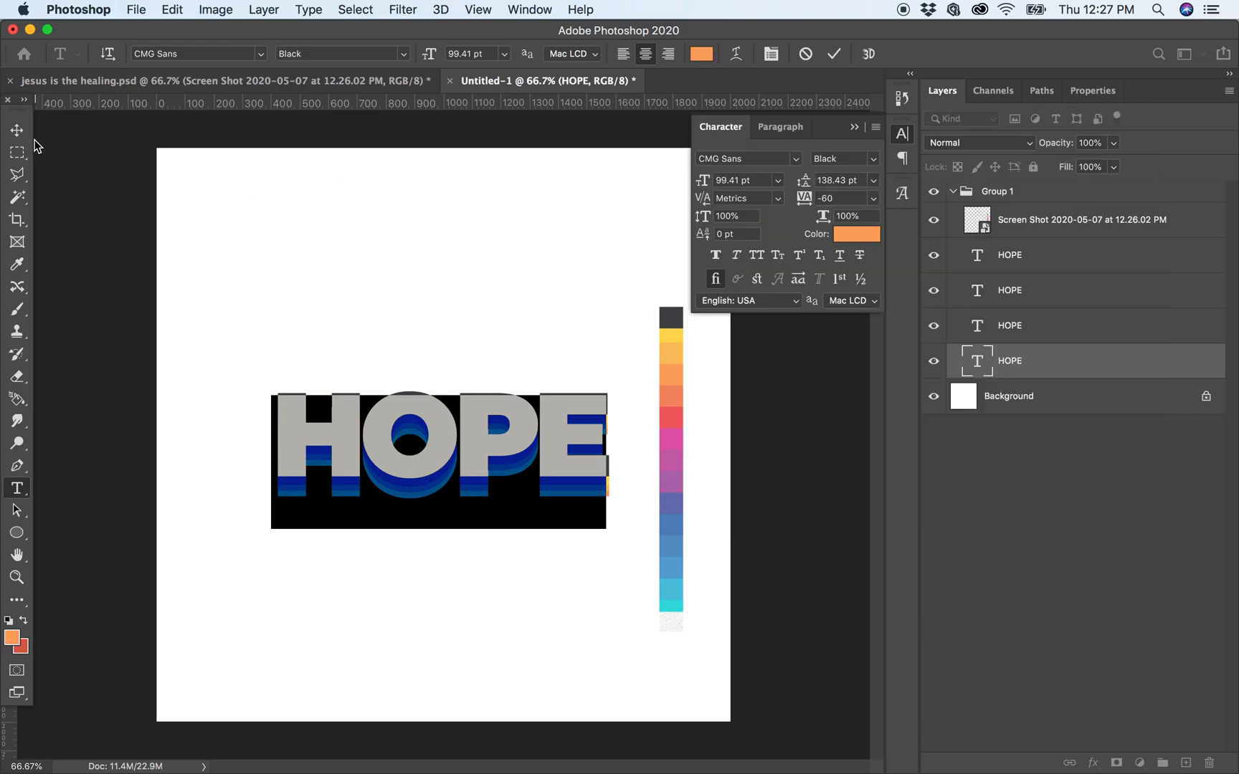
click(17, 129)
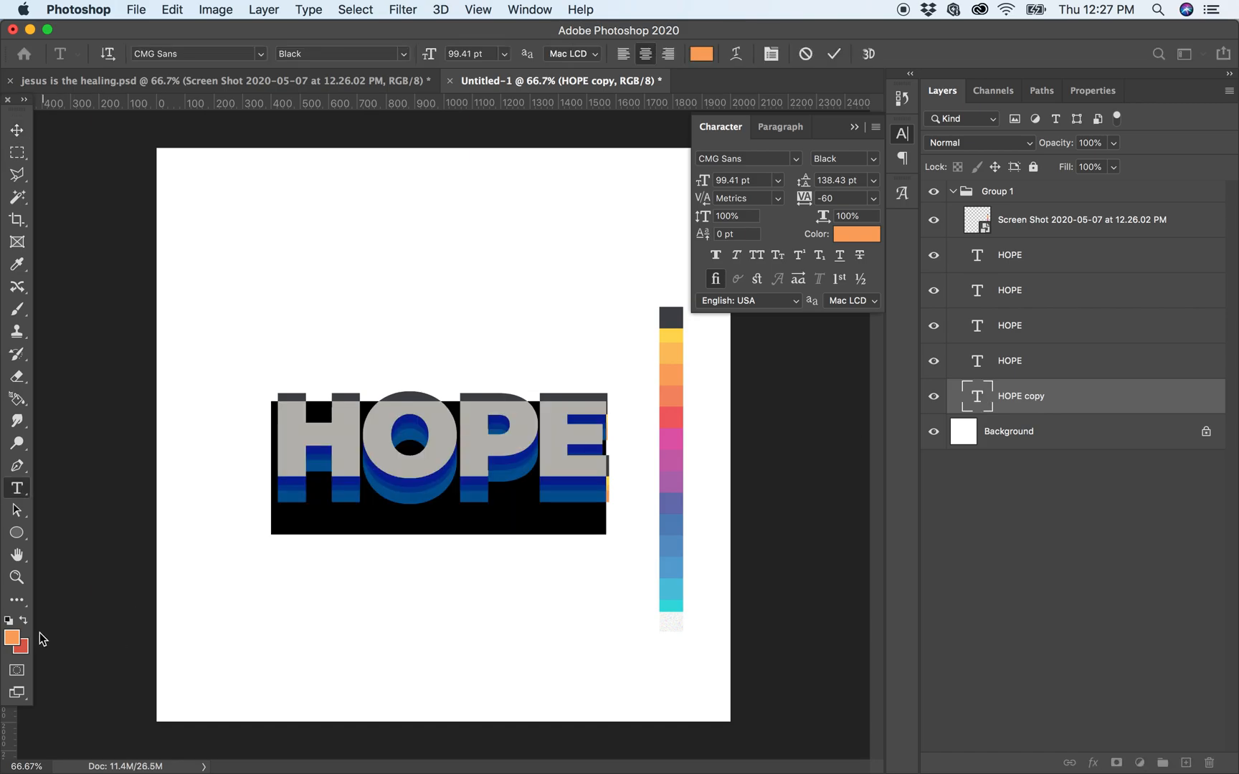
click(13, 640)
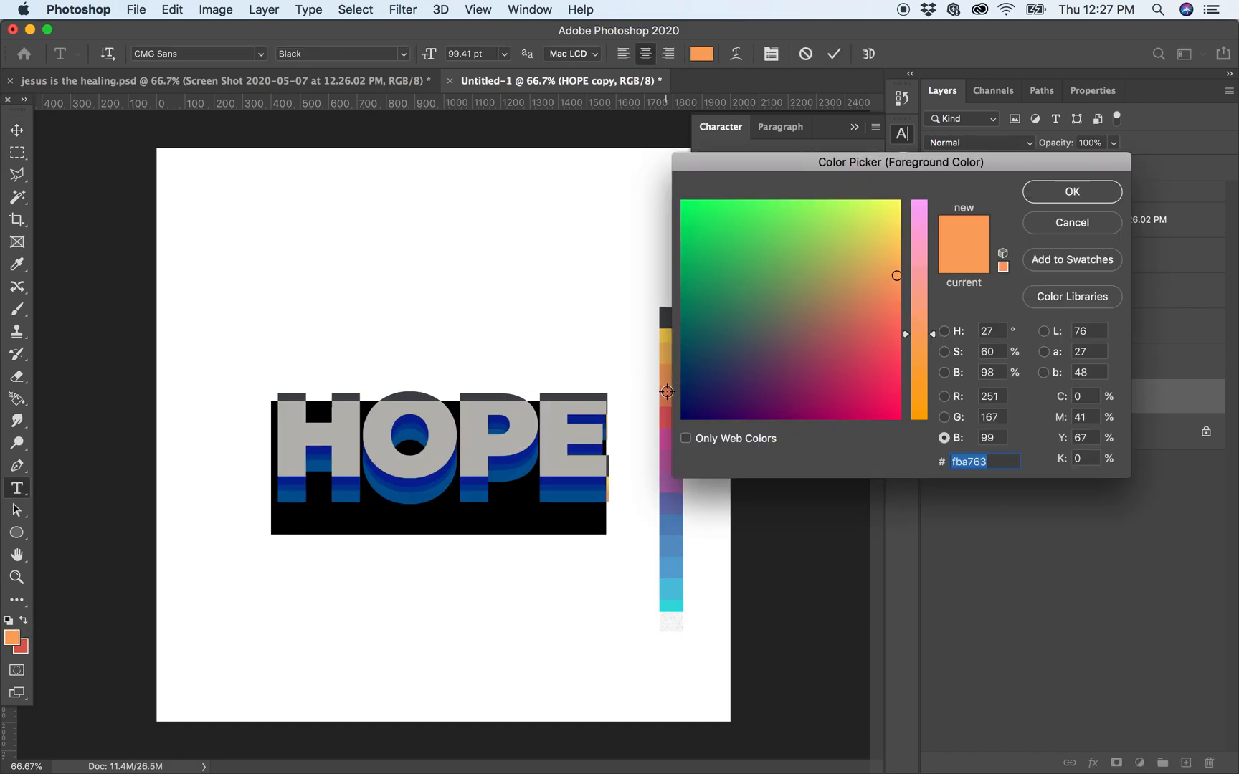
click(1070, 191)
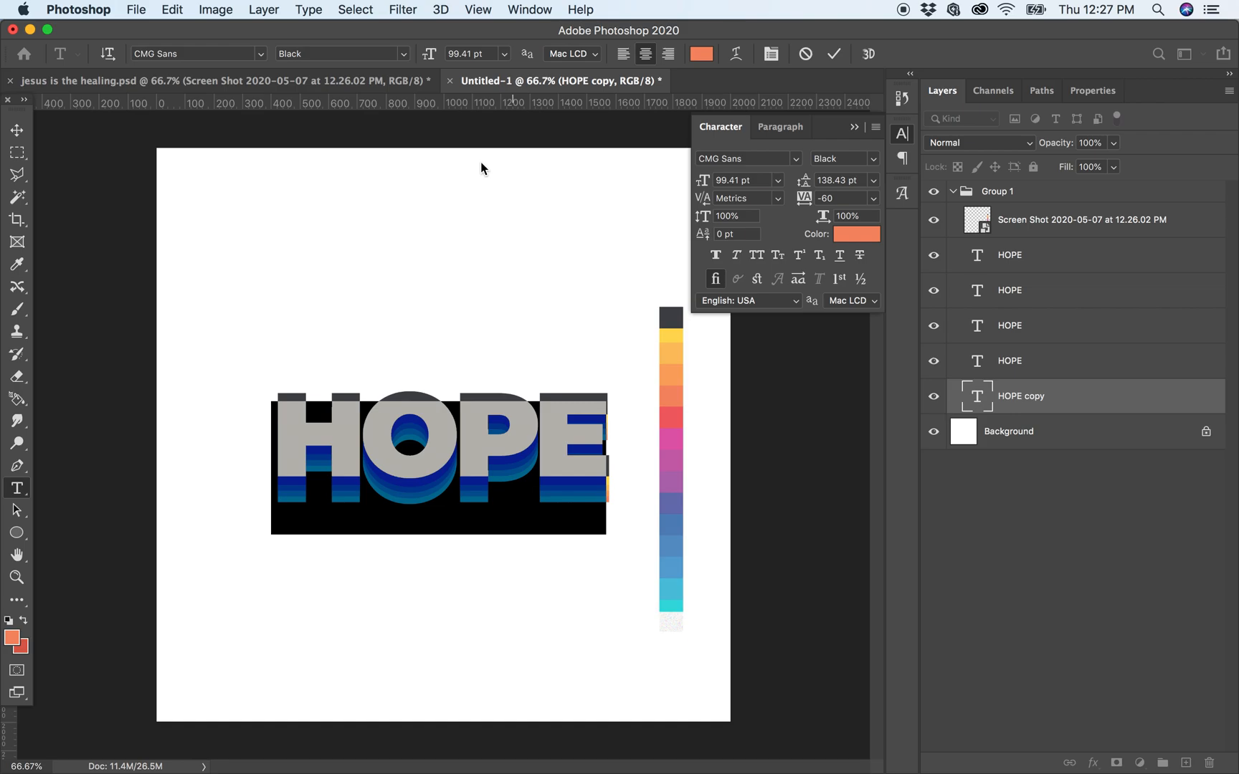
click(17, 129)
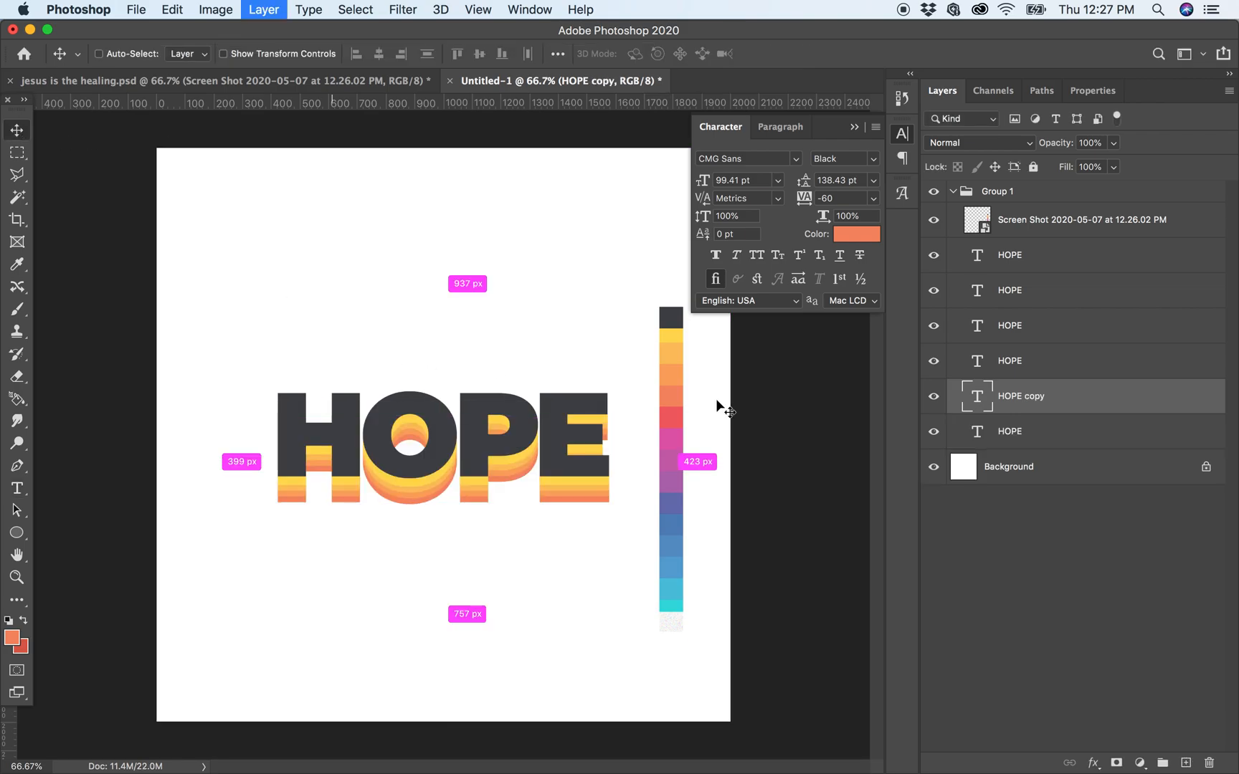
- Add coral and red HOPE copies beneath the orange bands, sampling each from the strip
click(1026, 430)
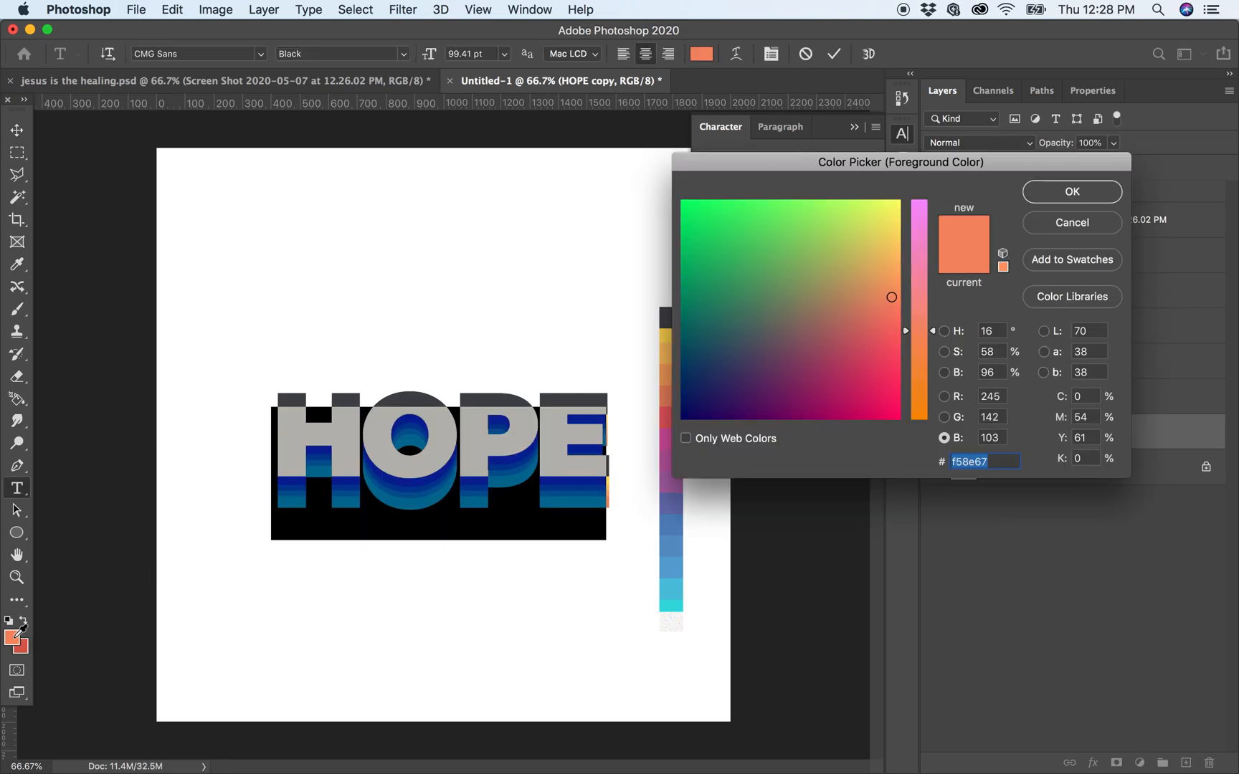
click(1070, 191)
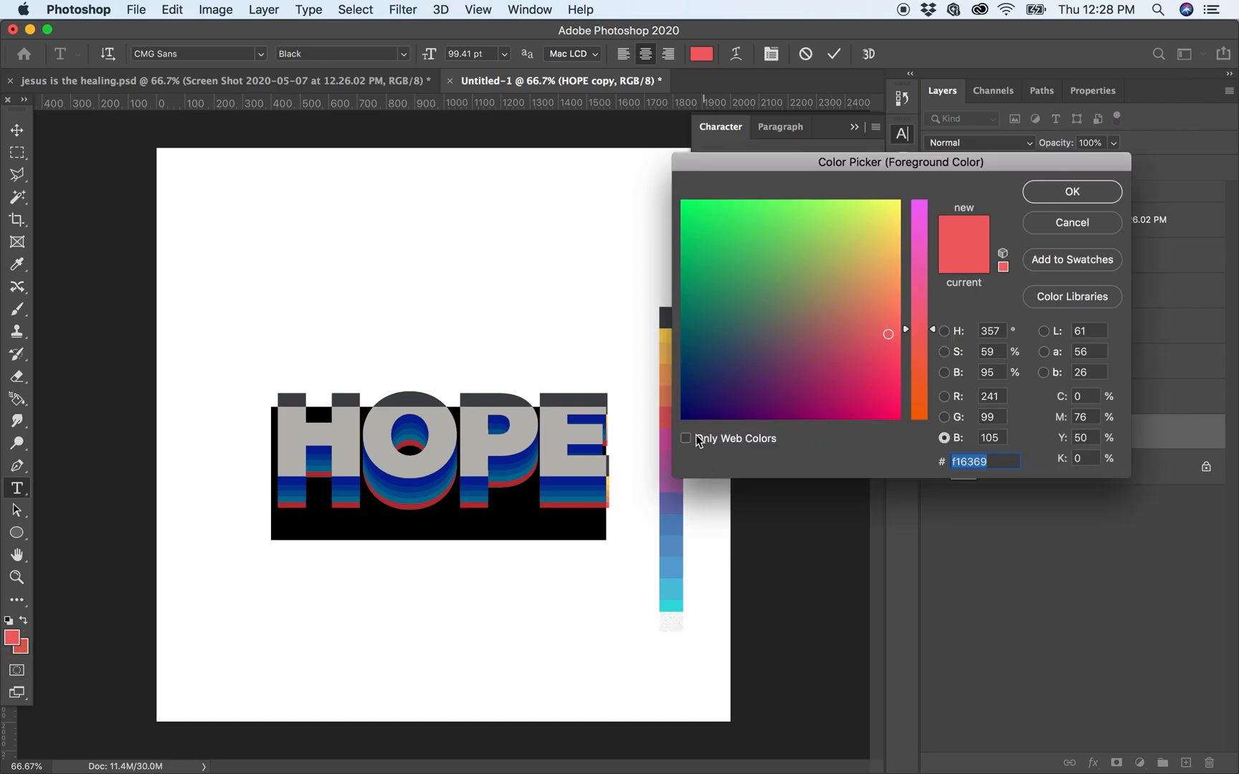
click(892, 297)
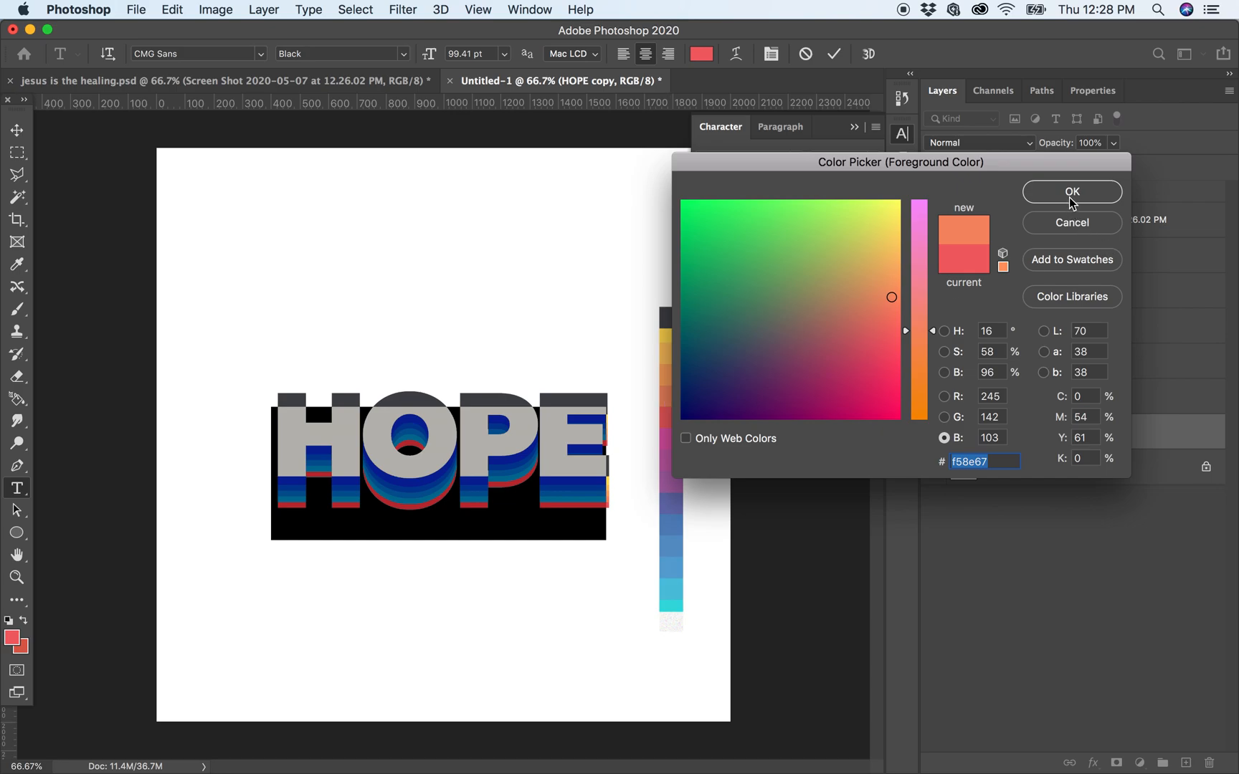
click(1070, 191)
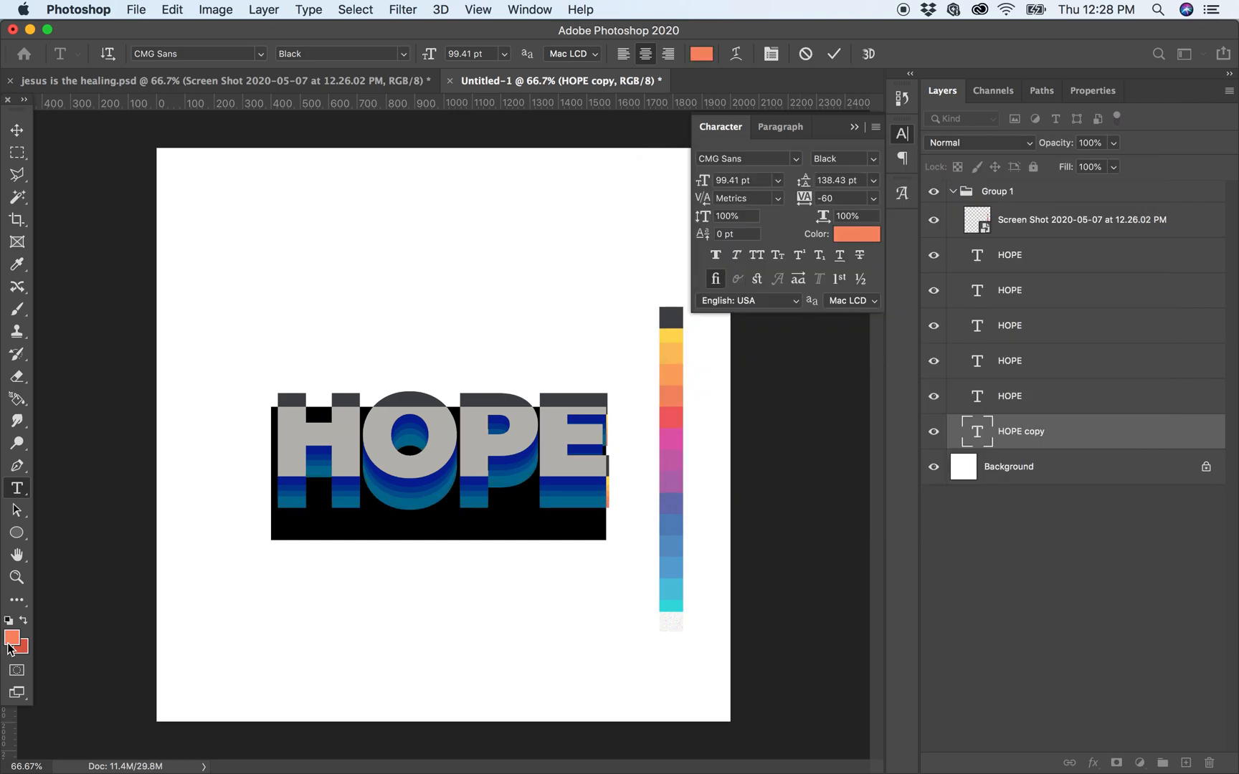
click(13, 639)
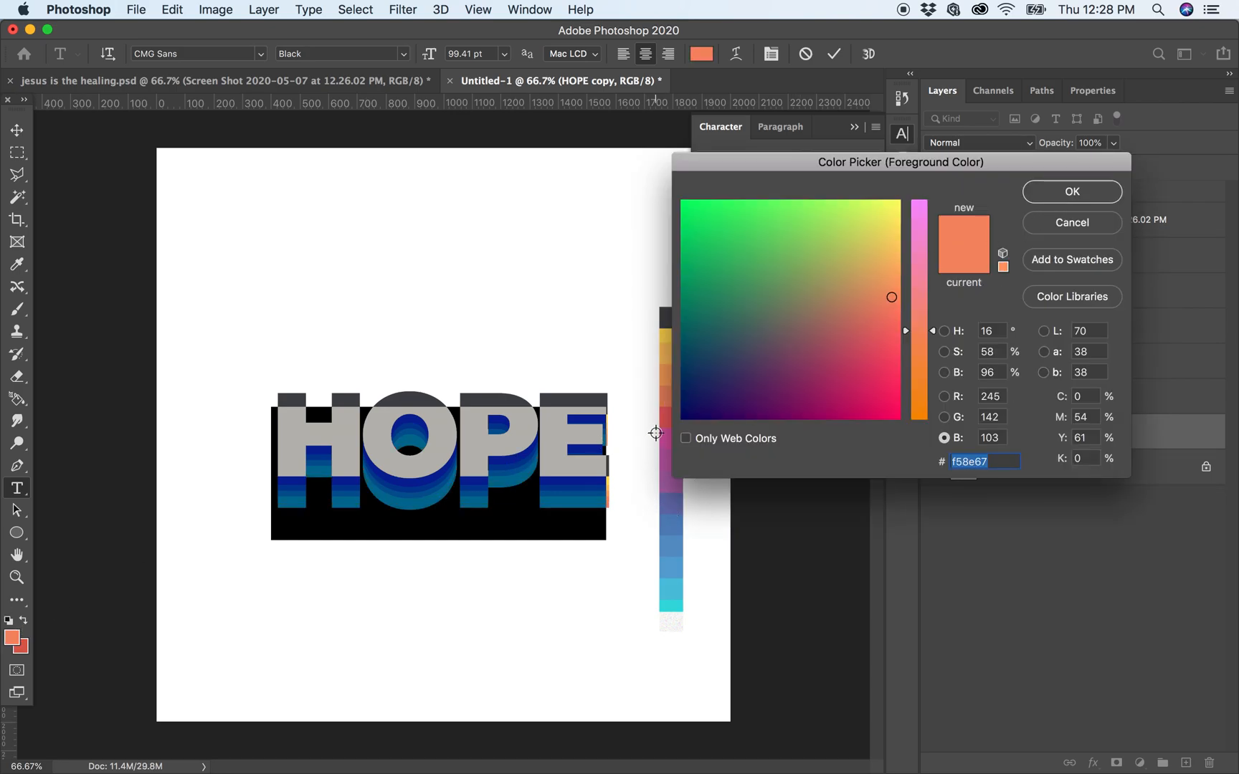
click(1071, 191)
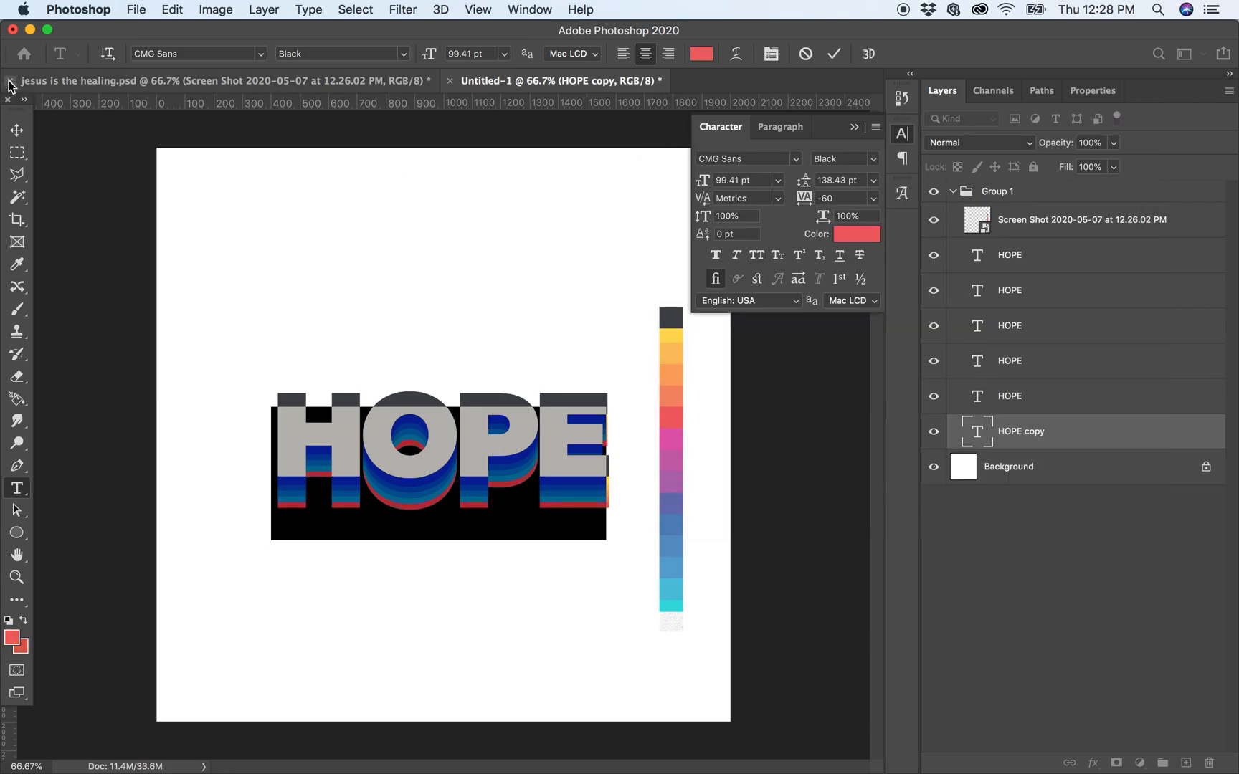
click(16, 129)
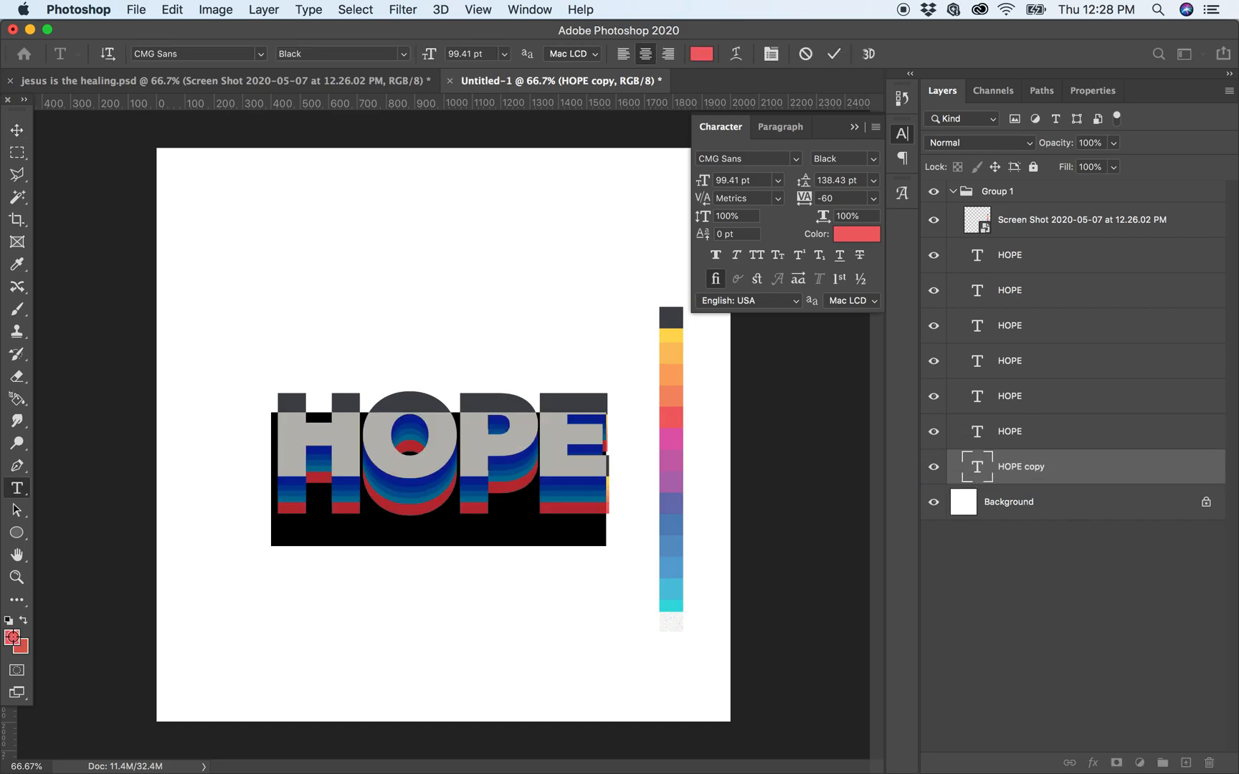
- Add pink and purple HOPE copies from the strip, extending the rainbow extrusion further
click(855, 234)
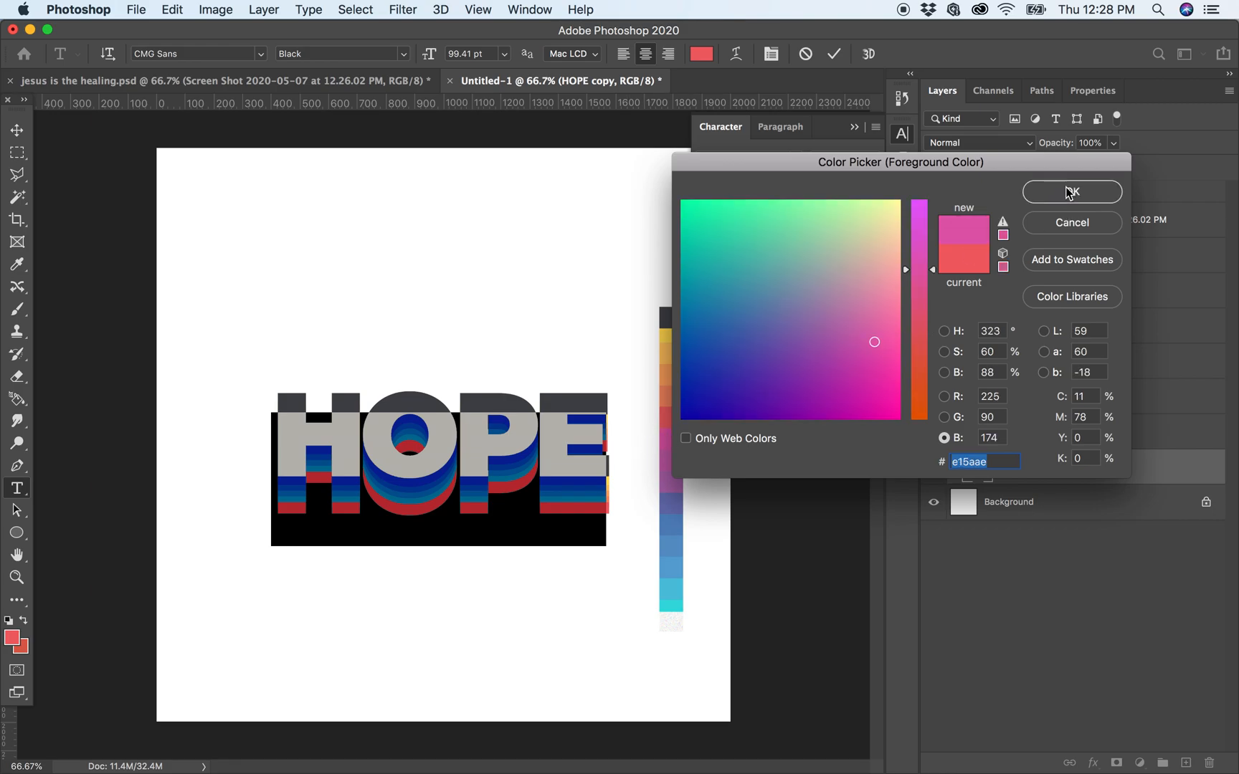
click(1071, 190)
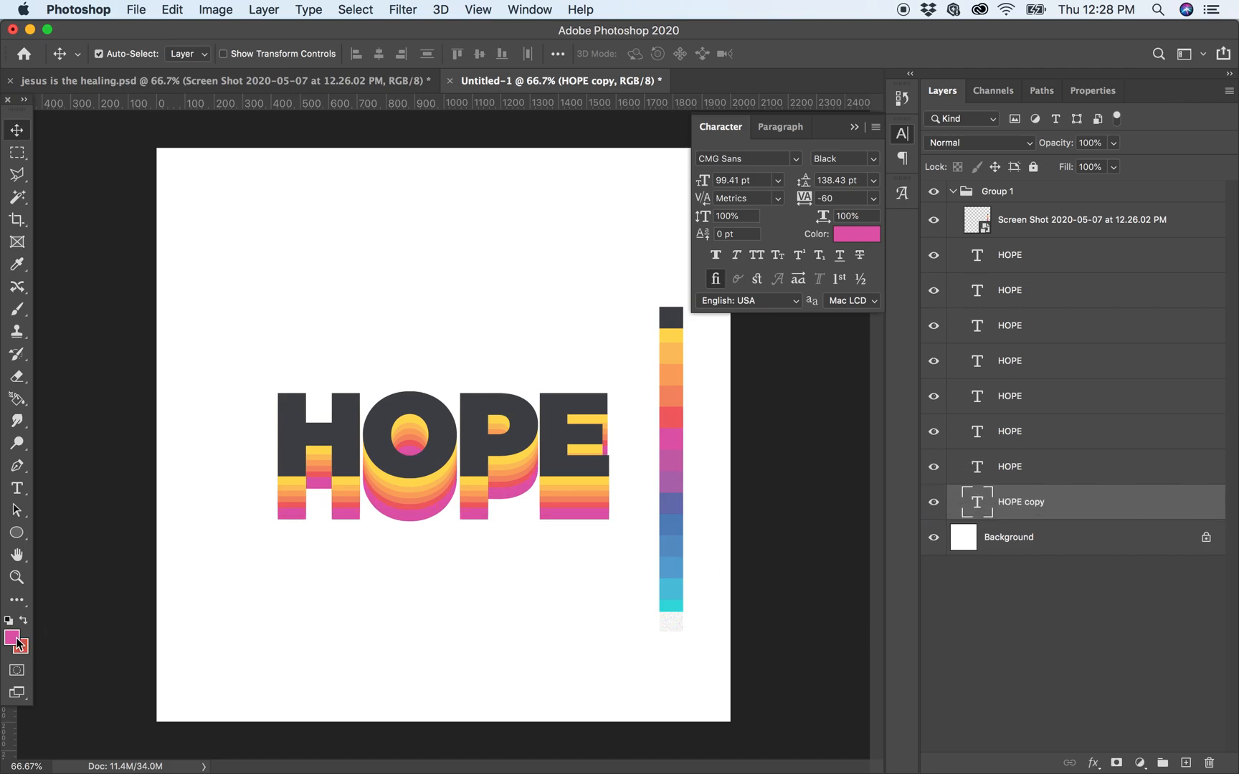
click(18, 487)
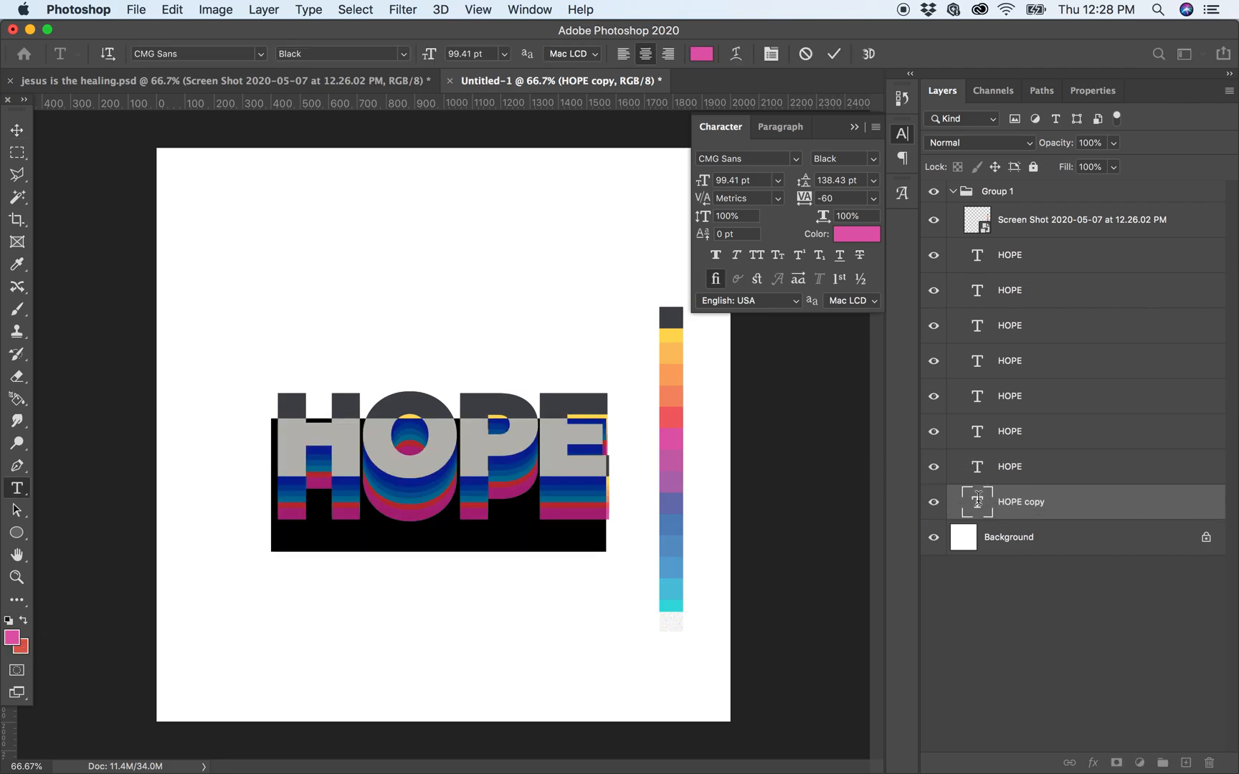
click(856, 234)
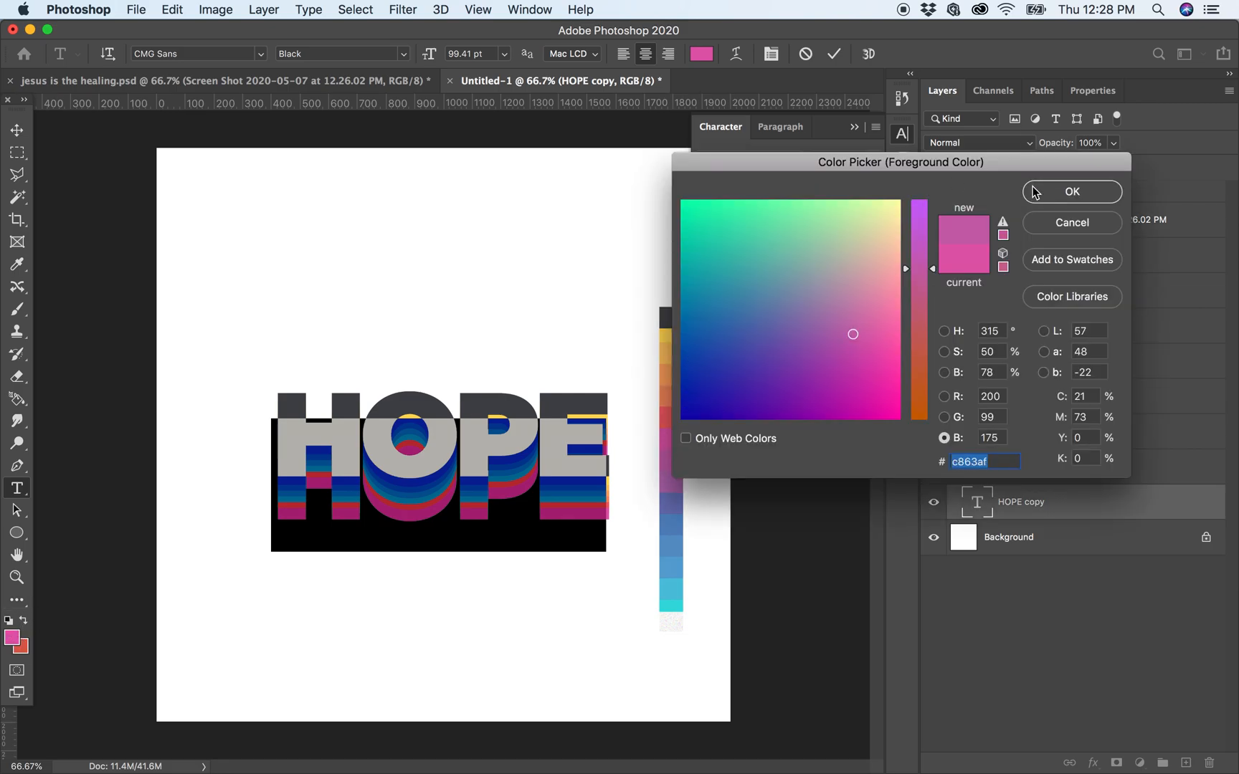
click(1071, 190)
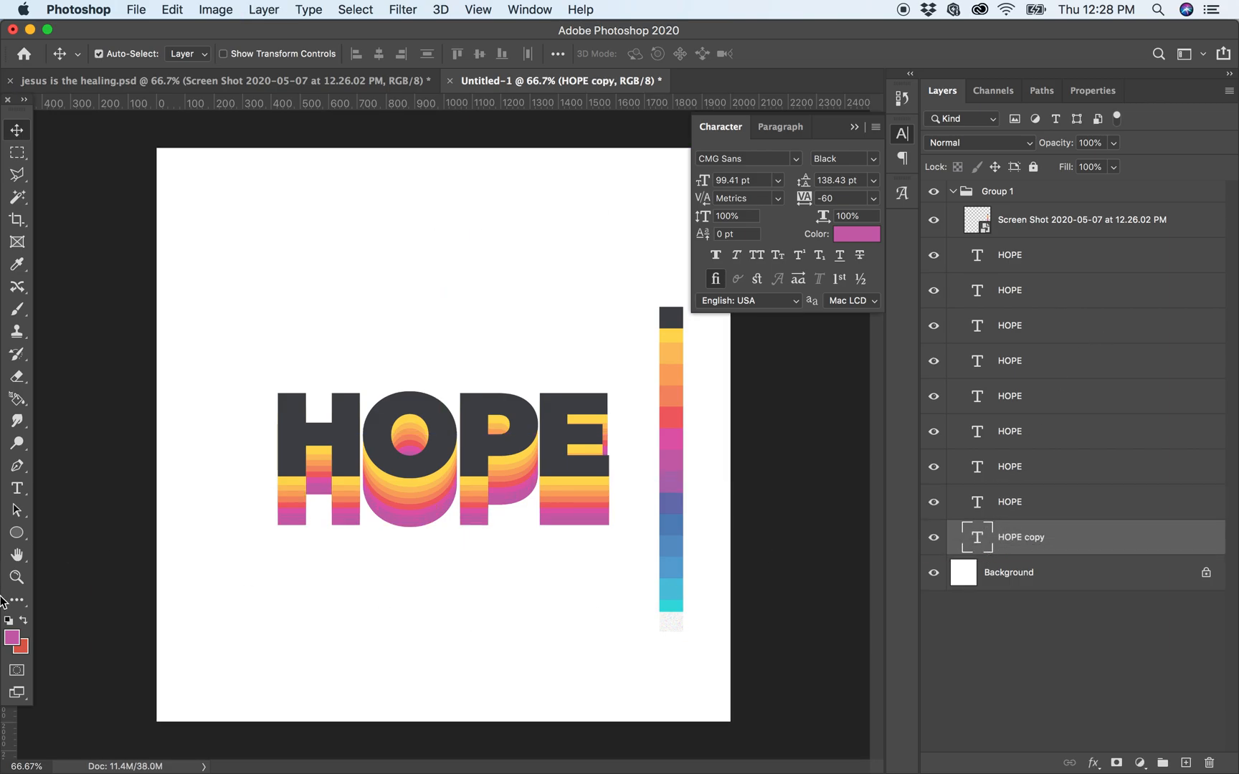
click(17, 489)
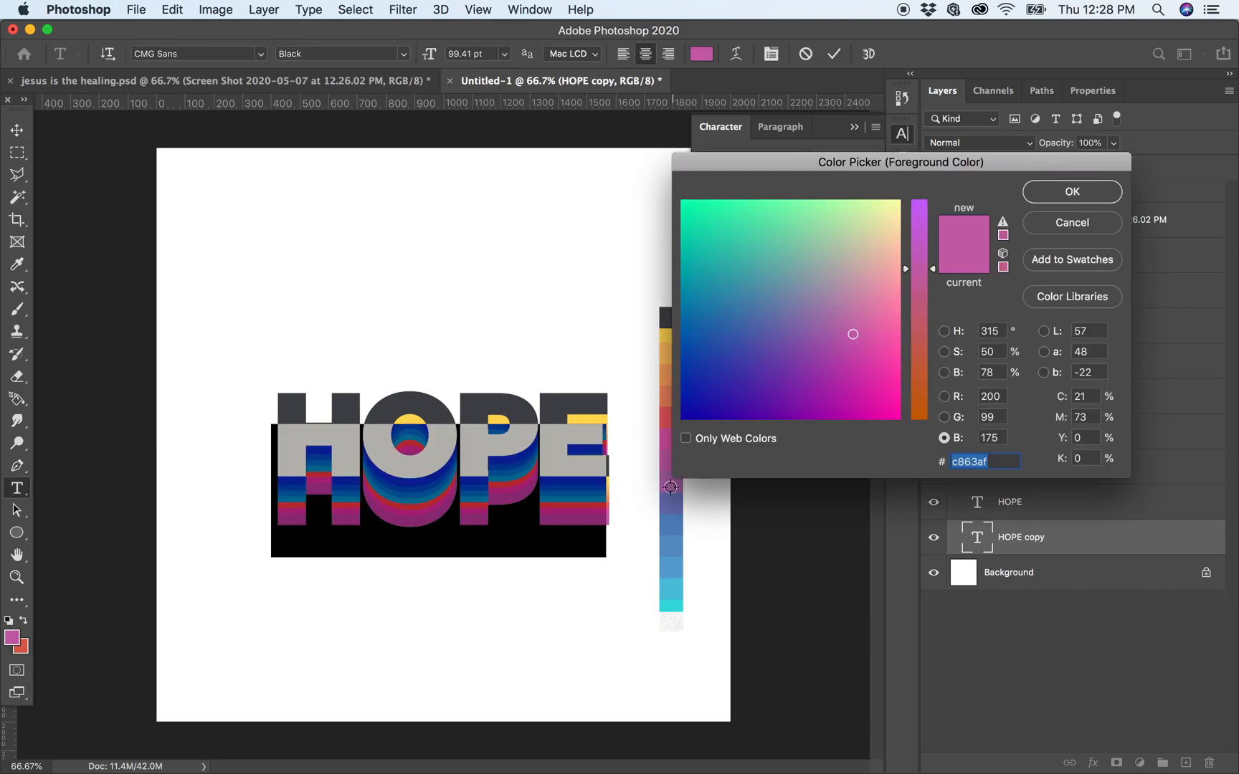
click(1071, 191)
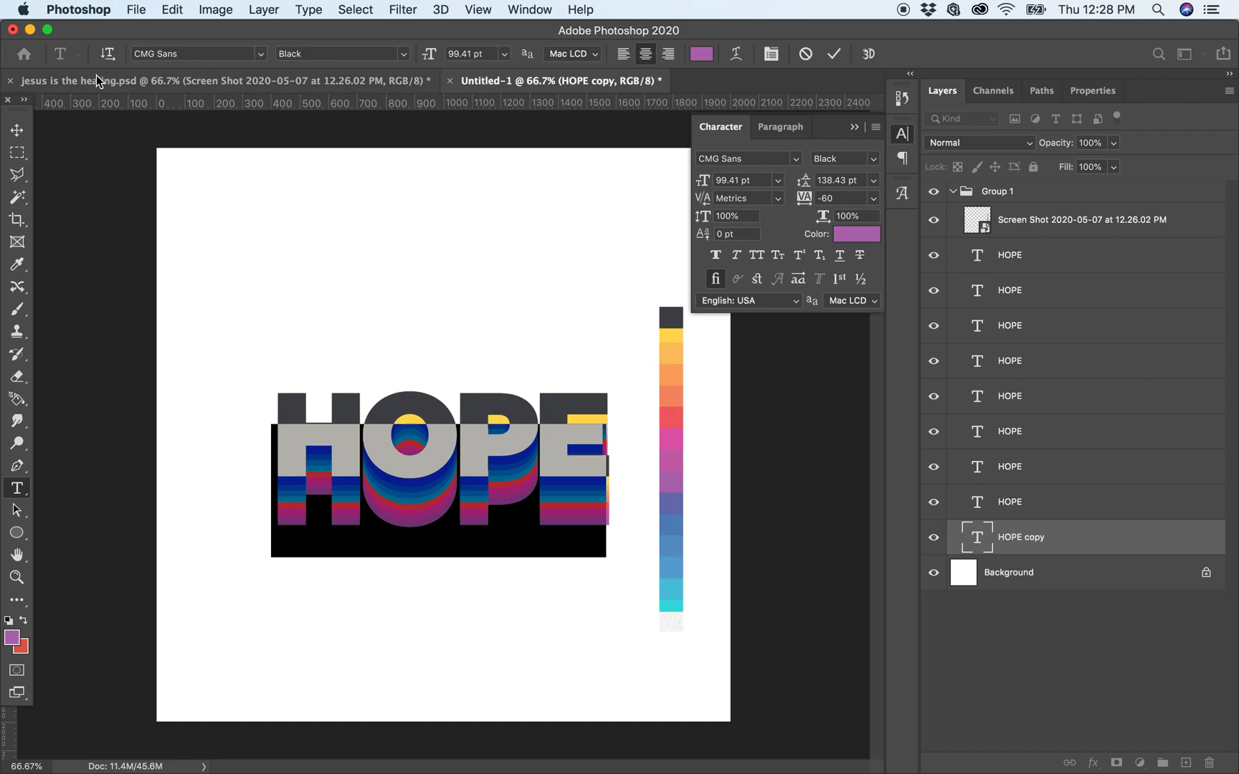
click(17, 129)
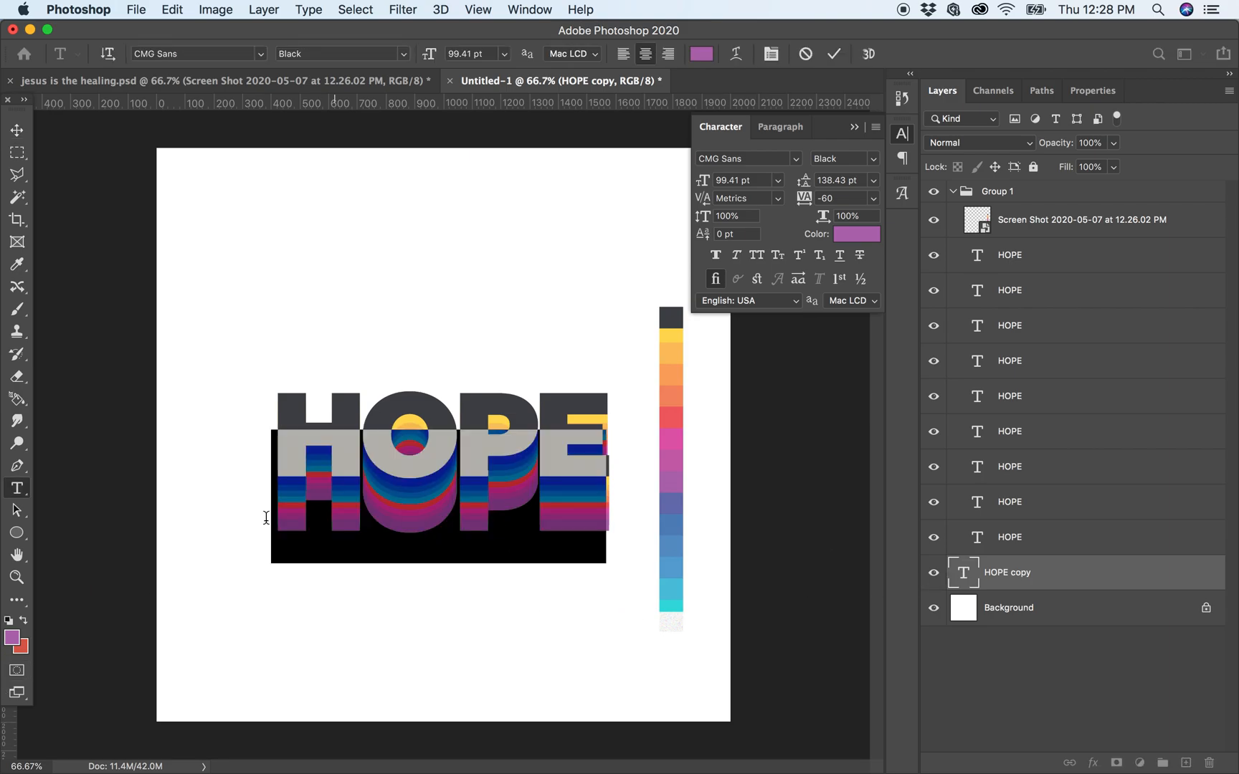
click(856, 234)
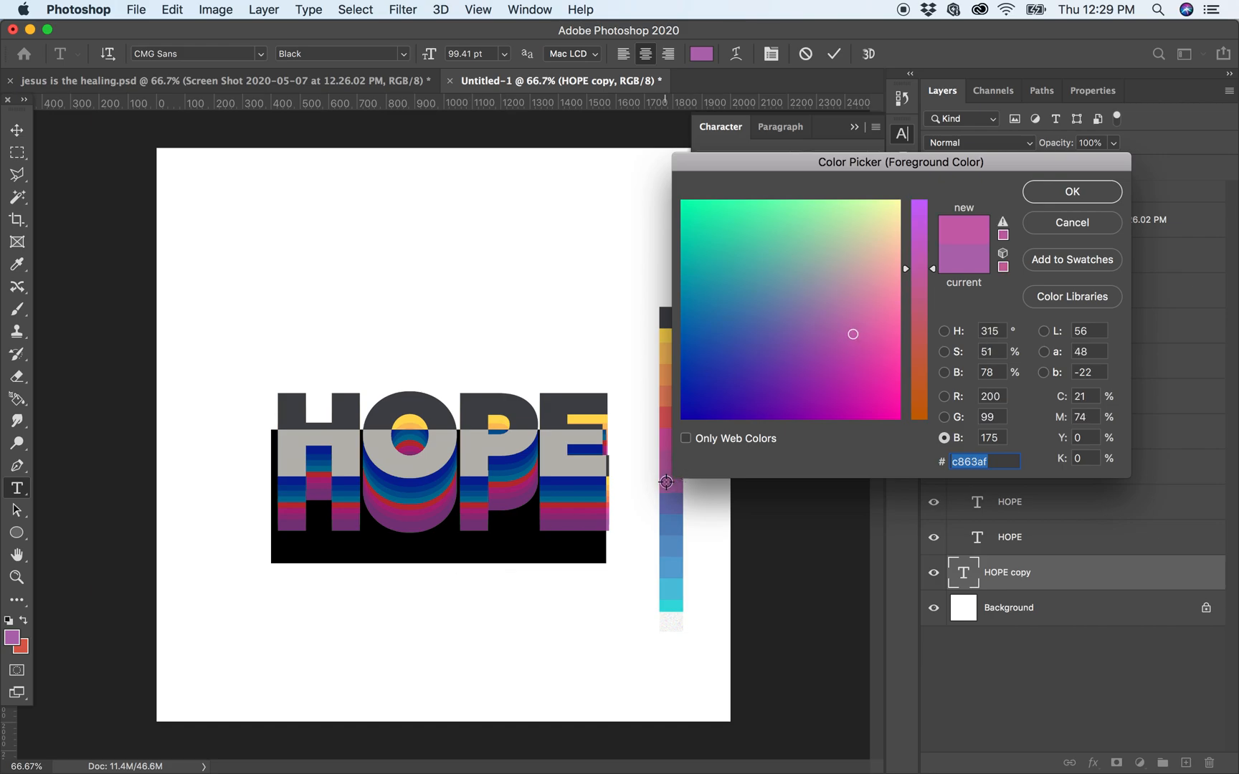
- Colour the next HOPE copies blue-violet and blue, sampled from the strip
click(773, 320)
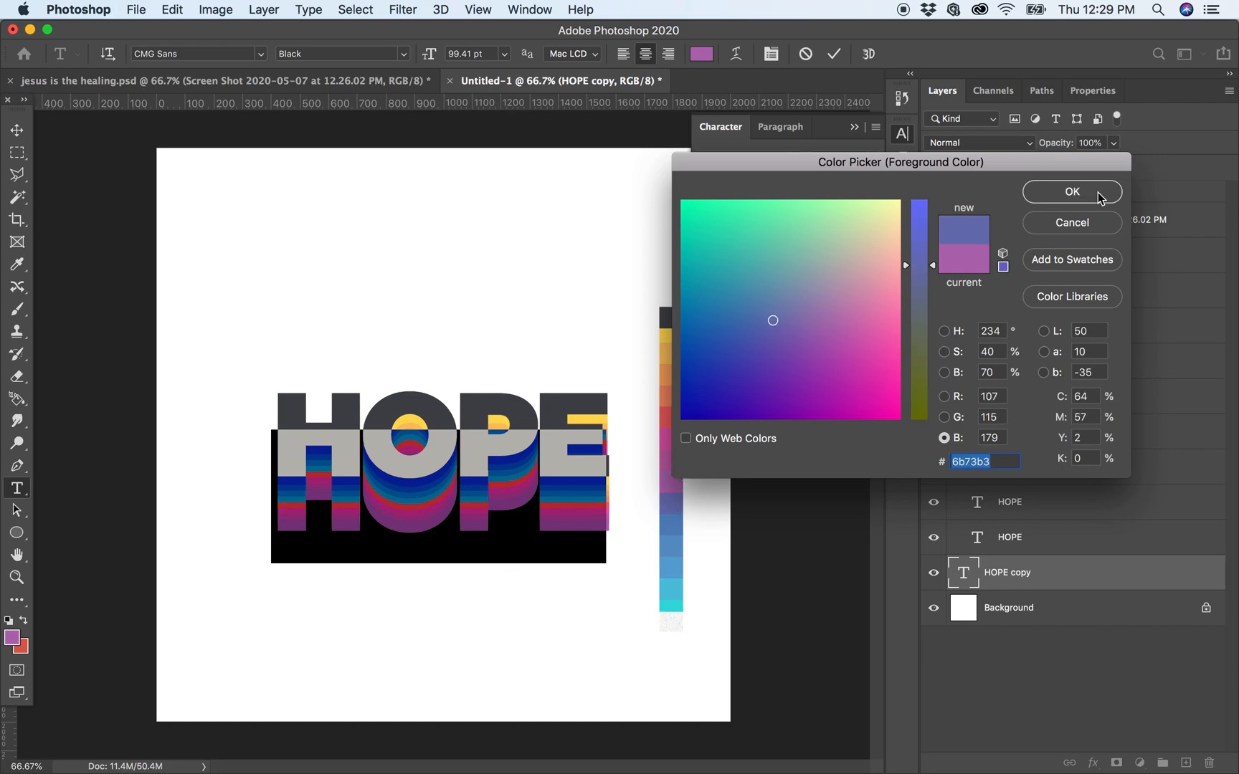
click(1071, 191)
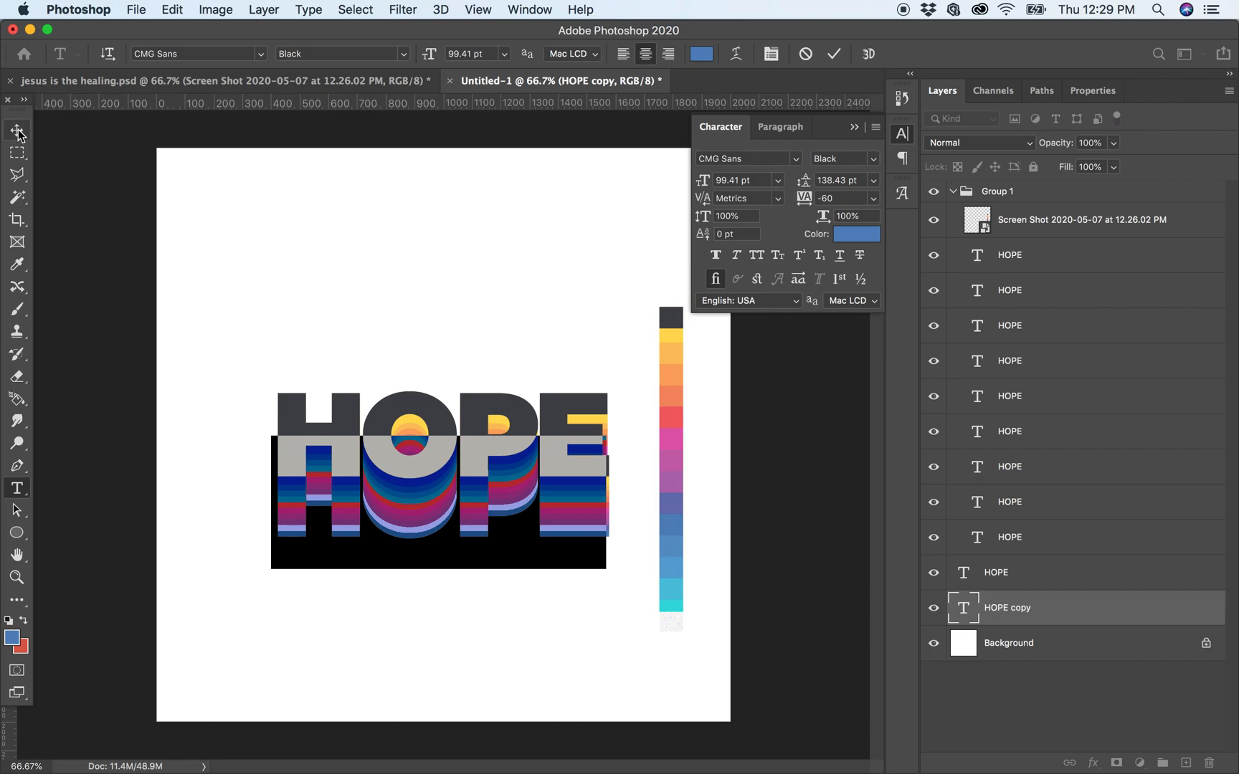
click(17, 129)
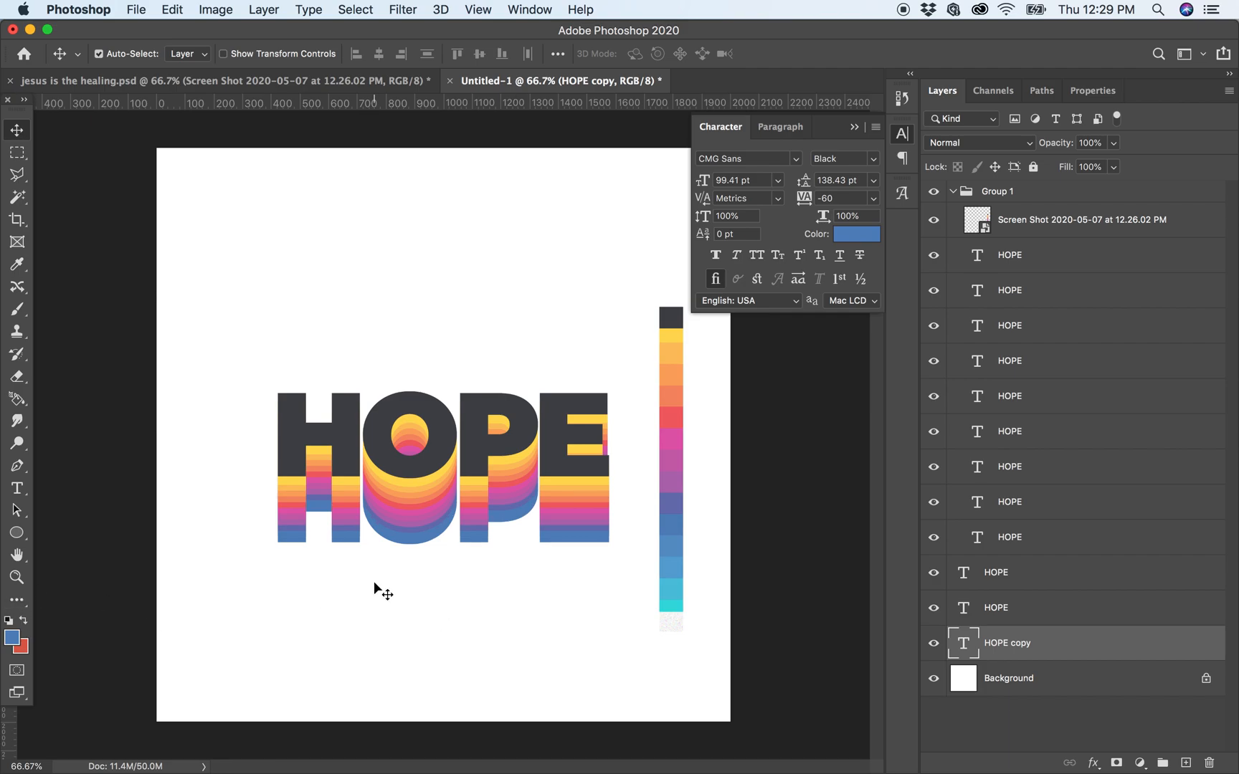
click(18, 488)
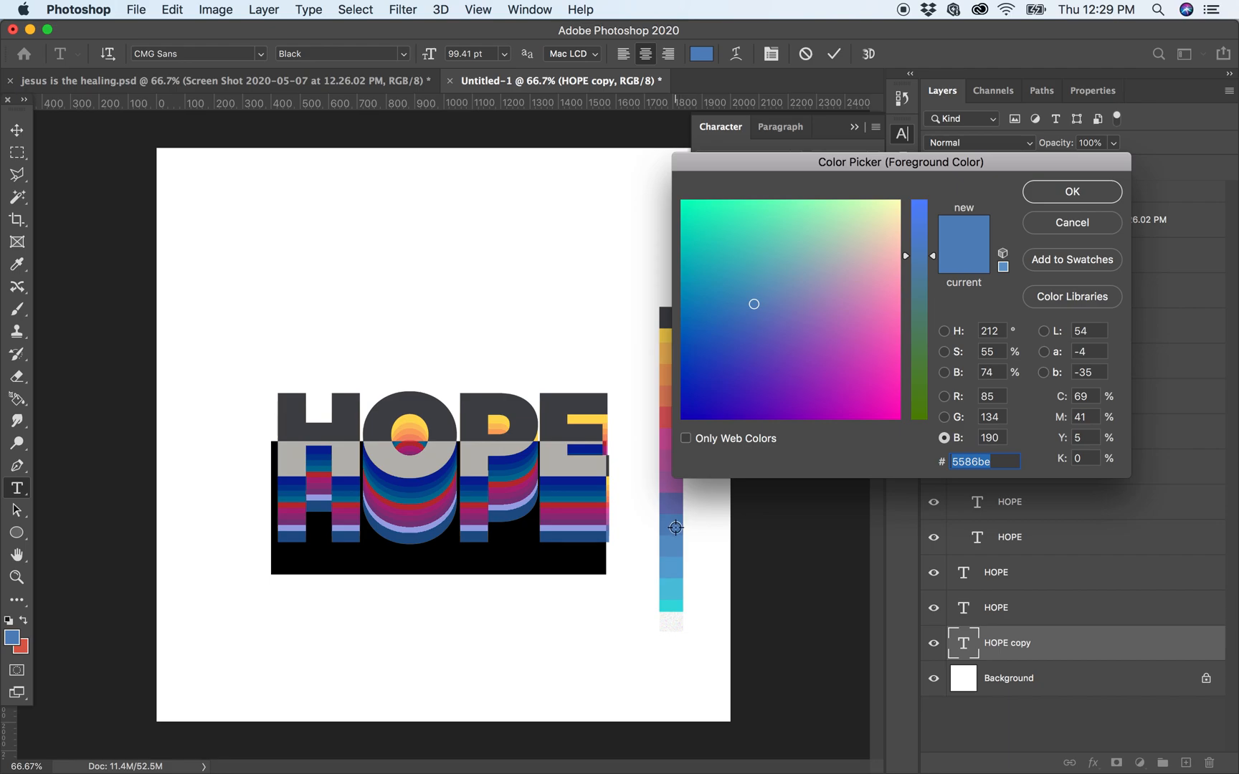
click(760, 291)
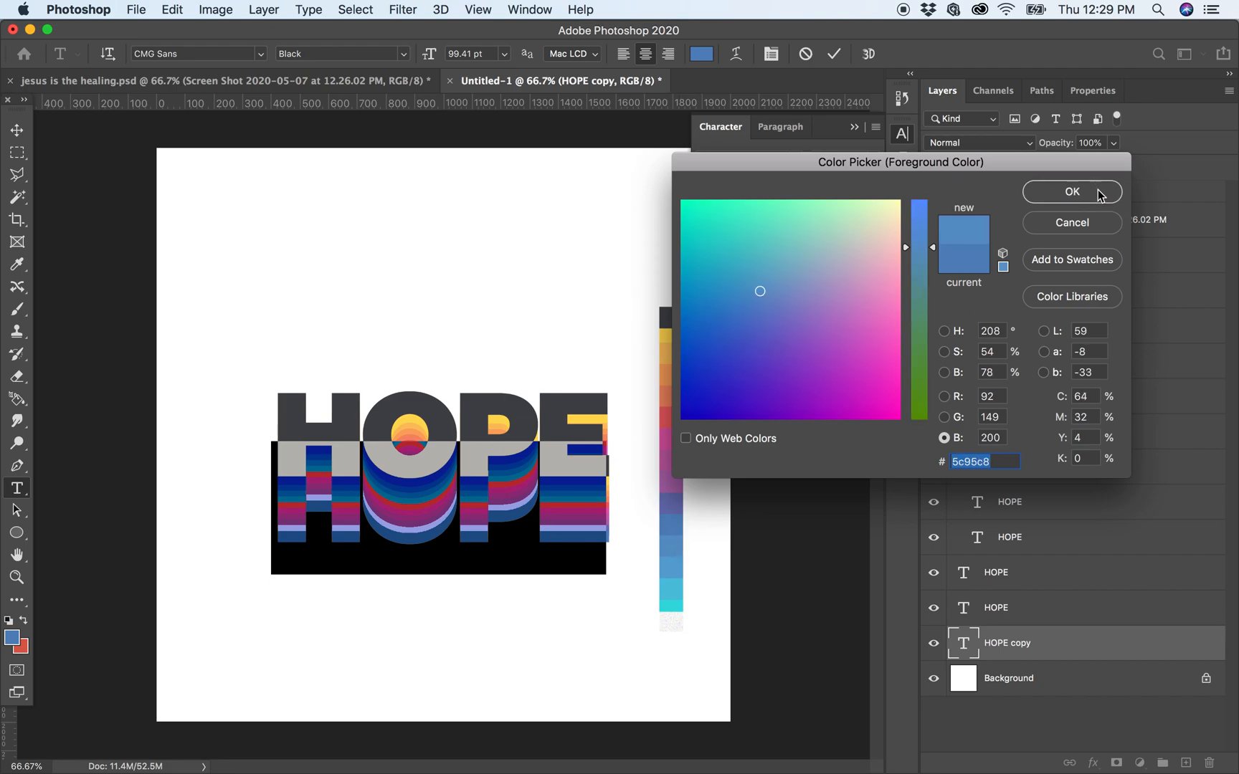
click(1071, 191)
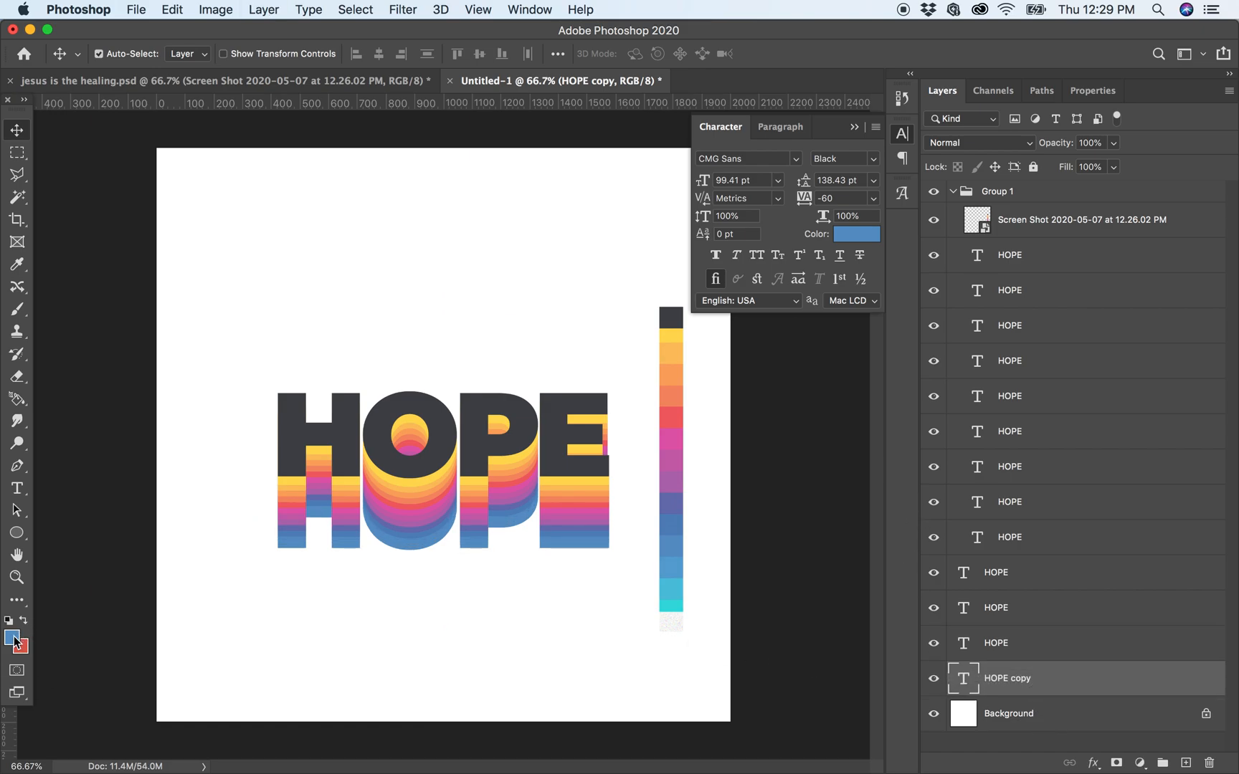
- Recolour the lowest HOPE copy a lighter blue from the strip and commit it
click(17, 488)
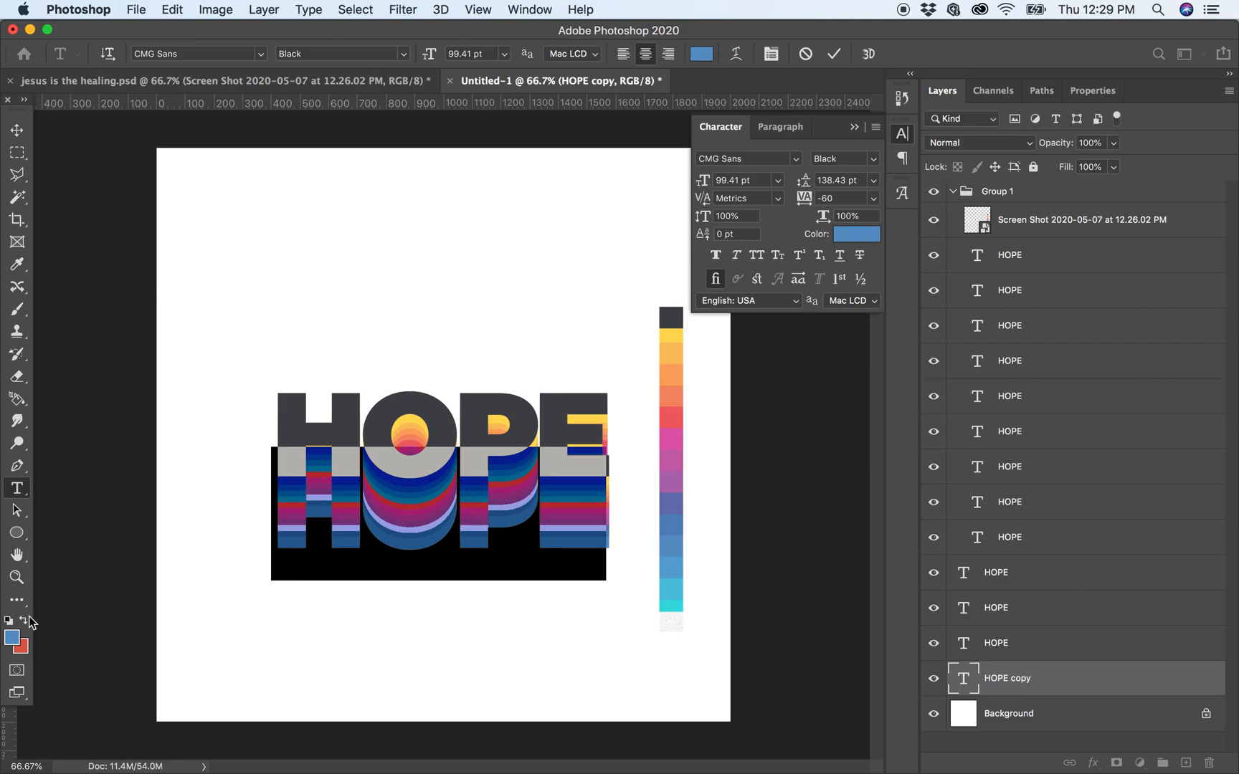
click(856, 234)
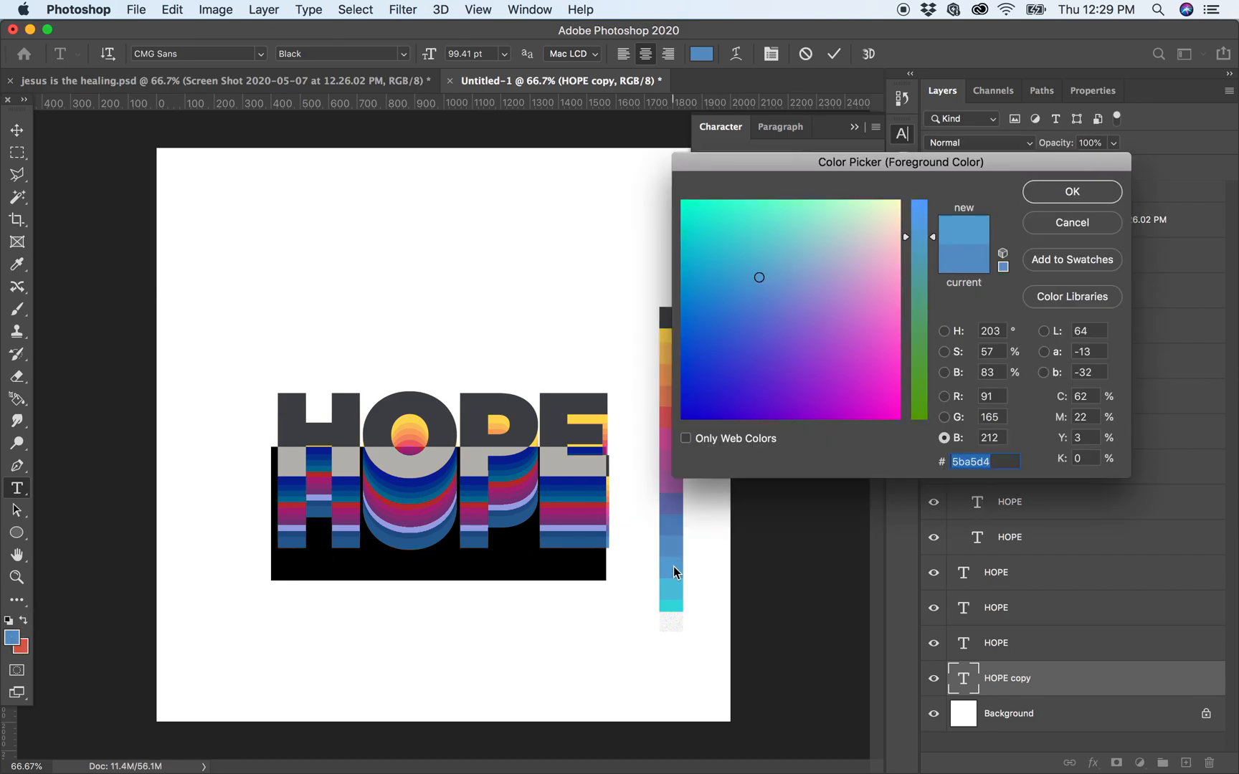
click(1071, 190)
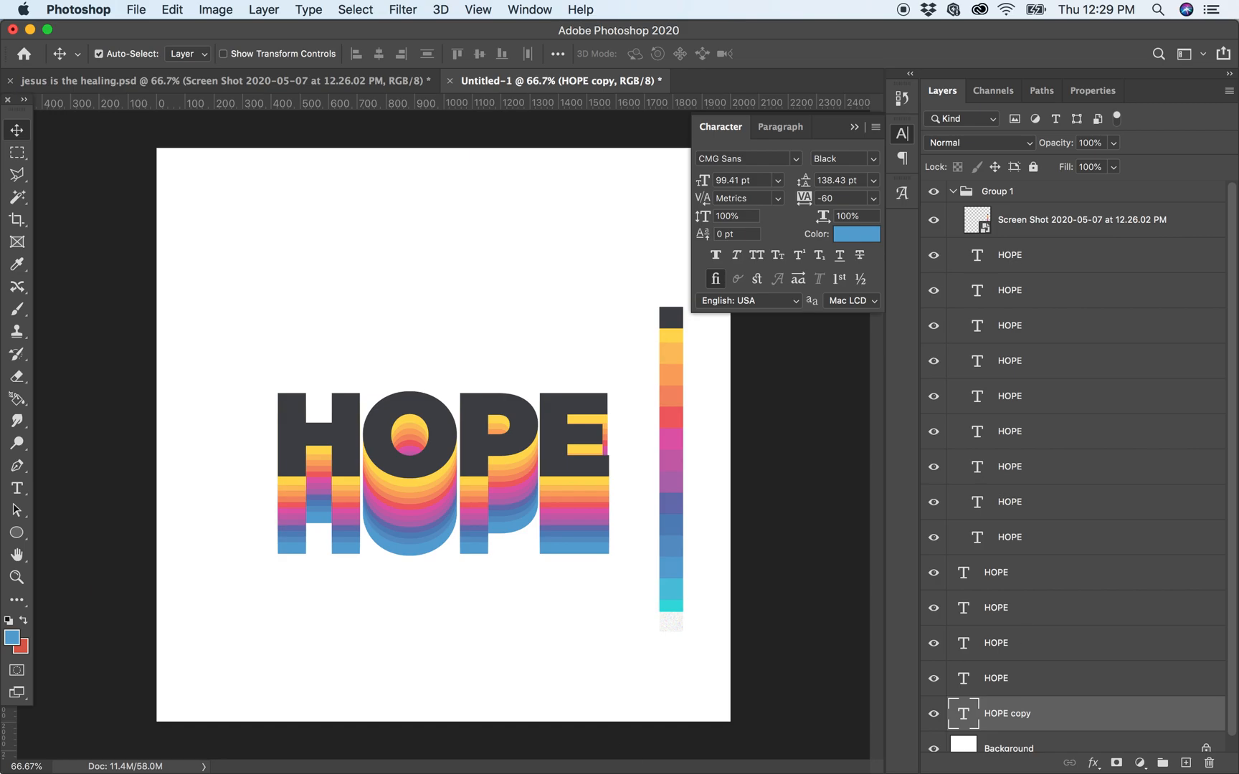
click(17, 489)
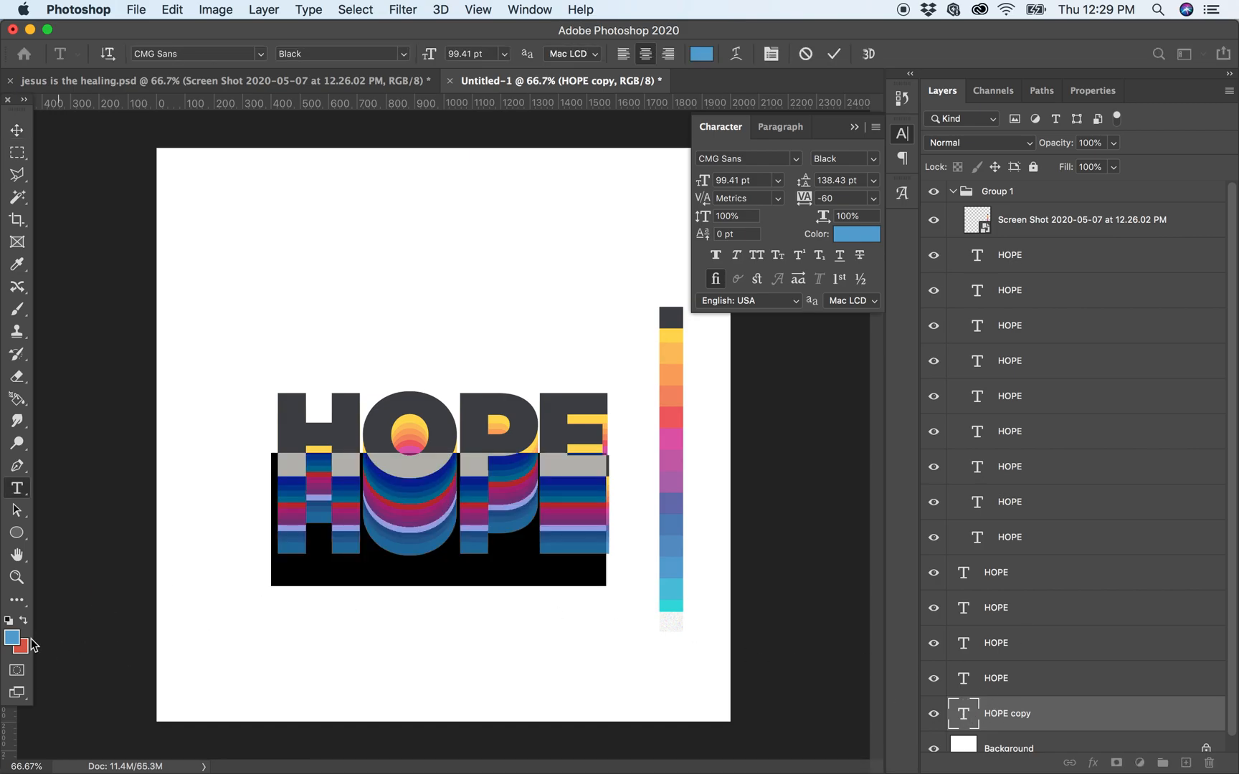
click(12, 638)
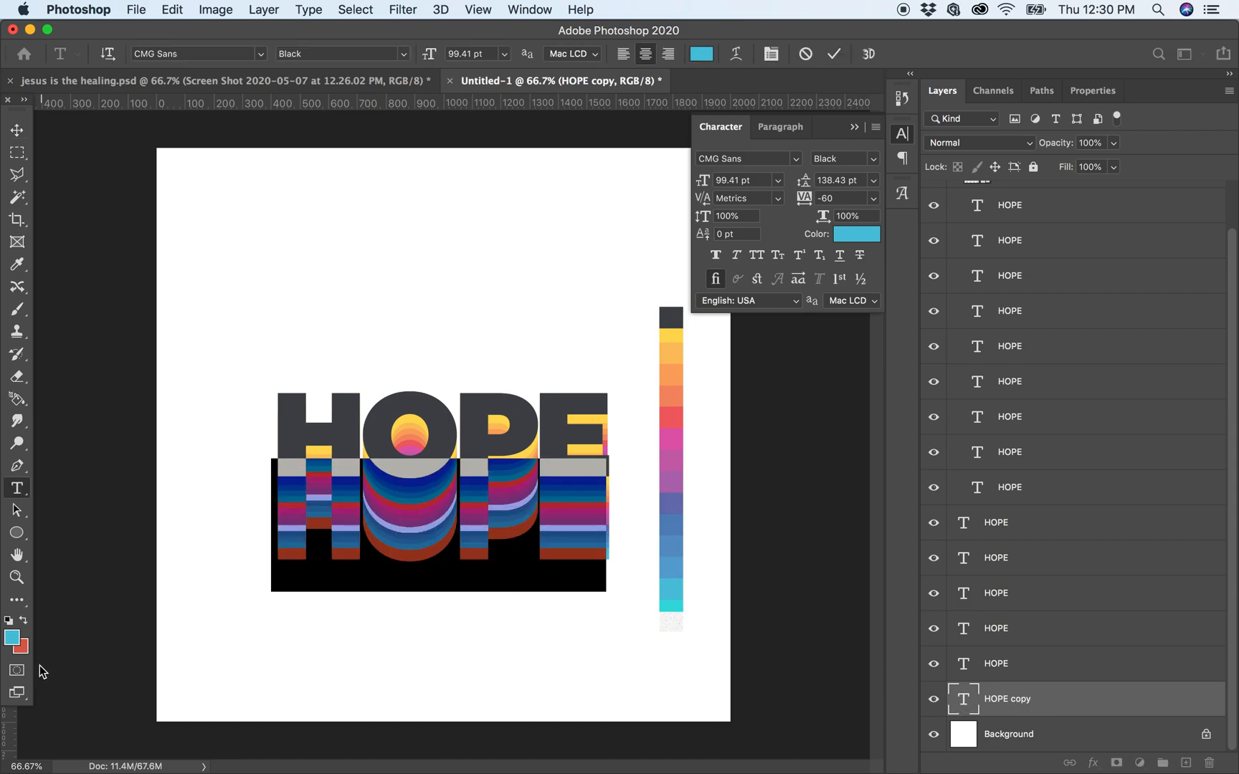
- Set the bottom HOPE copy's colour to cyan #35dadc, completing the rainbow extrusion
click(856, 234)
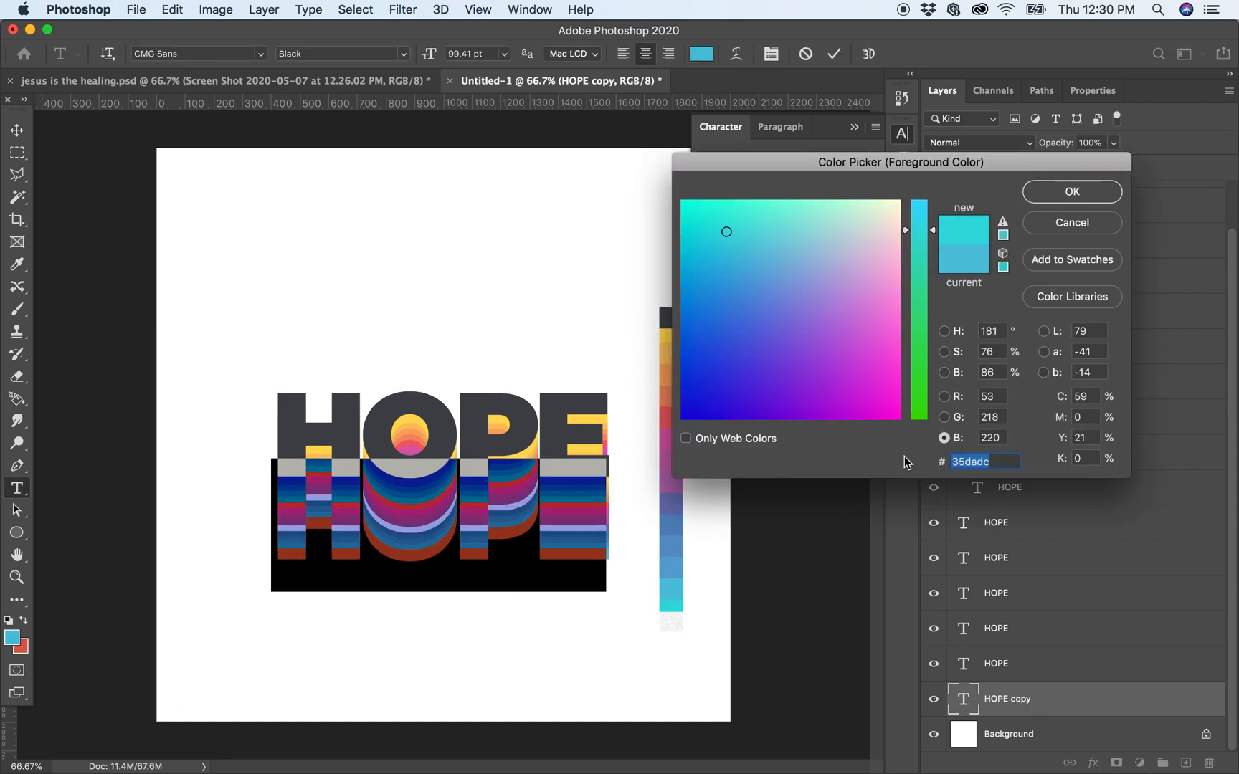
click(1071, 191)
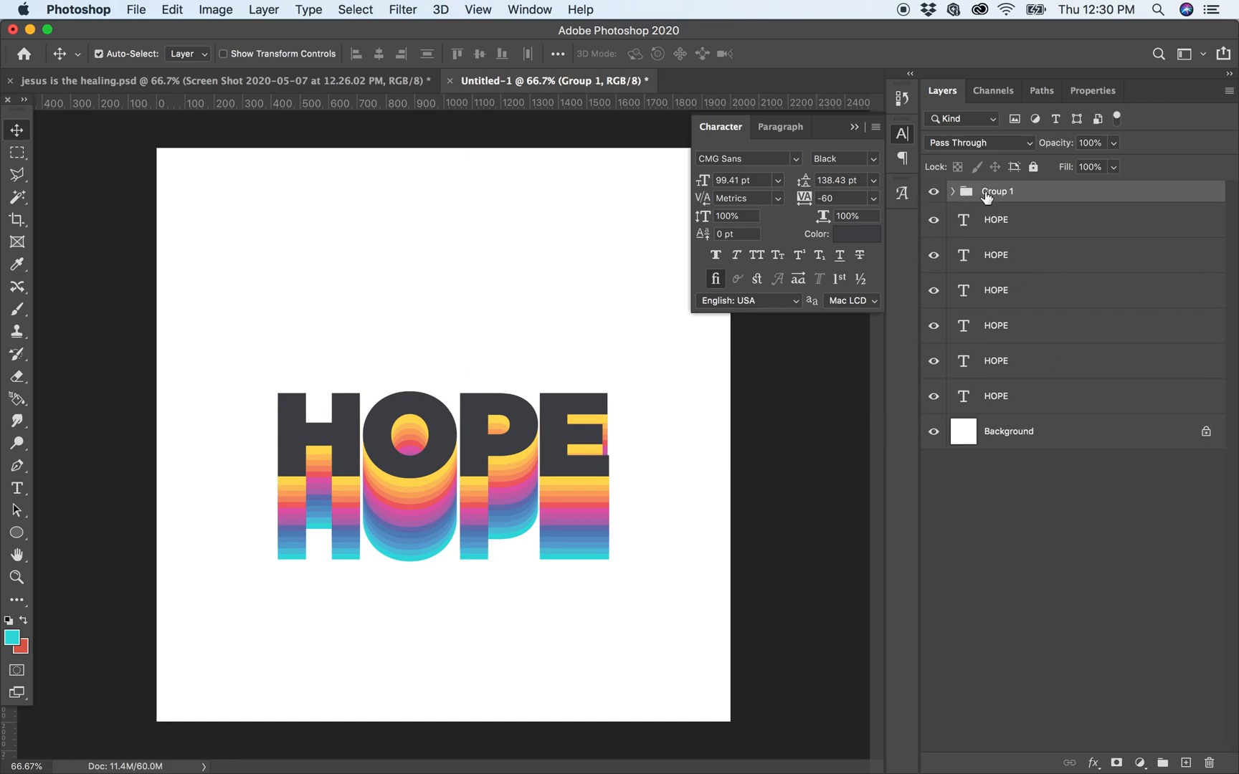
click(953, 190)
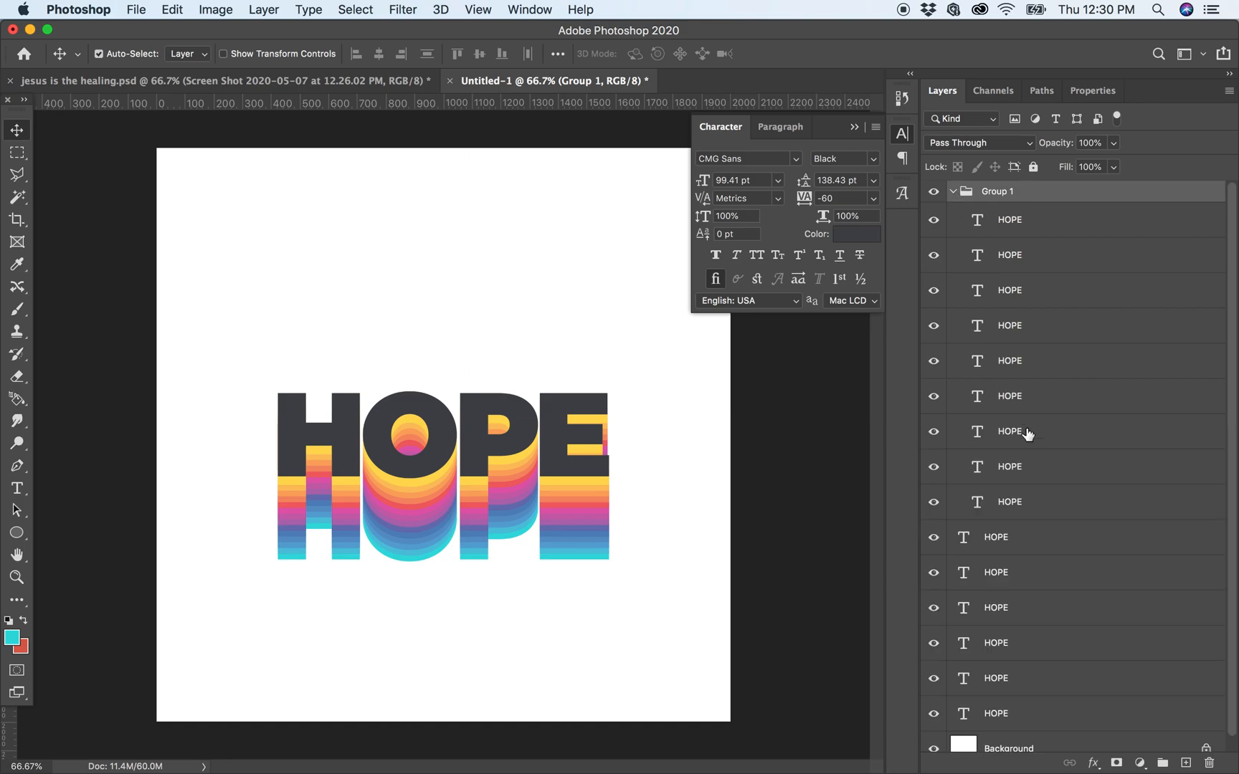
click(1010, 714)
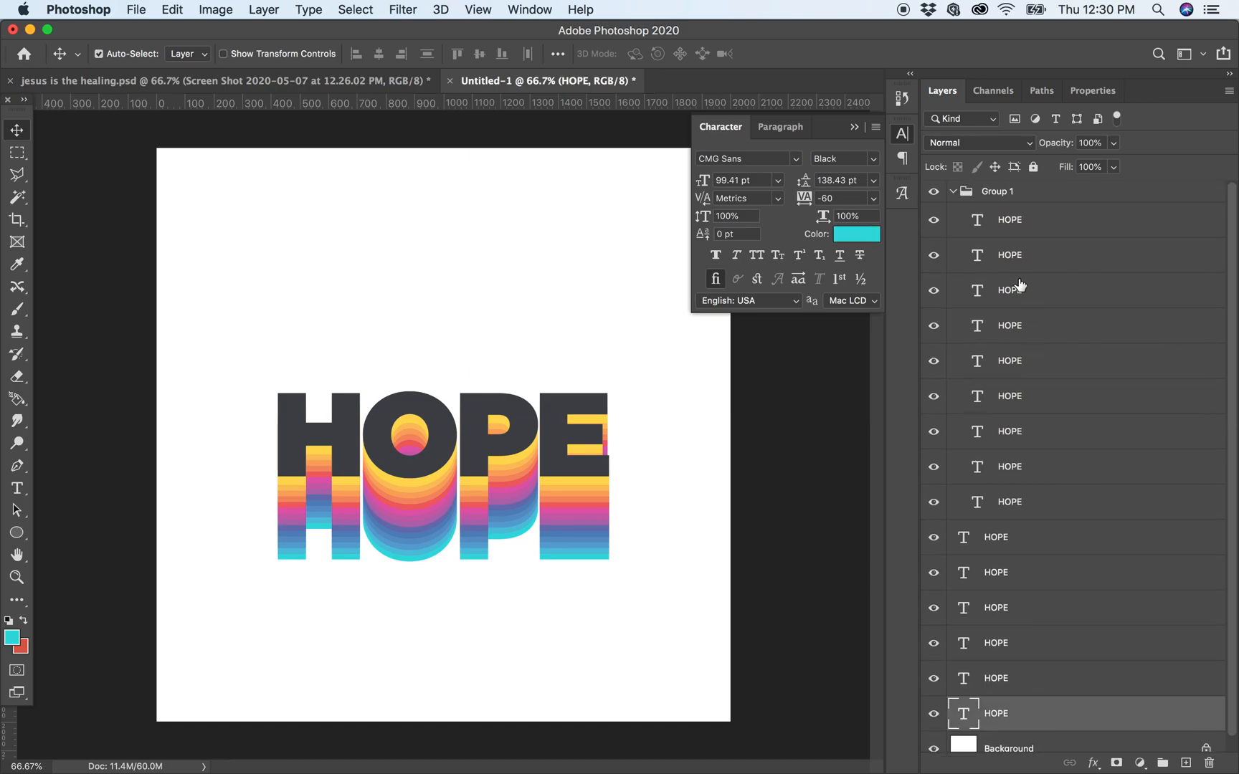
- Gather all HOPE layers into Group 1 and enlarge the whole extruded word with Free Transform
click(998, 191)
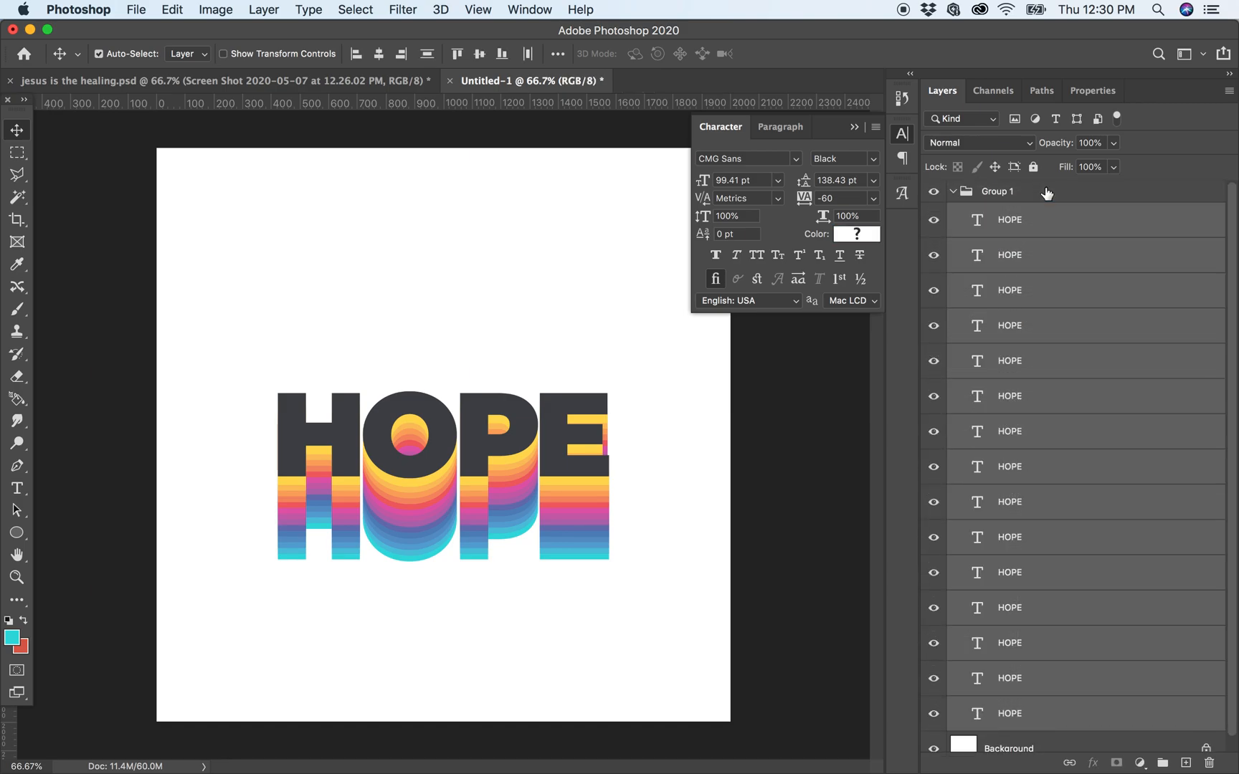
click(954, 191)
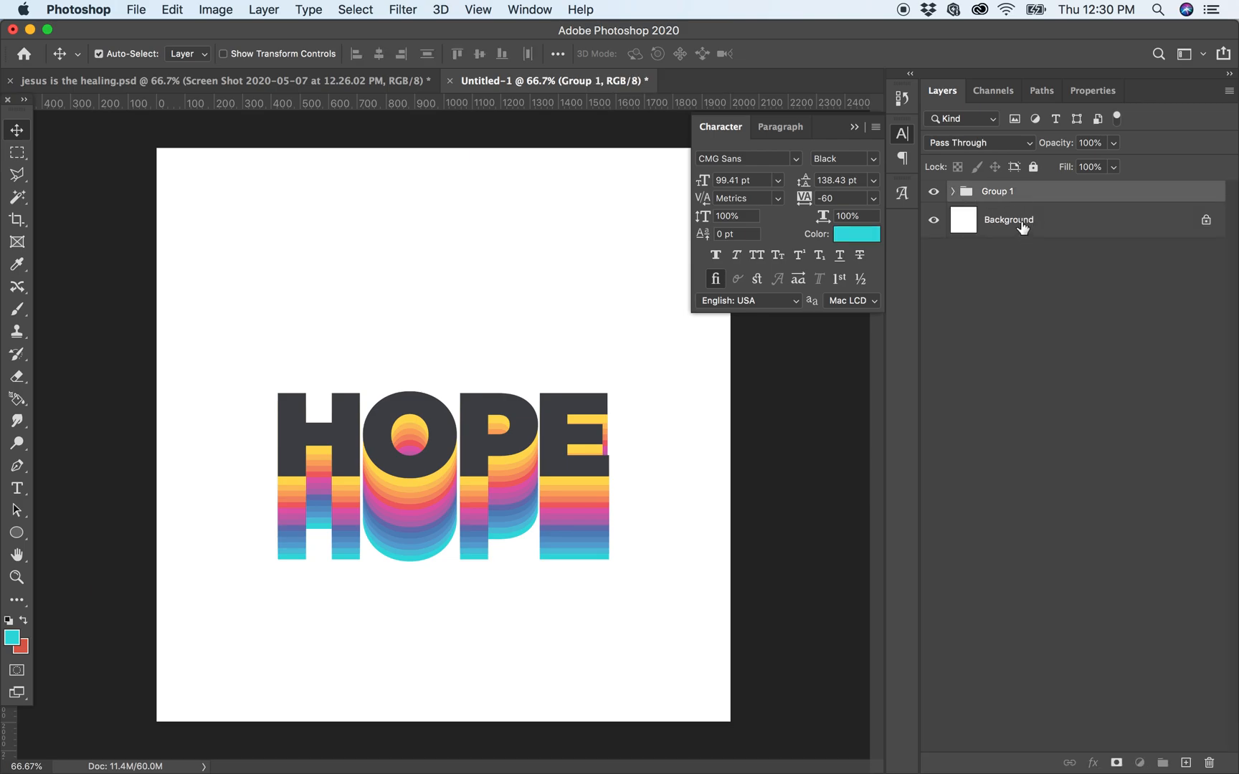
click(1008, 220)
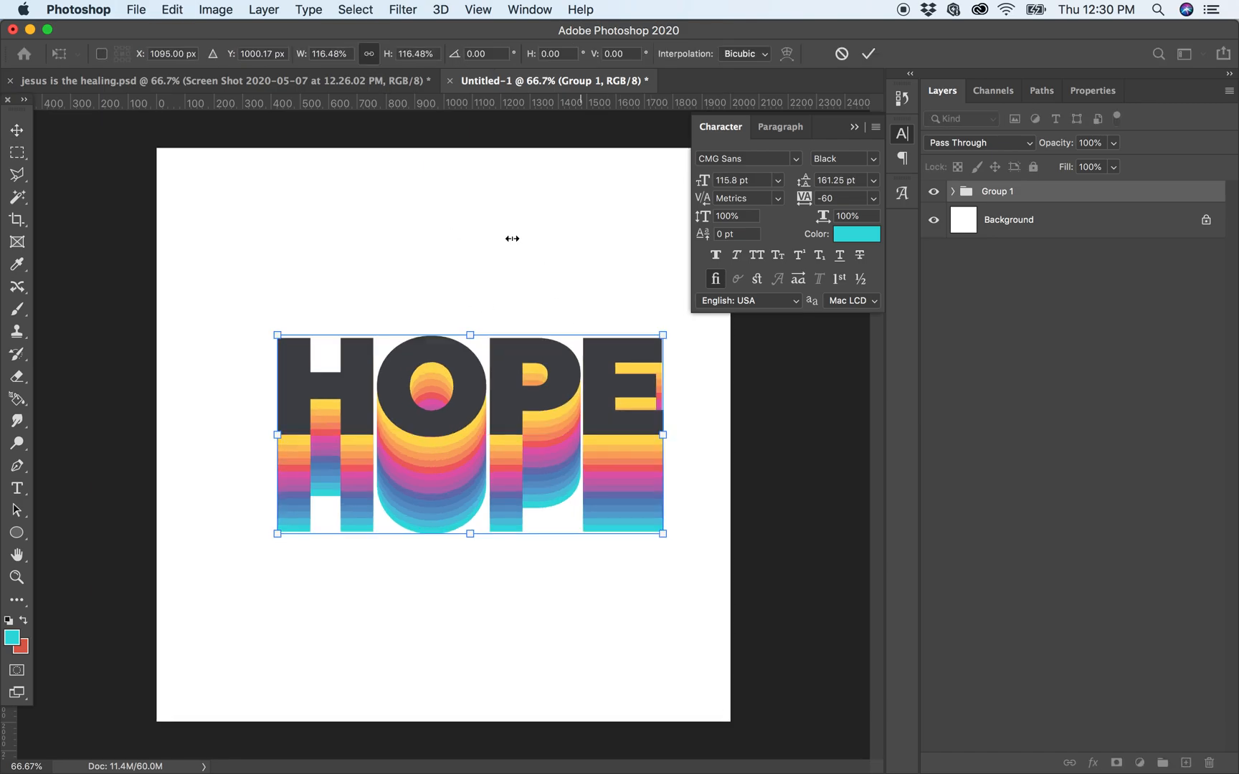
click(867, 53)
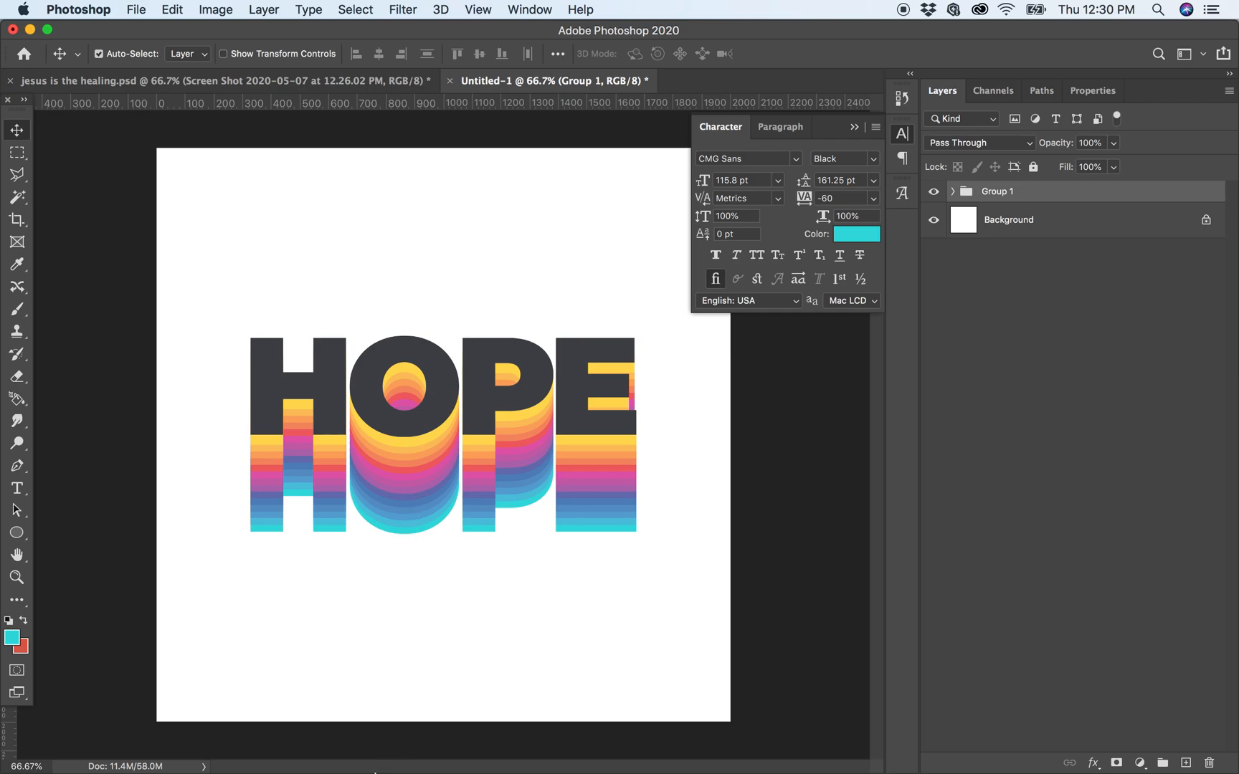
- Browse My Passport > Backup Imac > TEXTURES > Textura Fotocopia 2 and place Photocopy texture12.jpg into the document
click(343, 741)
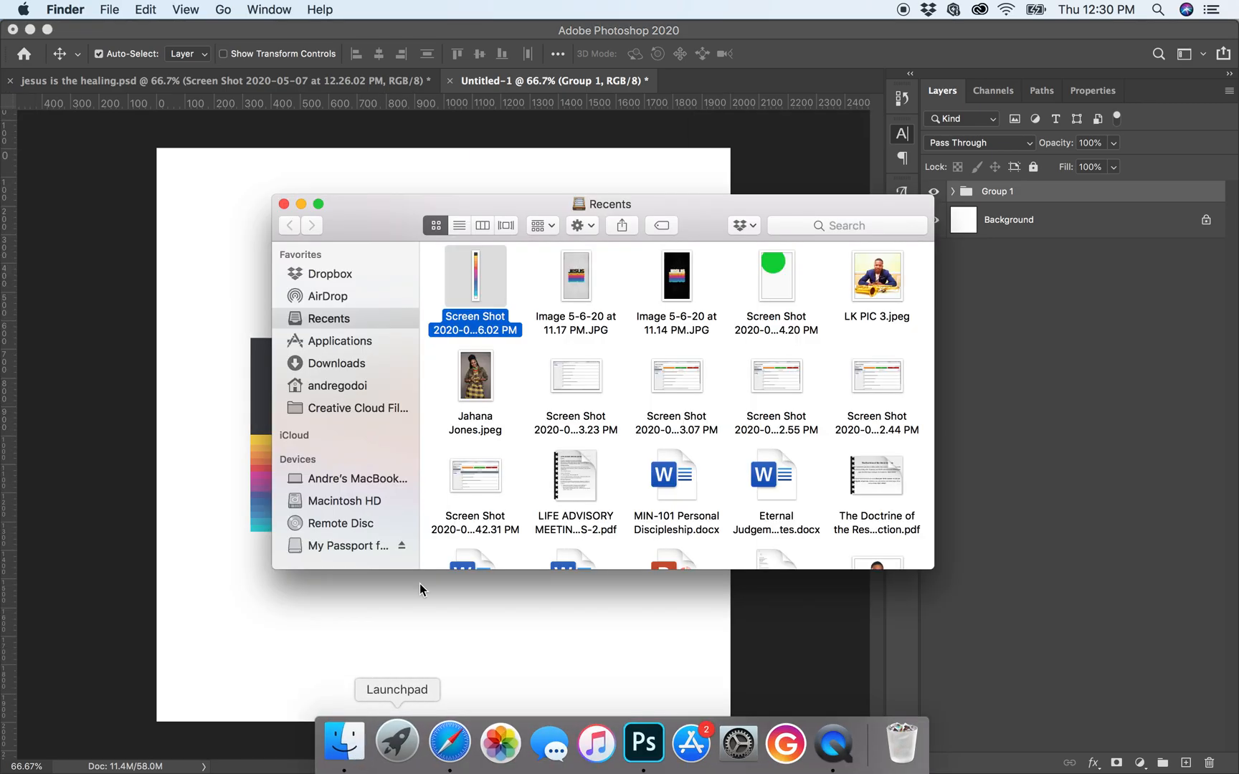
click(347, 545)
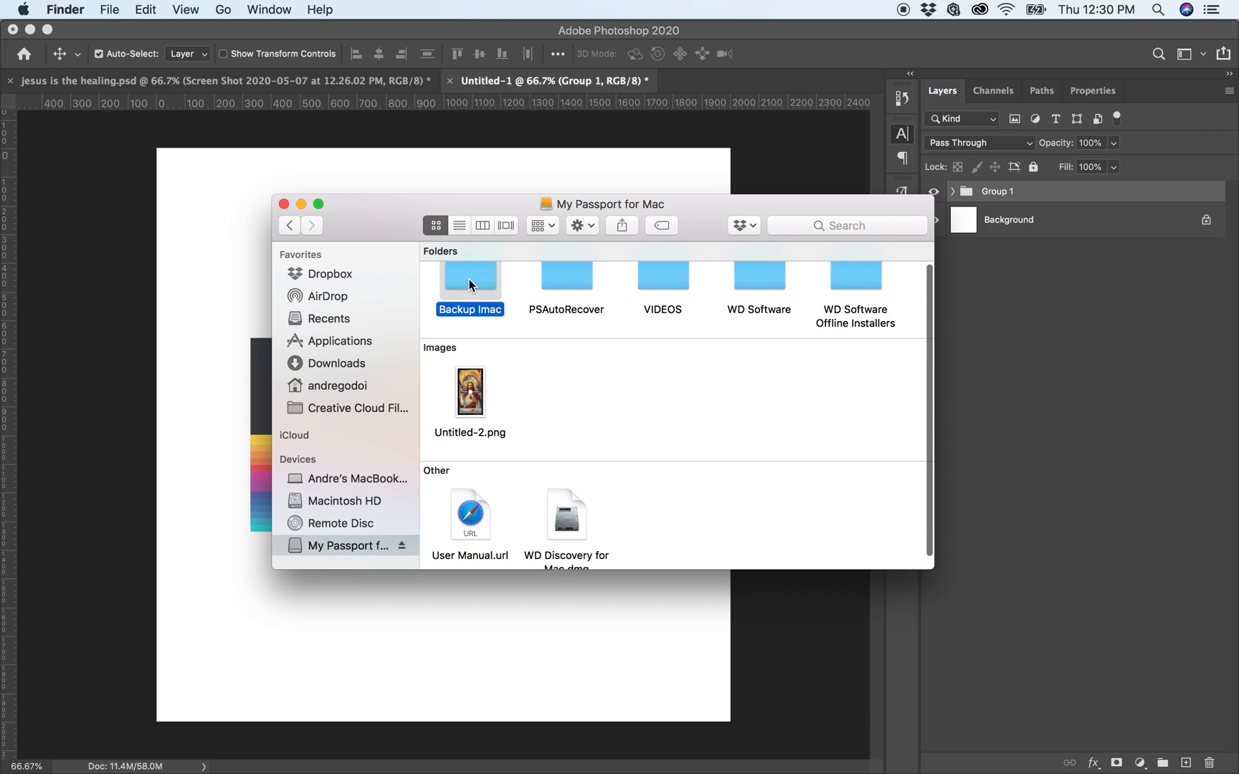
double_click(469, 275)
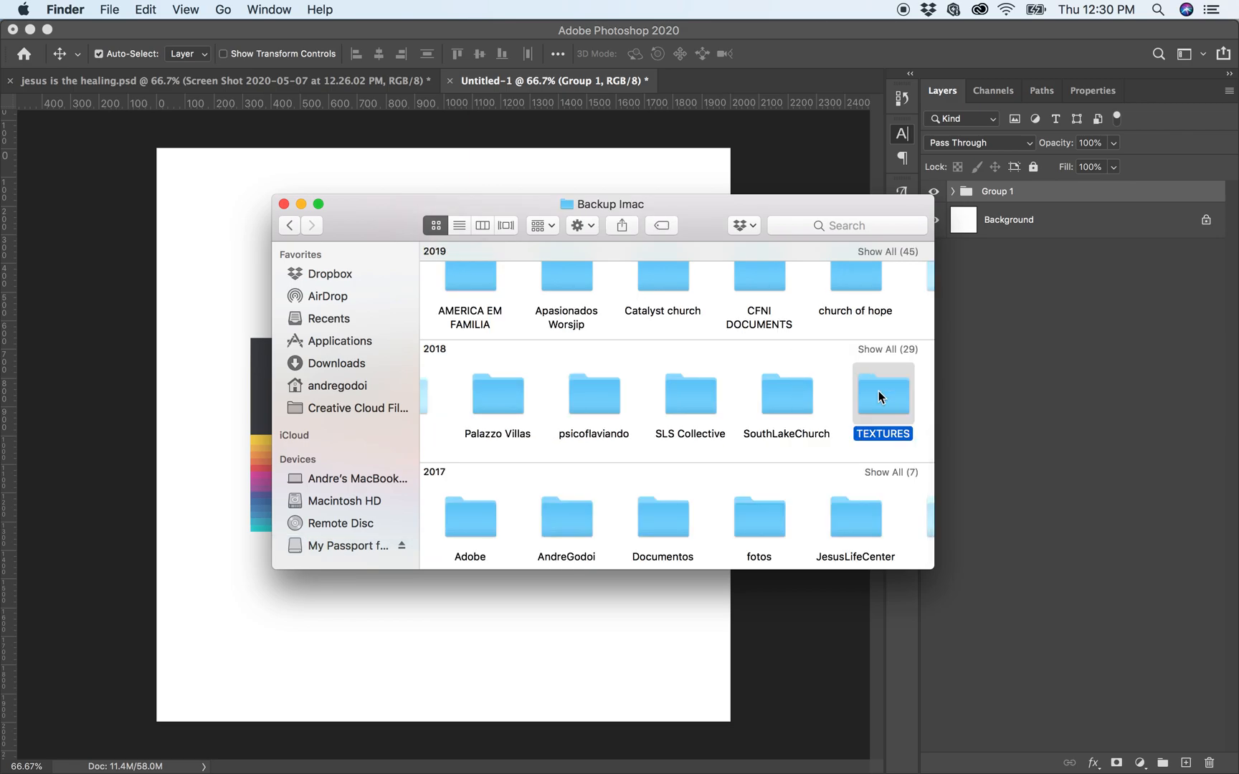
double_click(882, 389)
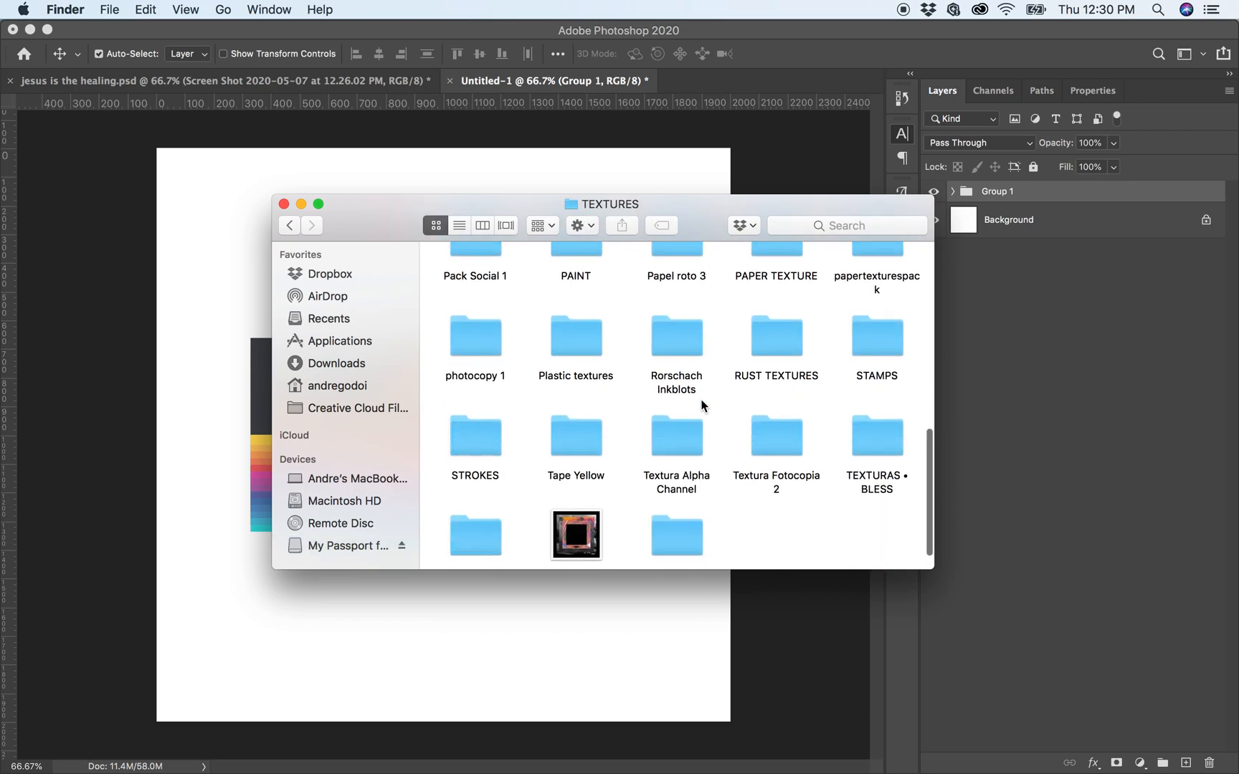
scroll(up, 3)
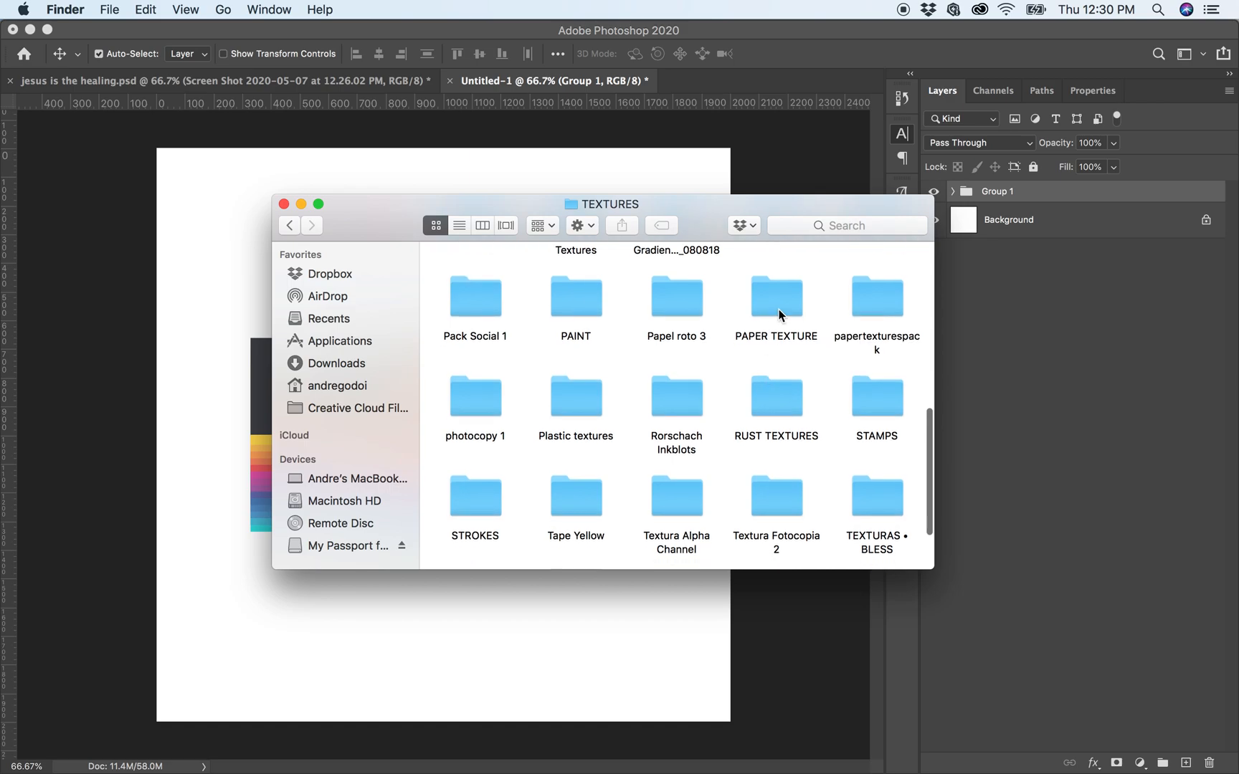
double_click(775, 497)
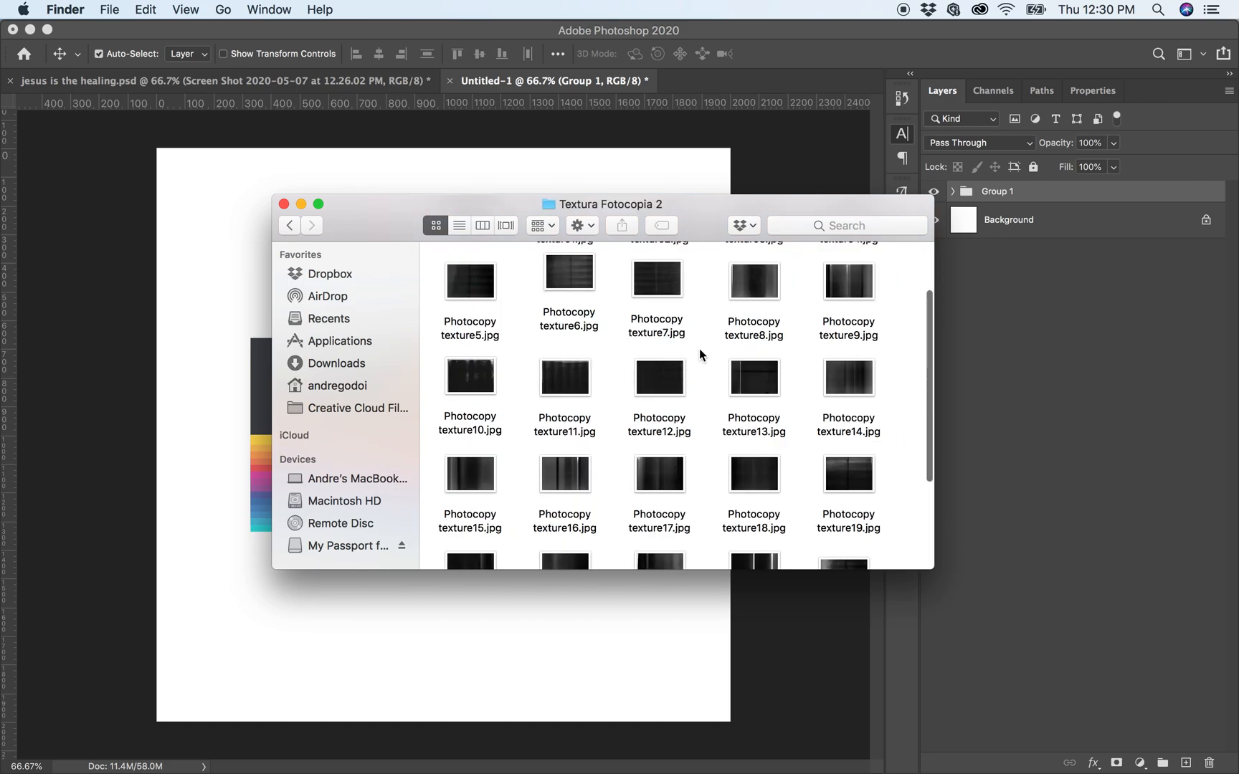
mouse_move(755, 474)
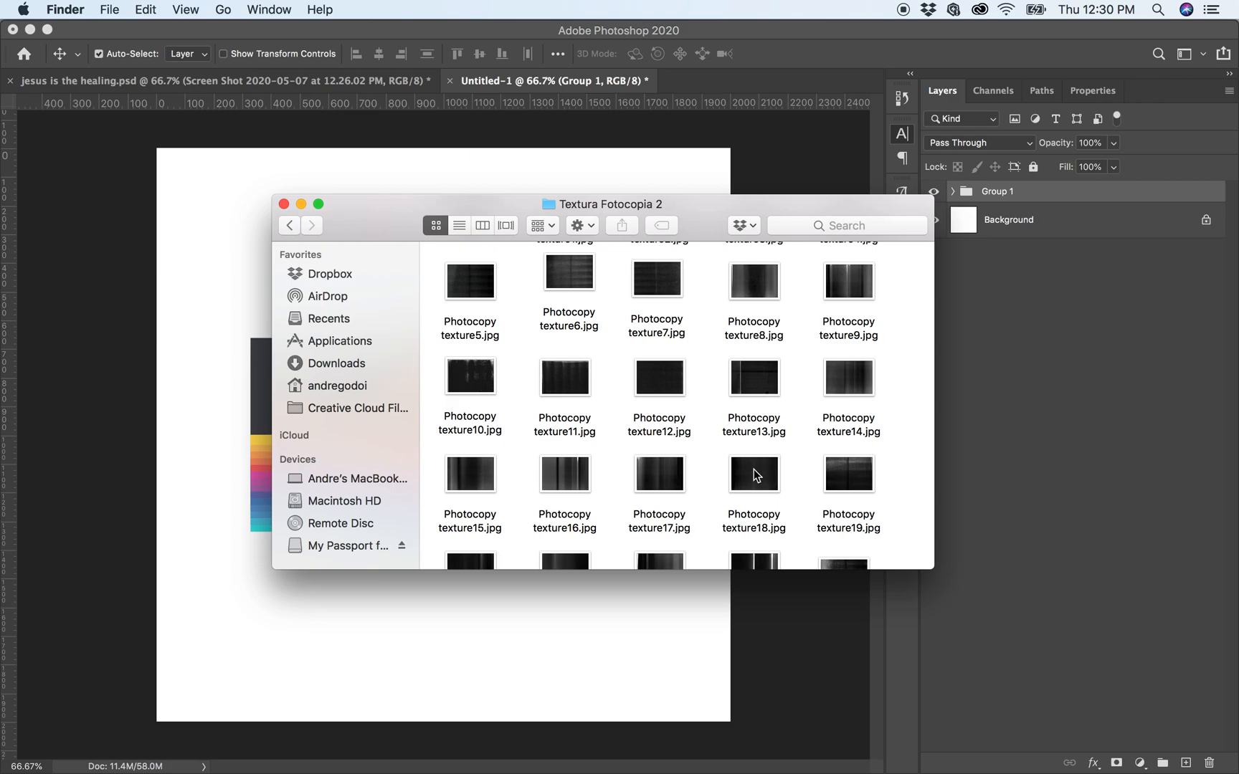
click(659, 377)
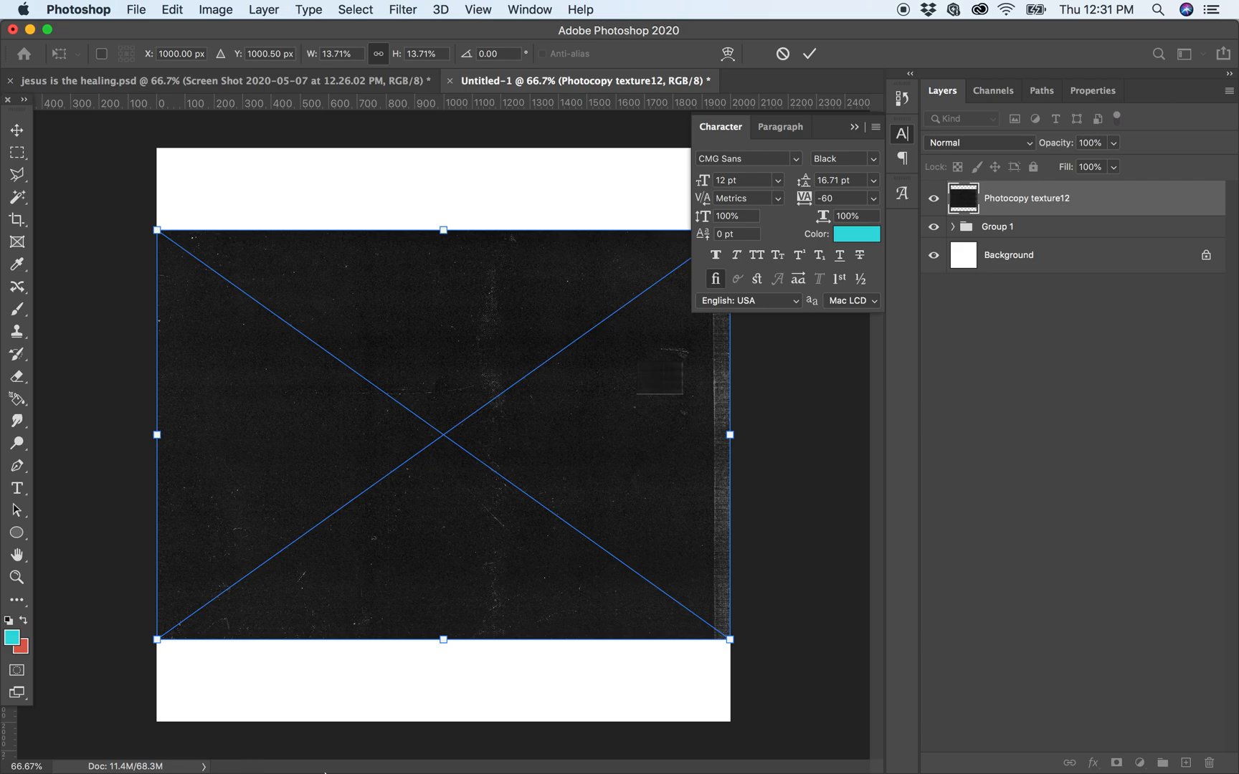
- Scale Photocopy texture12 to 2000×2000 px, invert it to light grey, and move it below Group 1
click(348, 741)
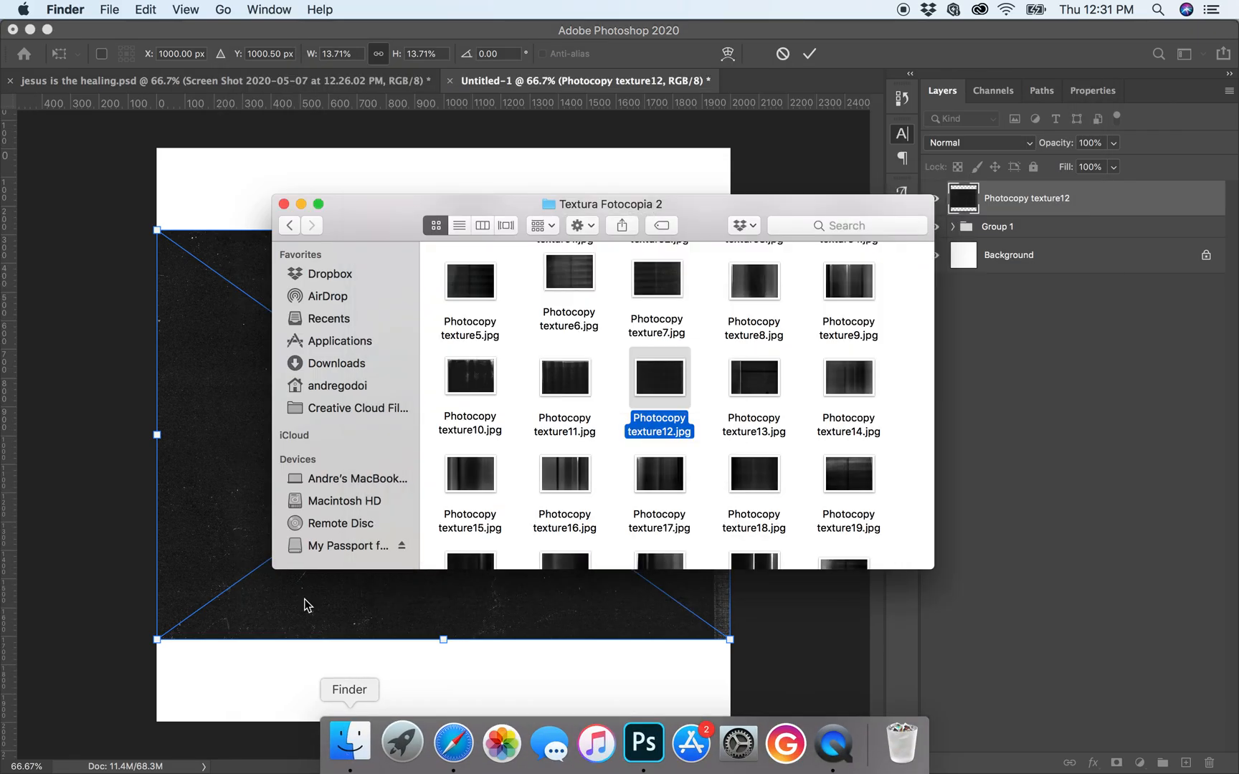
click(644, 743)
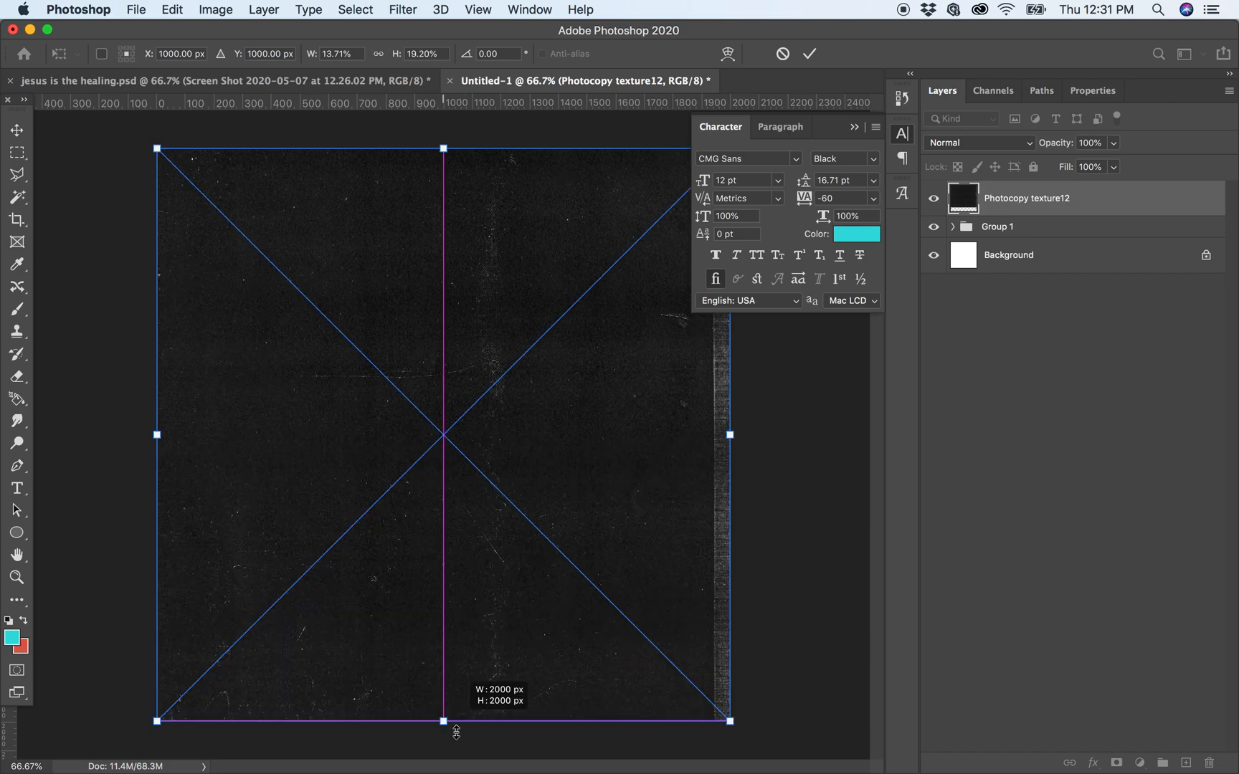
click(808, 53)
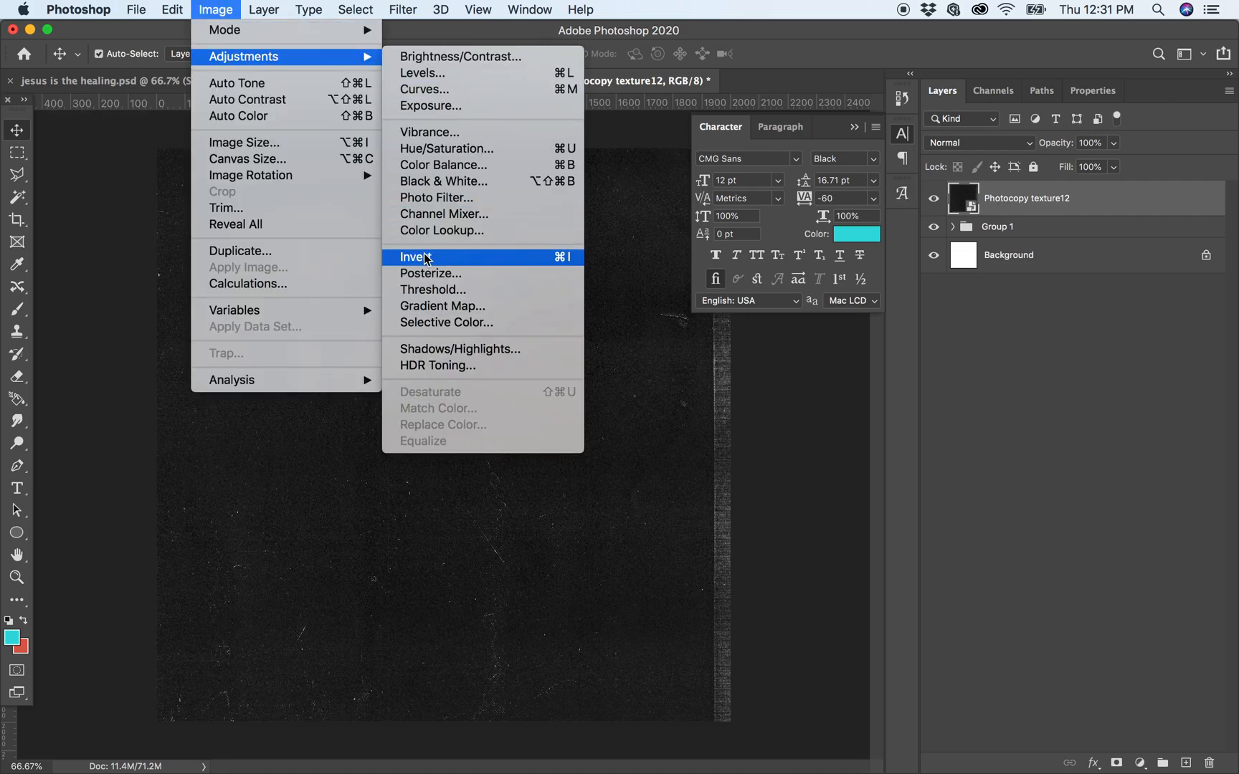
click(416, 257)
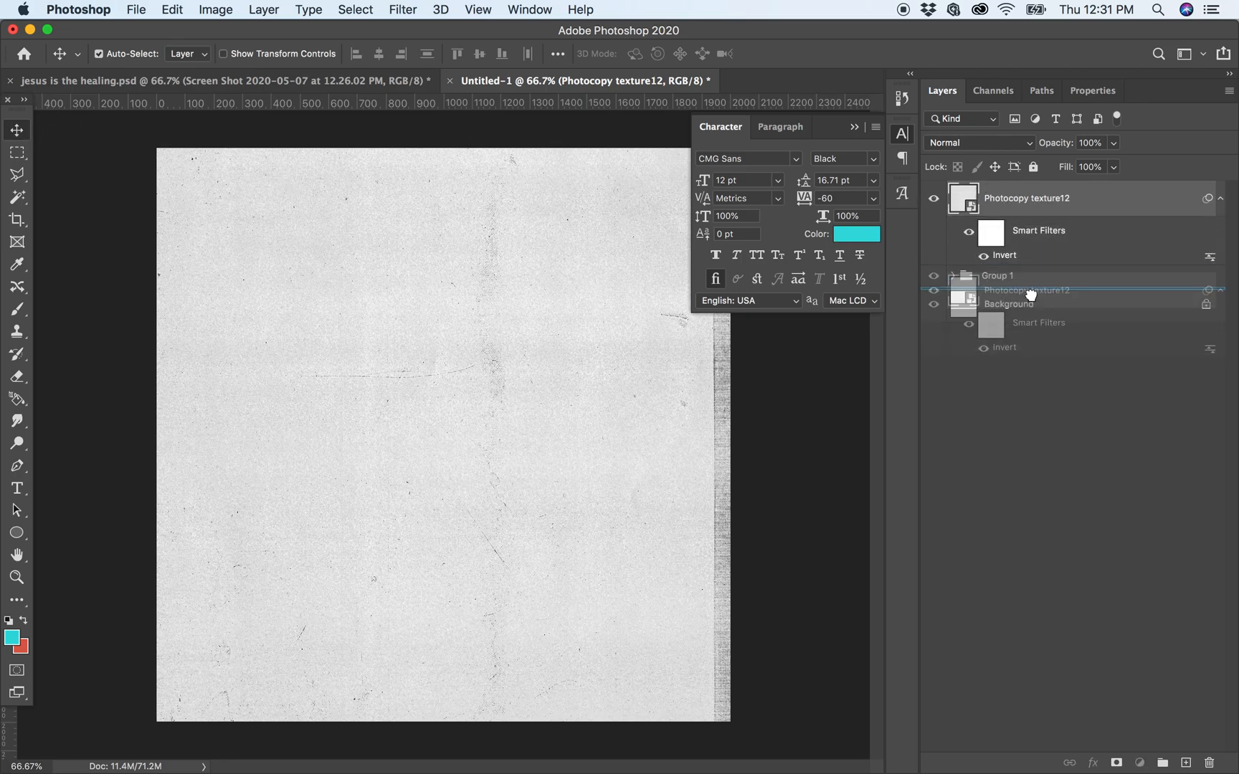
click(934, 275)
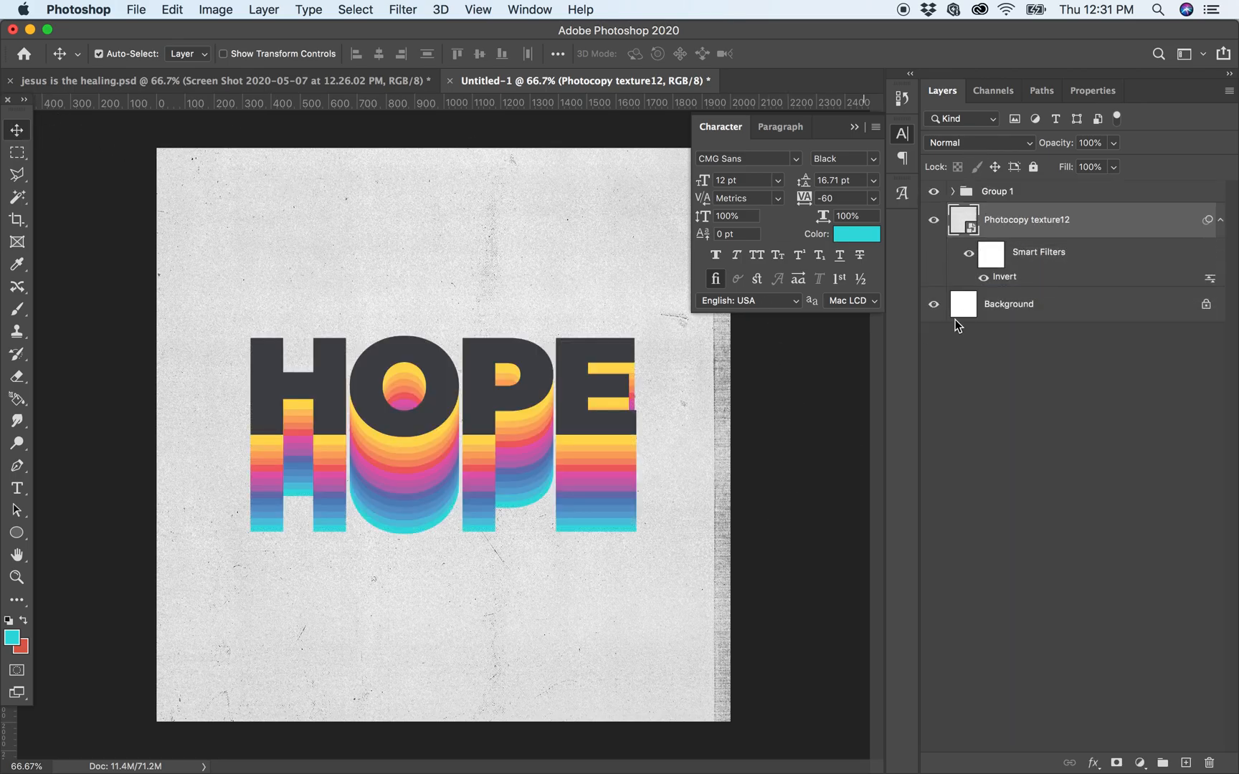
- Clip the Photocopy texture12 copy to the HOPE group and set its blend mode to Color Dodge
click(998, 191)
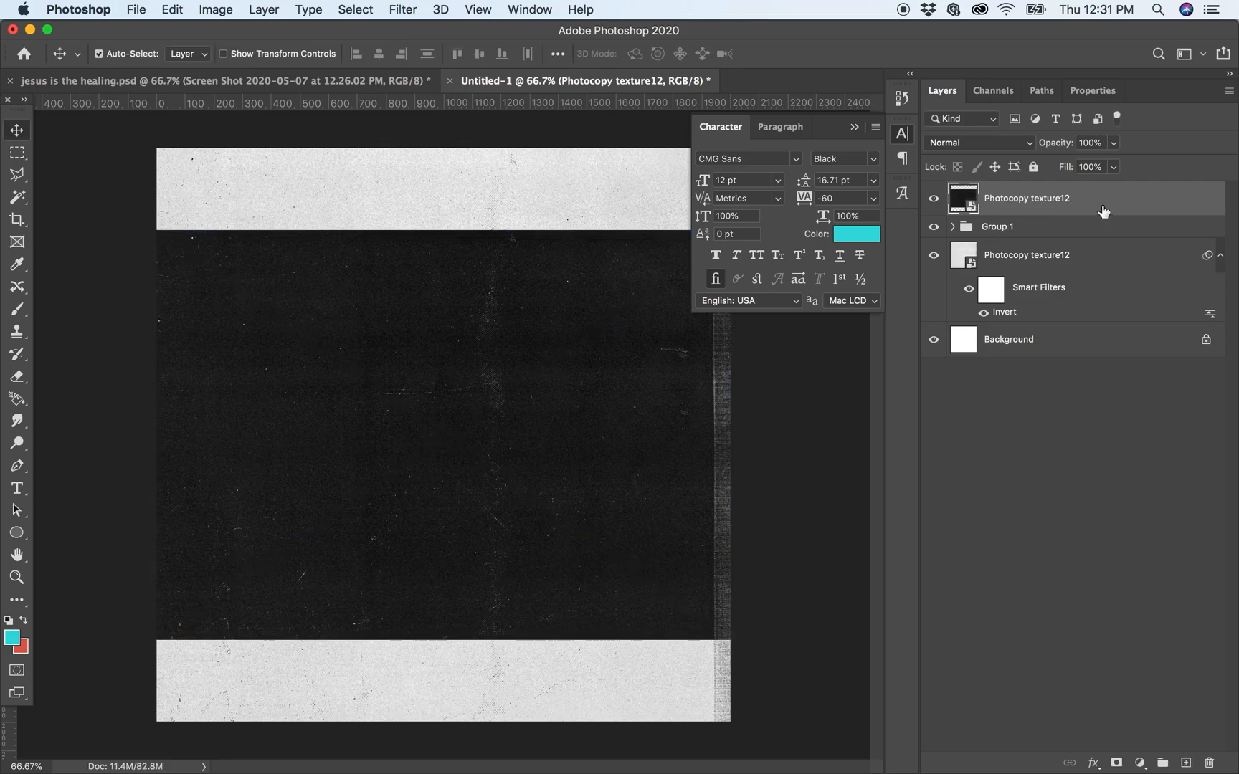
right_click(1026, 198)
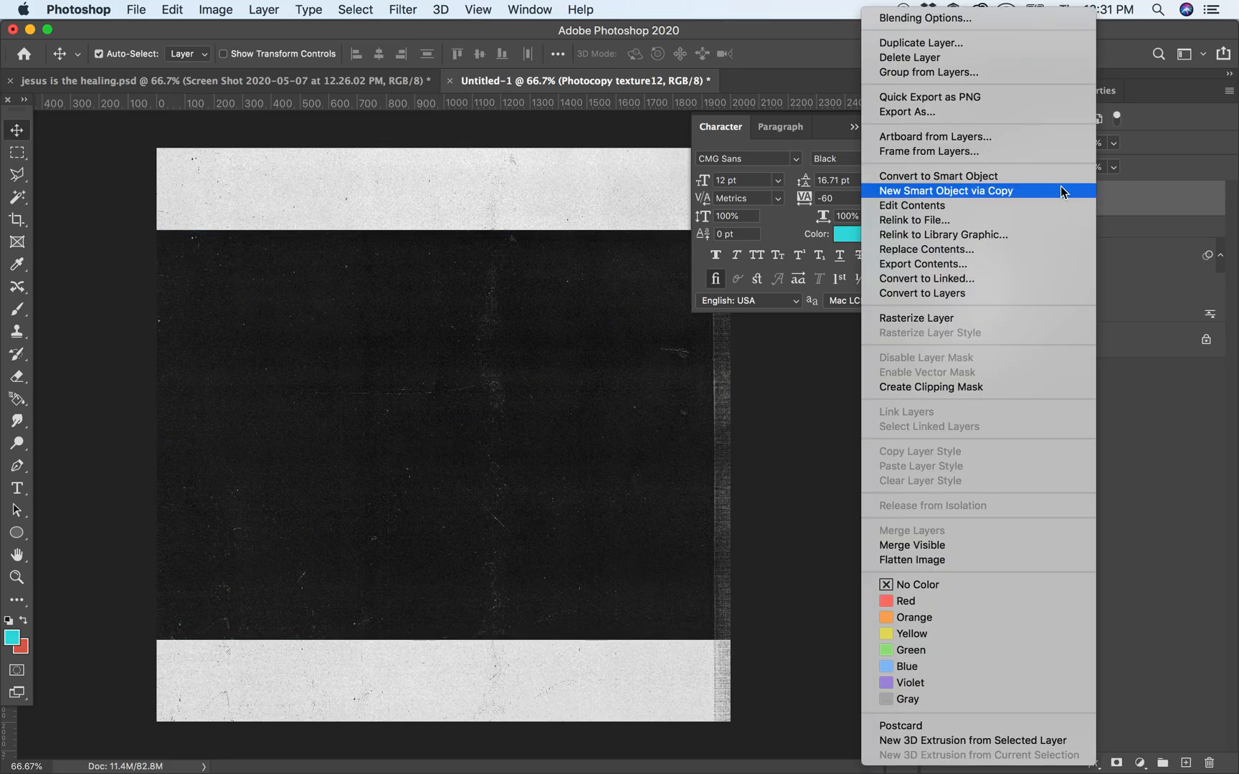
mouse_move(964, 386)
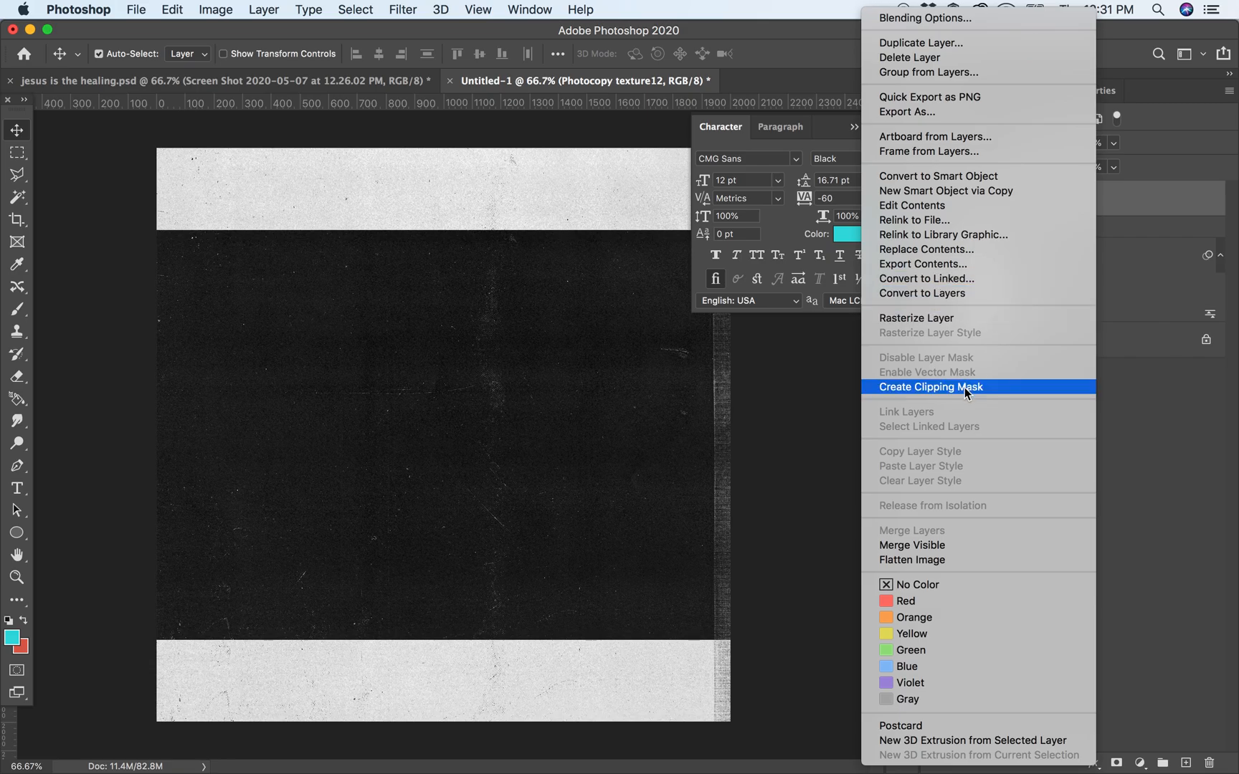
click(930, 386)
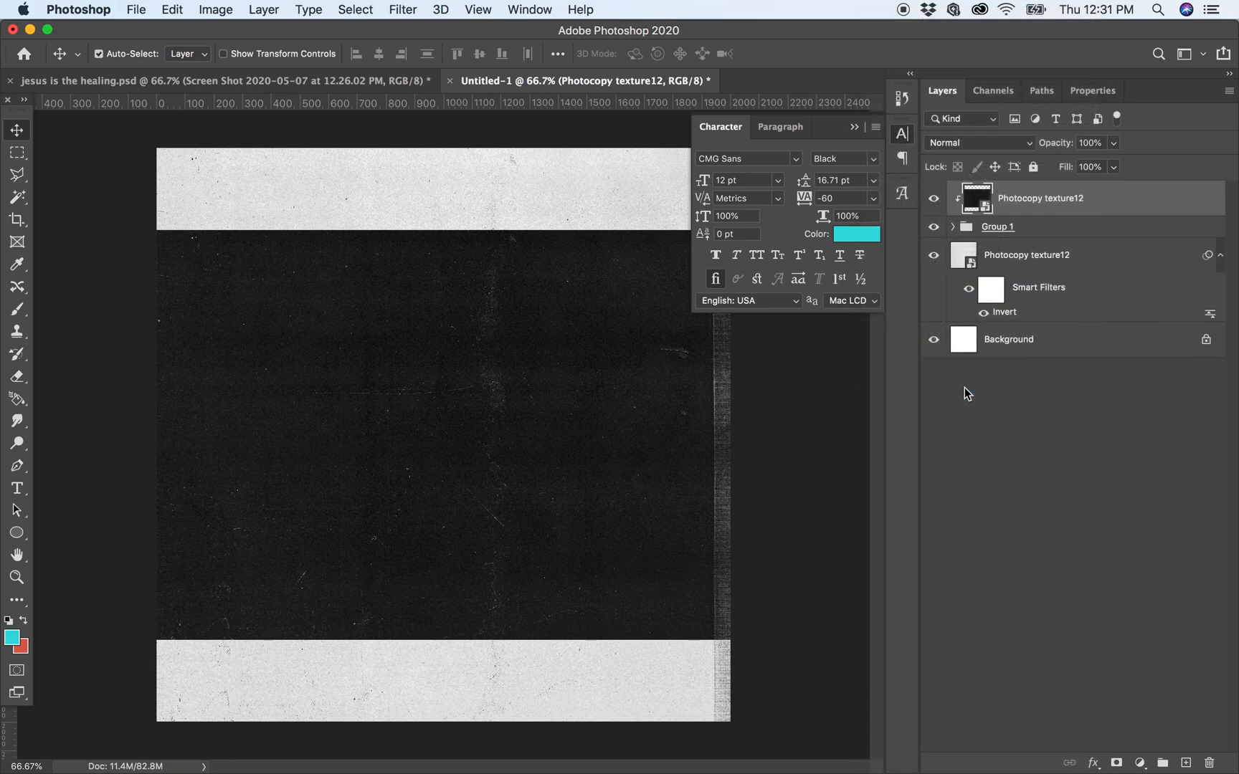
click(979, 144)
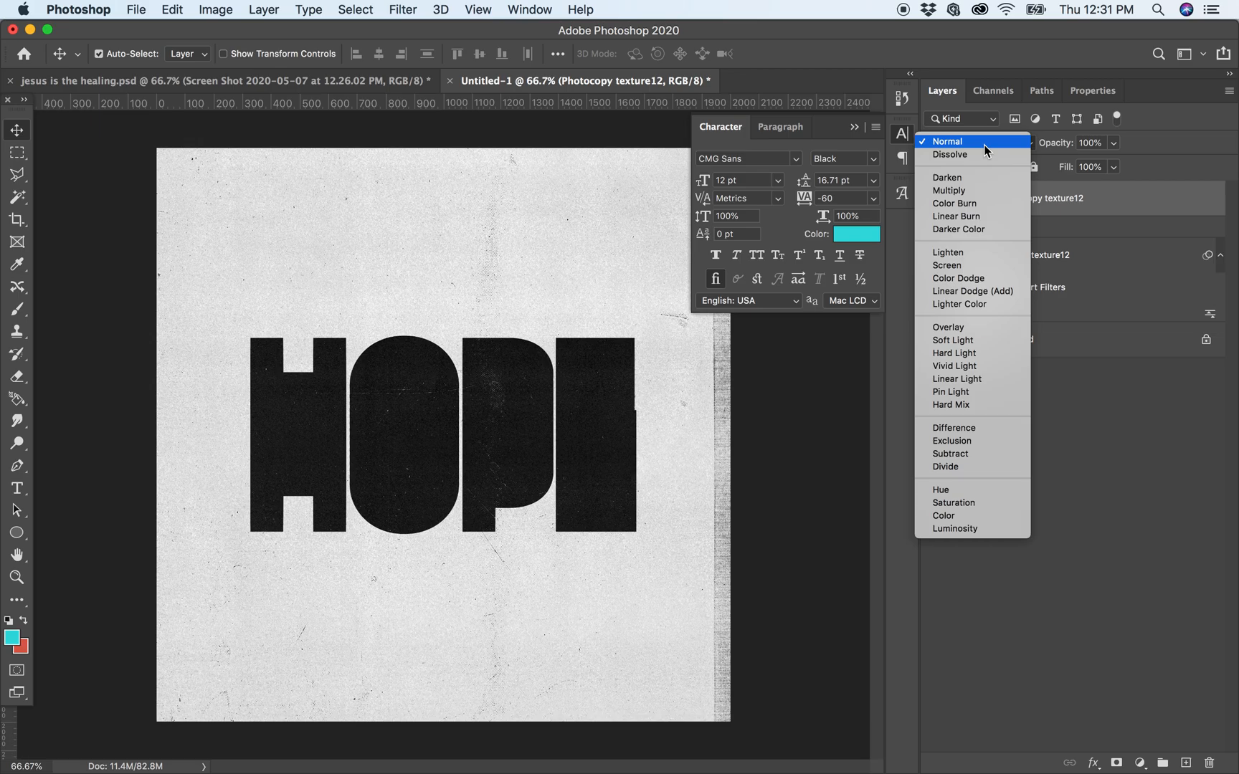
mouse_move(948, 191)
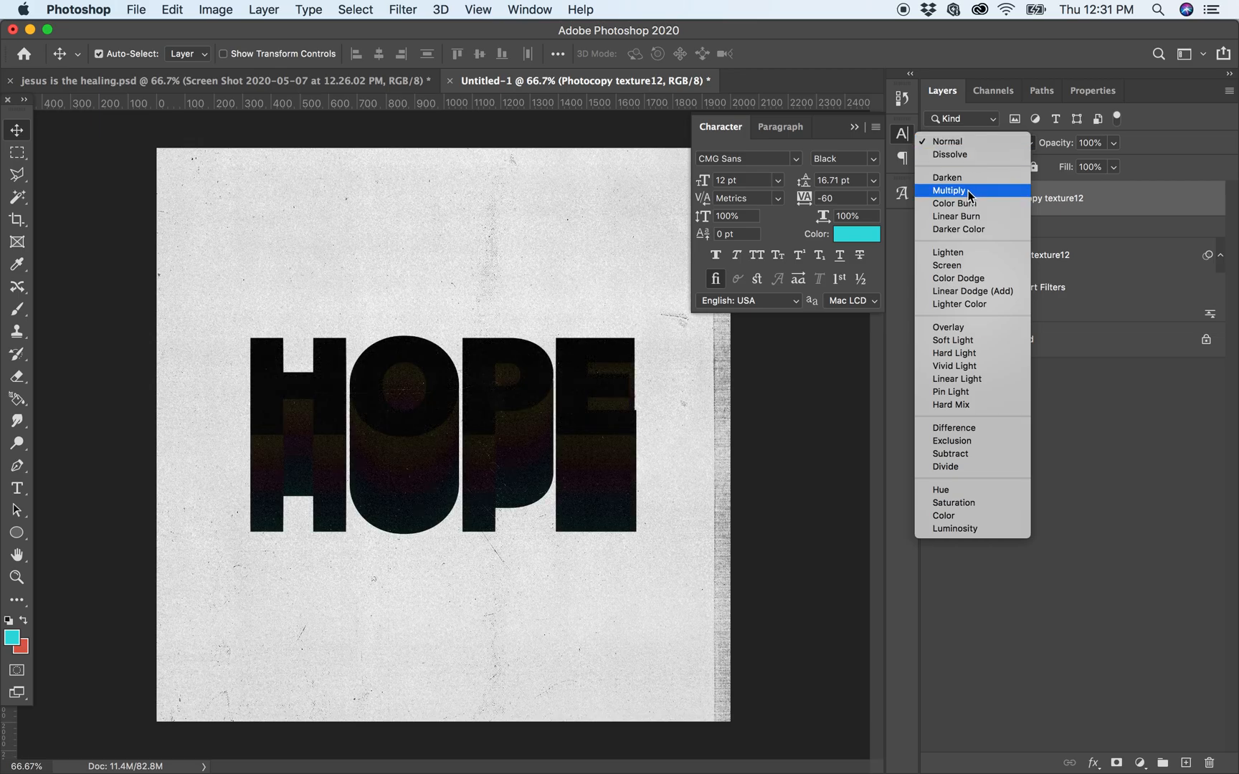
mouse_move(972, 291)
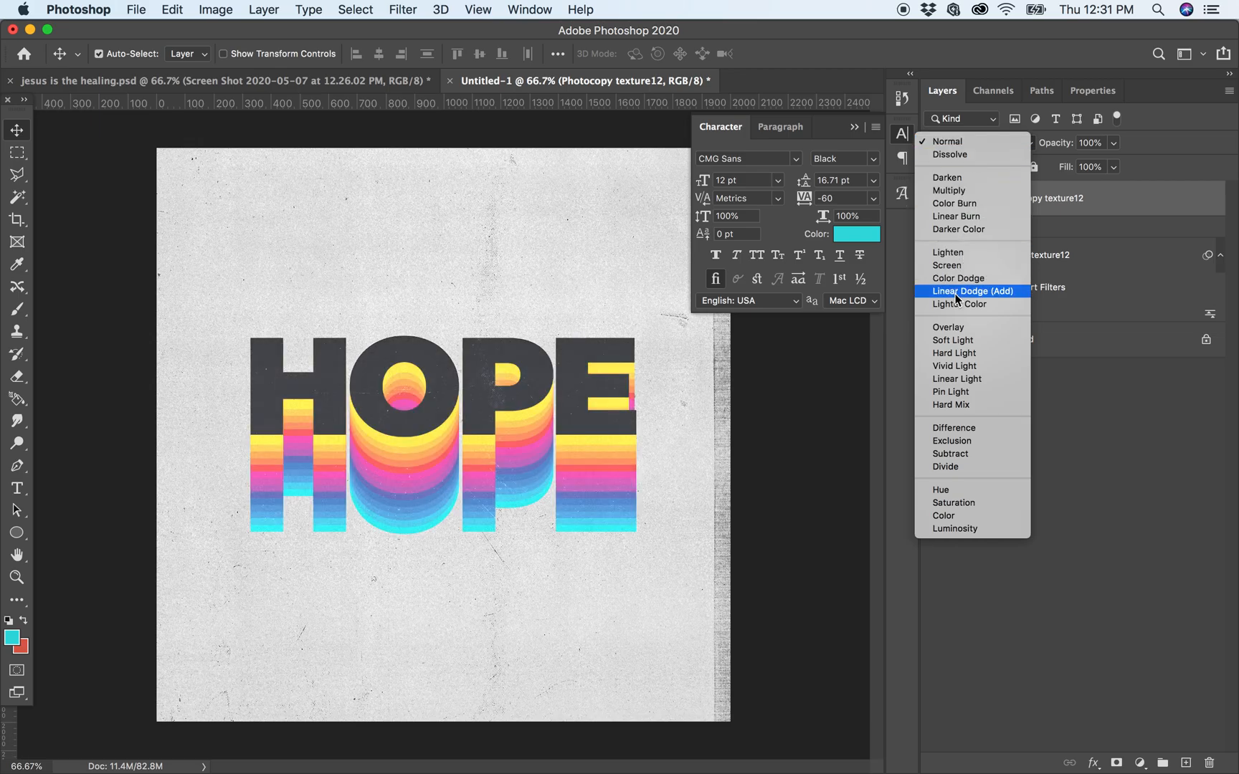
mouse_move(956, 277)
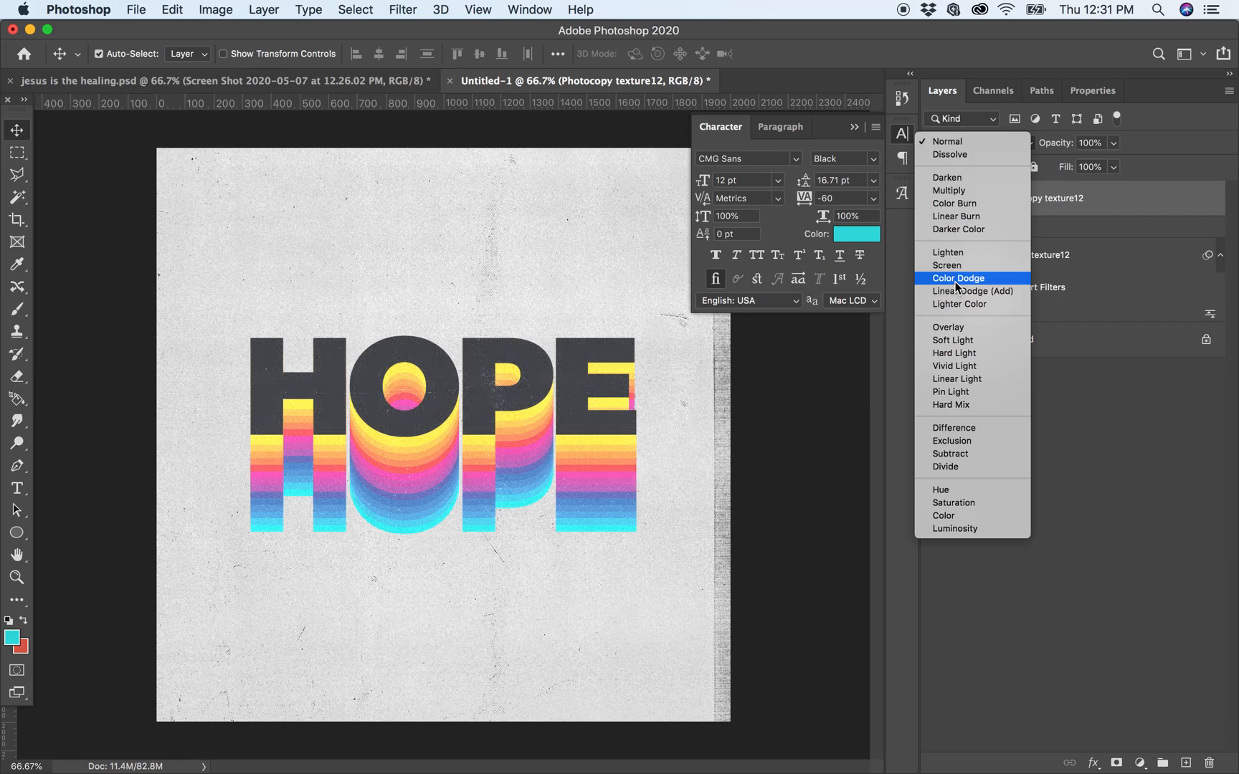
mouse_move(959, 291)
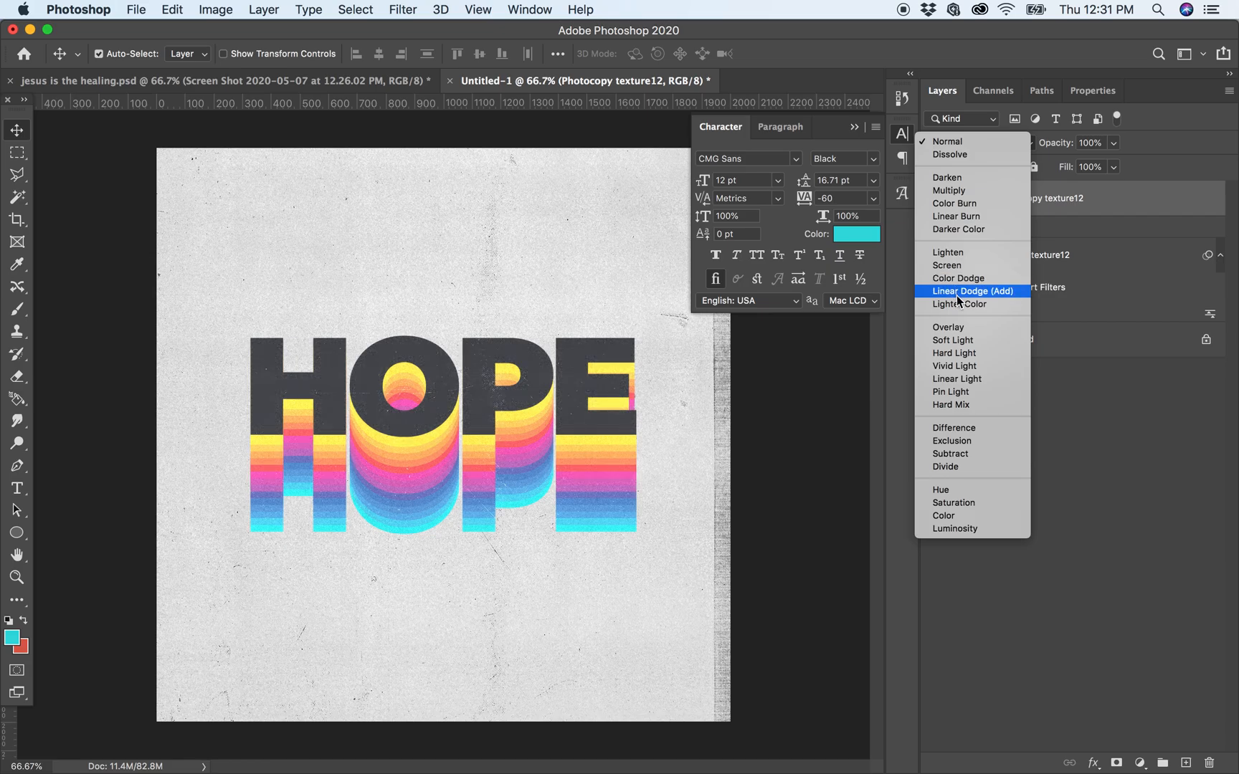
mouse_move(958, 304)
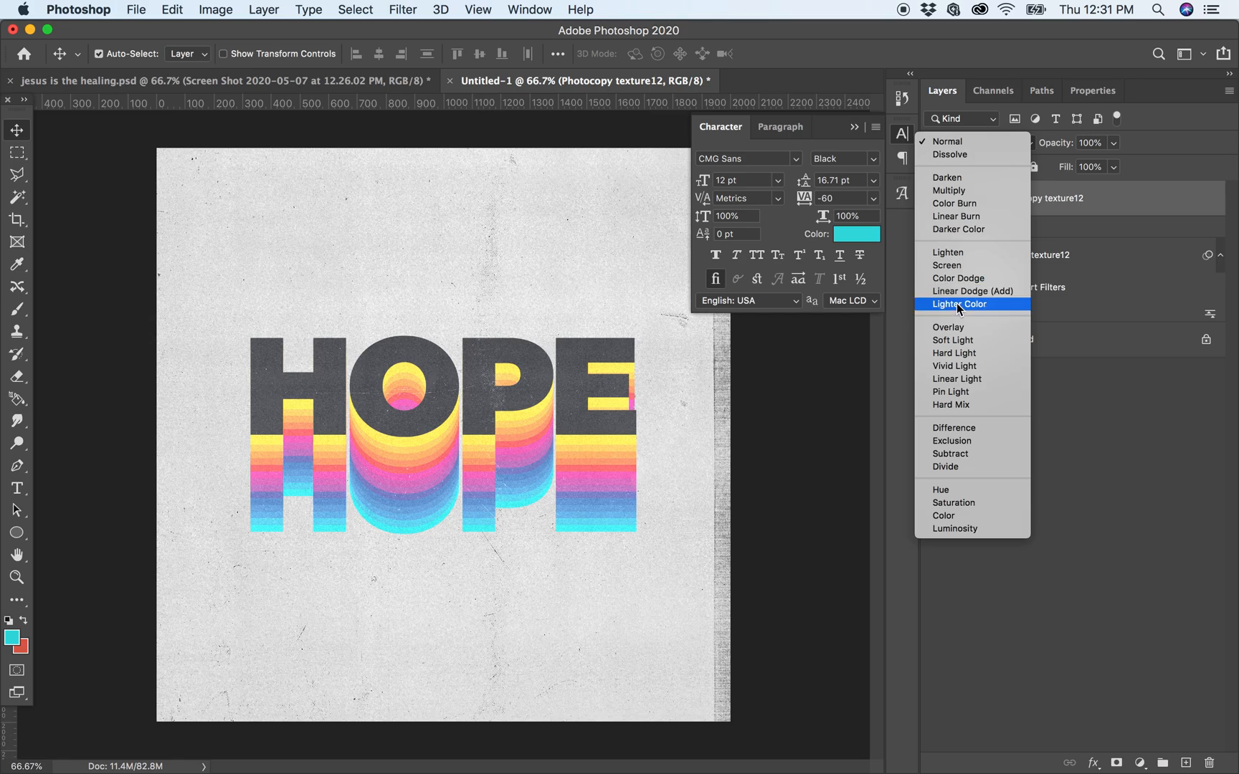
mouse_move(949, 327)
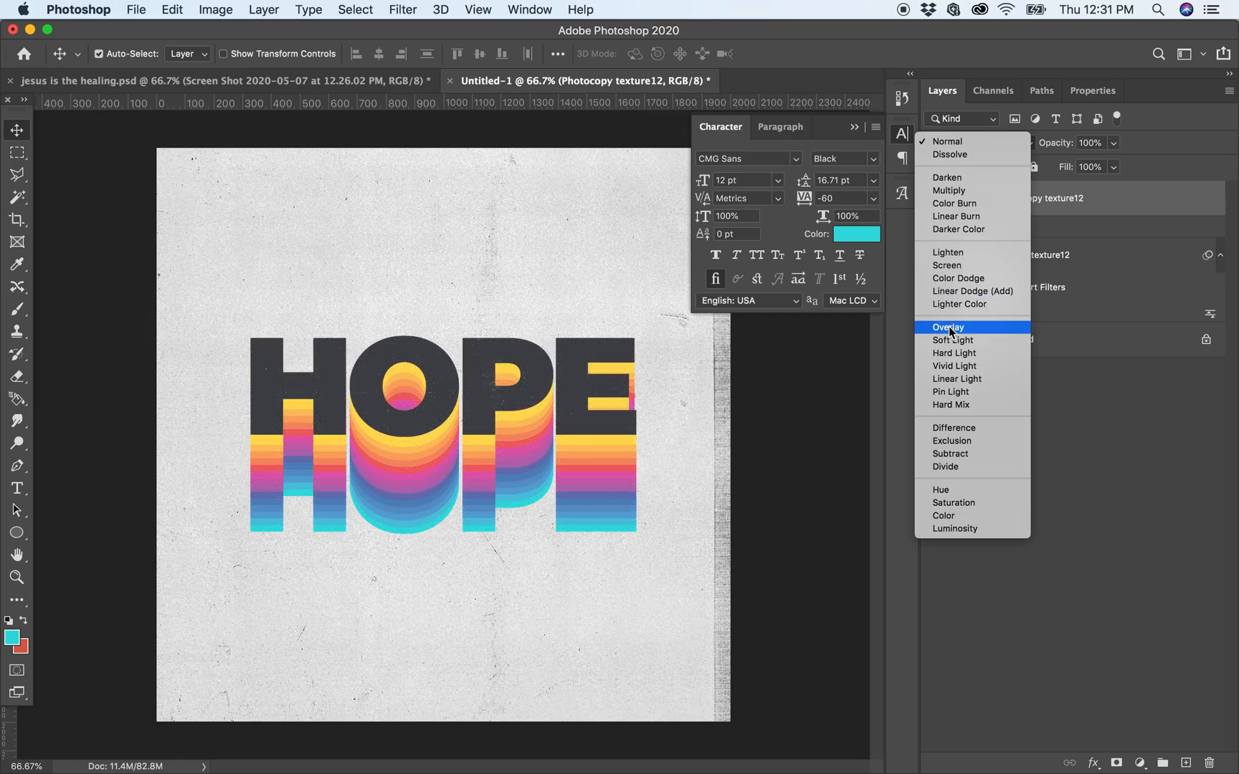
mouse_move(946, 265)
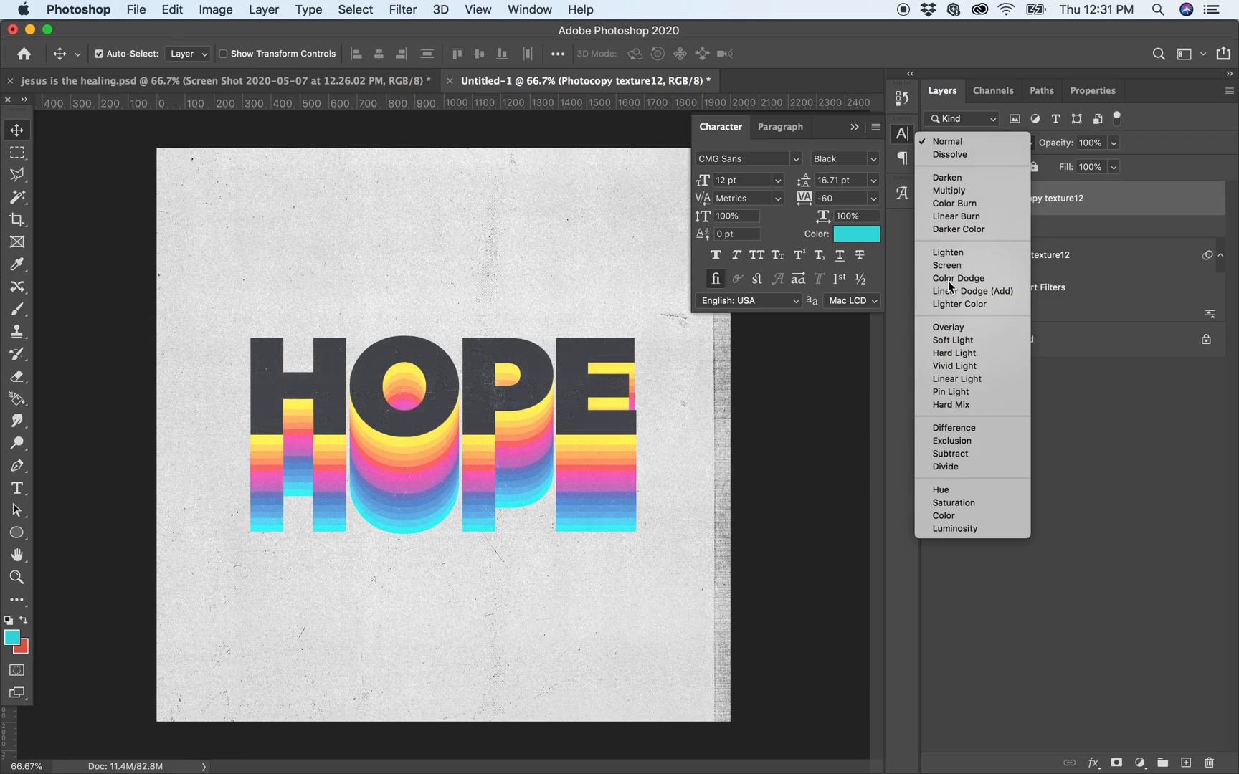
click(957, 278)
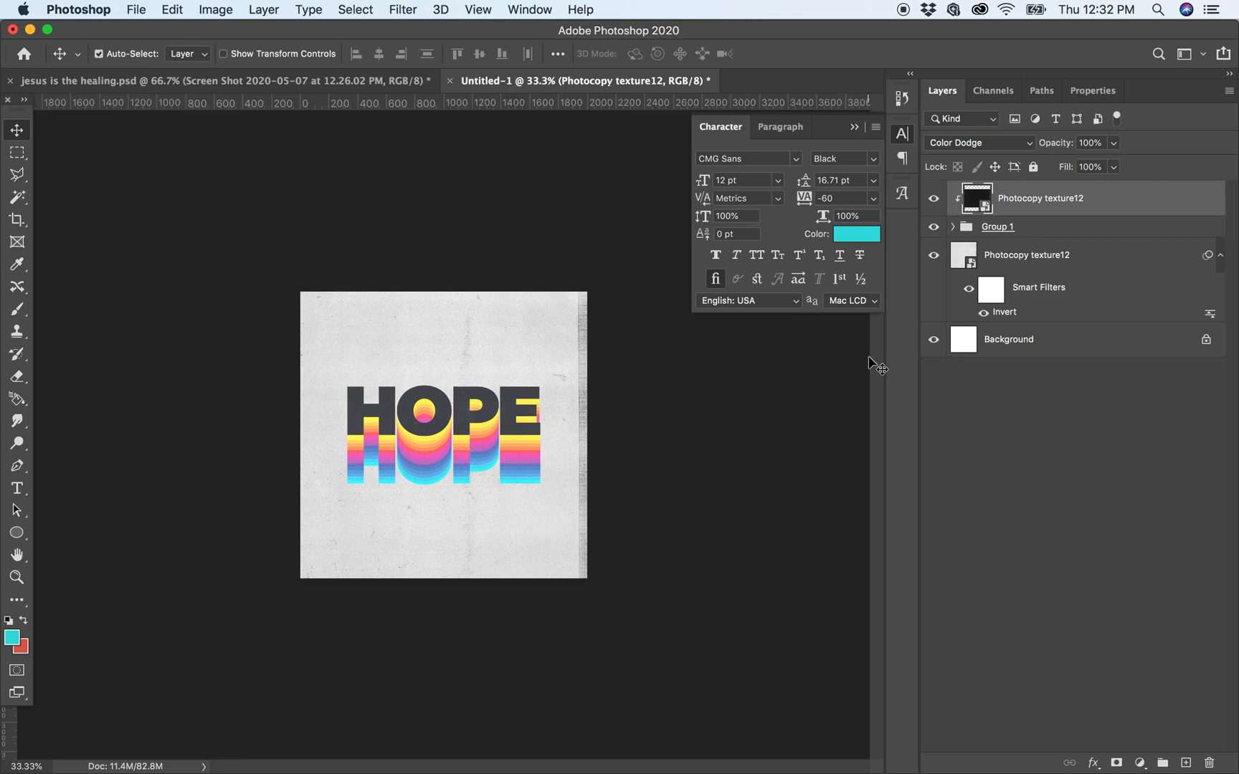
mouse_move(1076, 305)
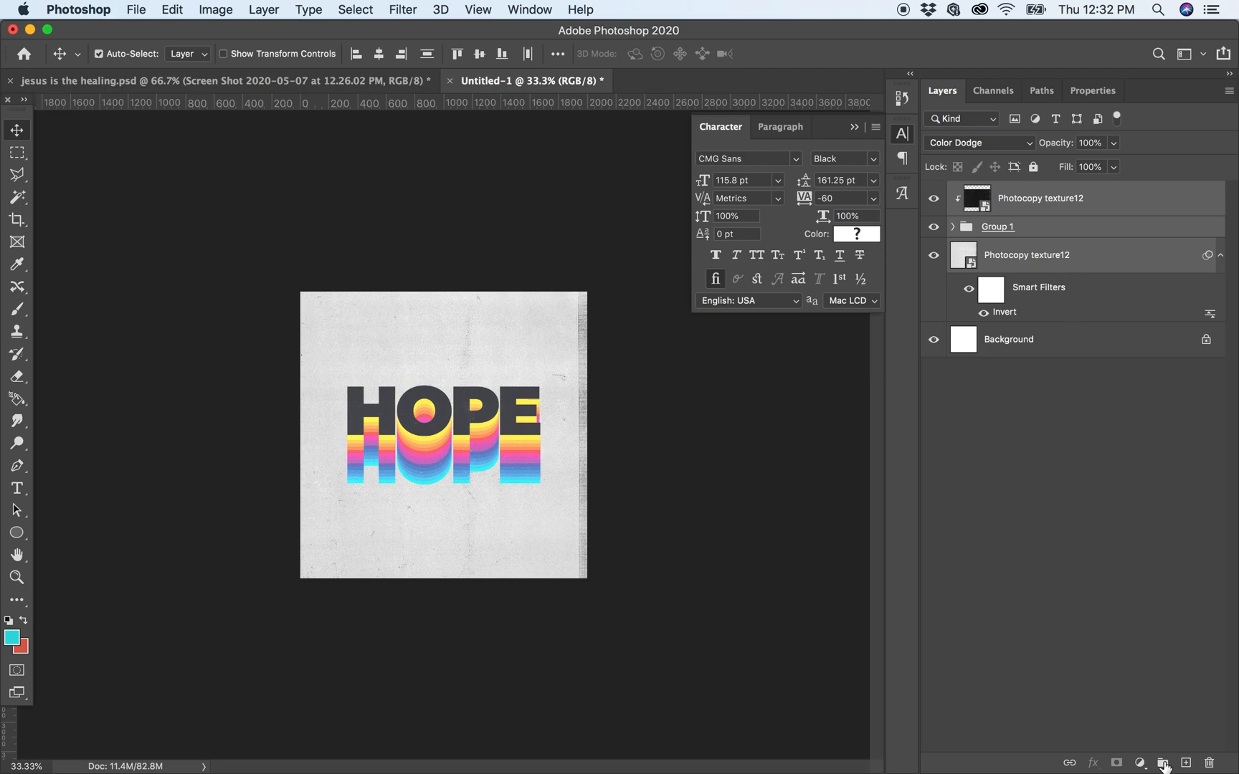
- Group all layers as WHITE, duplicate it, hide the original and re-invert the background texture dark
click(1162, 762)
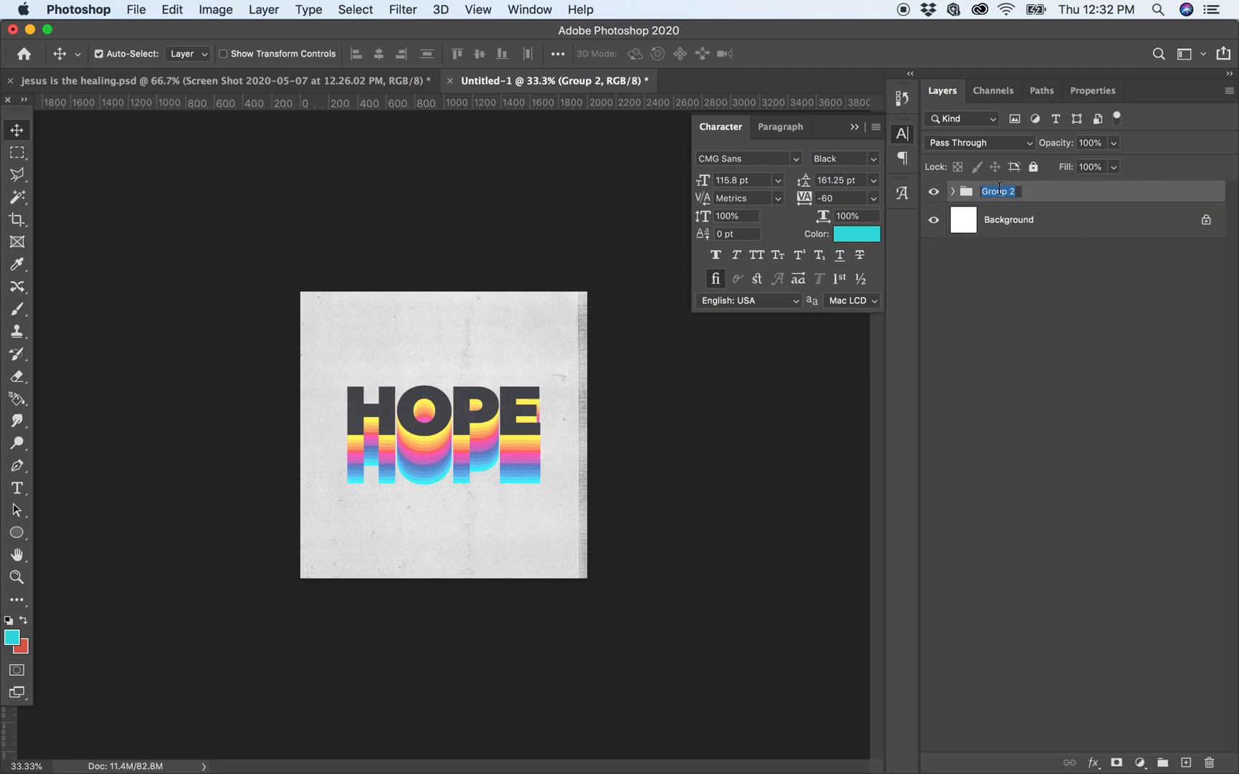
text(WHITE)
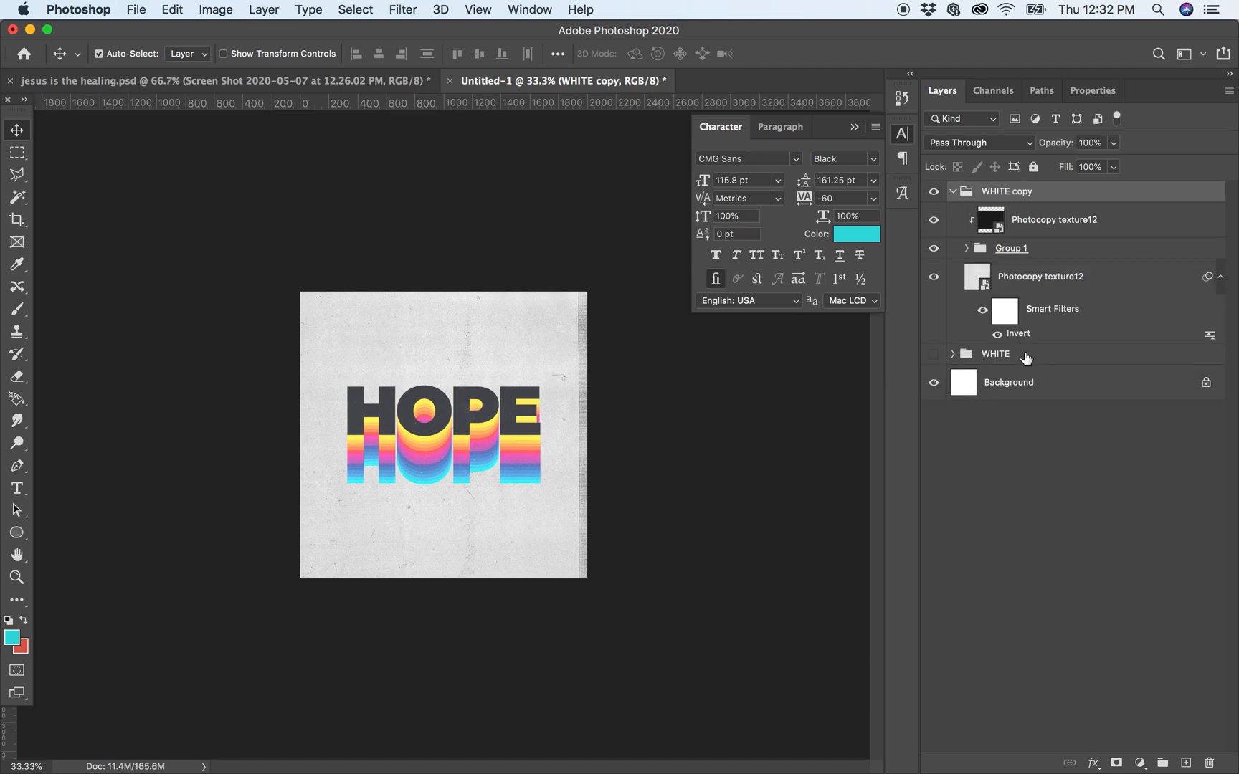
click(1040, 276)
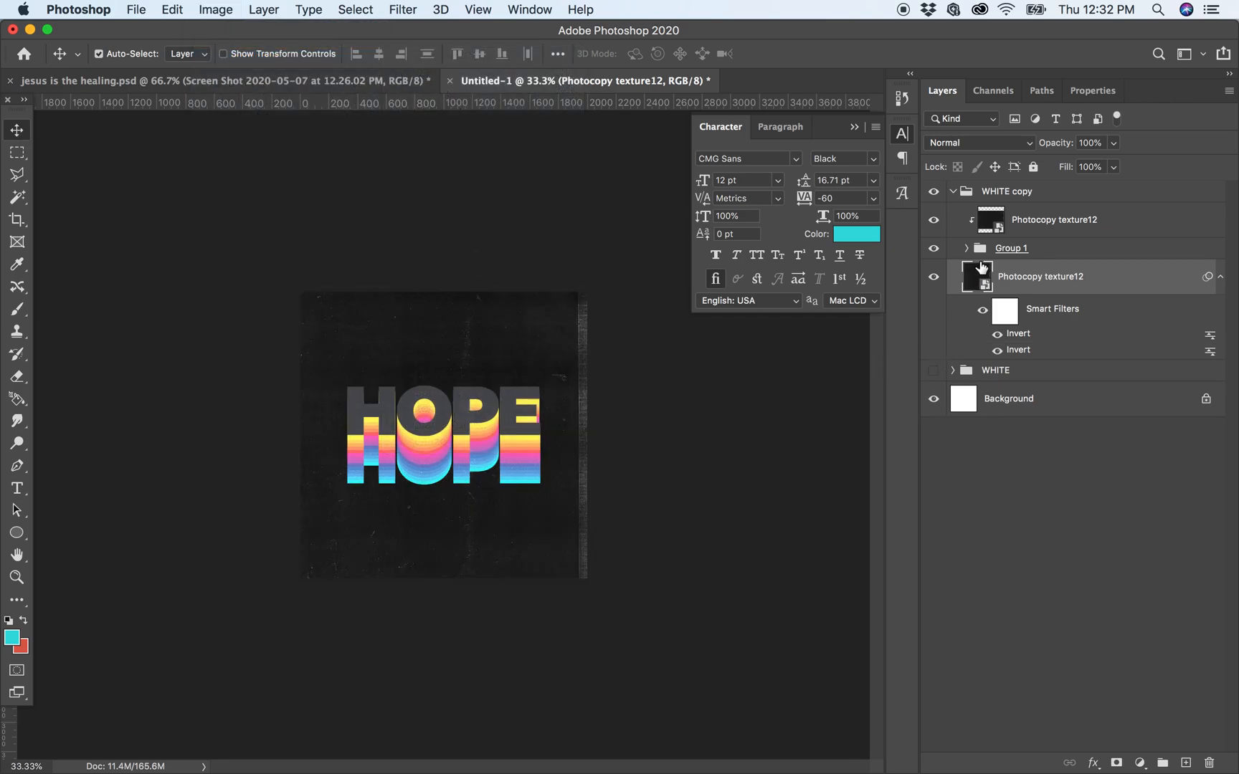
- Recolor the top HOPE text layer in Group 1 to white #ffffff
click(964, 248)
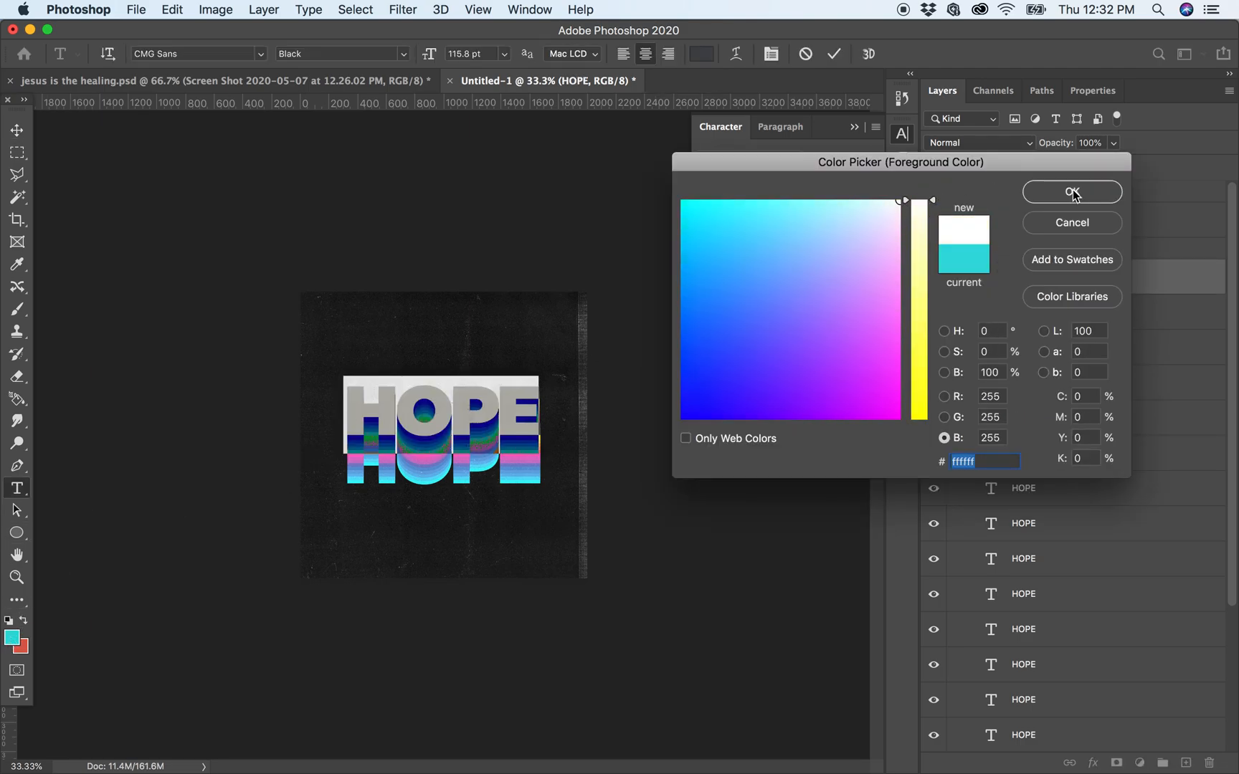
click(1071, 191)
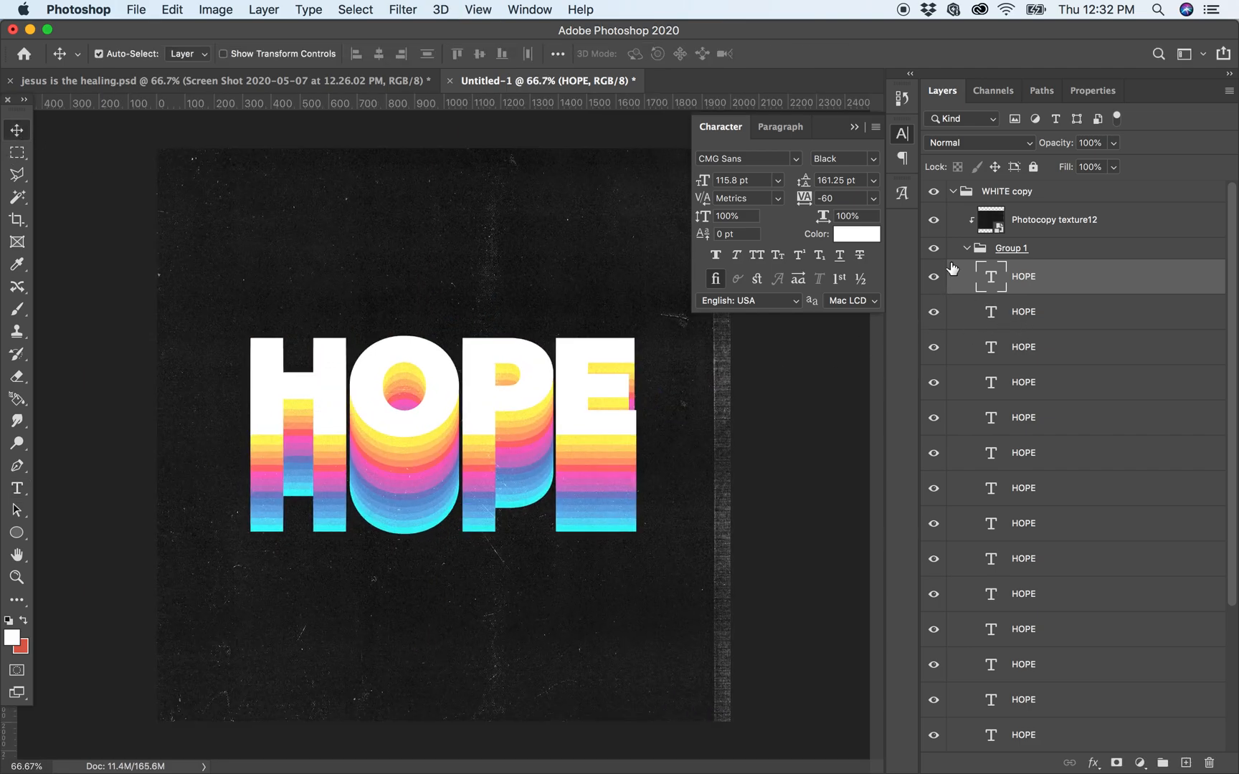
- Set the clipped Photocopy texture12 layer to Subtract blending at 50% fill
click(1054, 219)
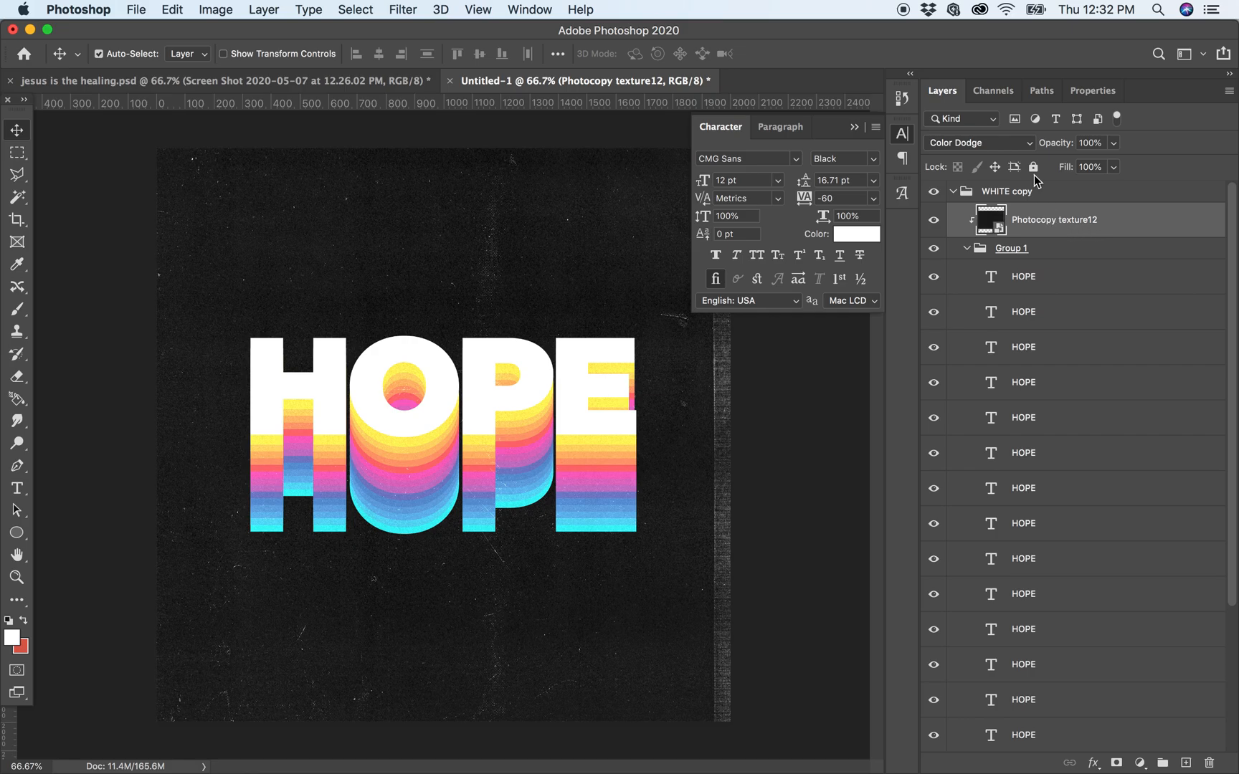
click(979, 143)
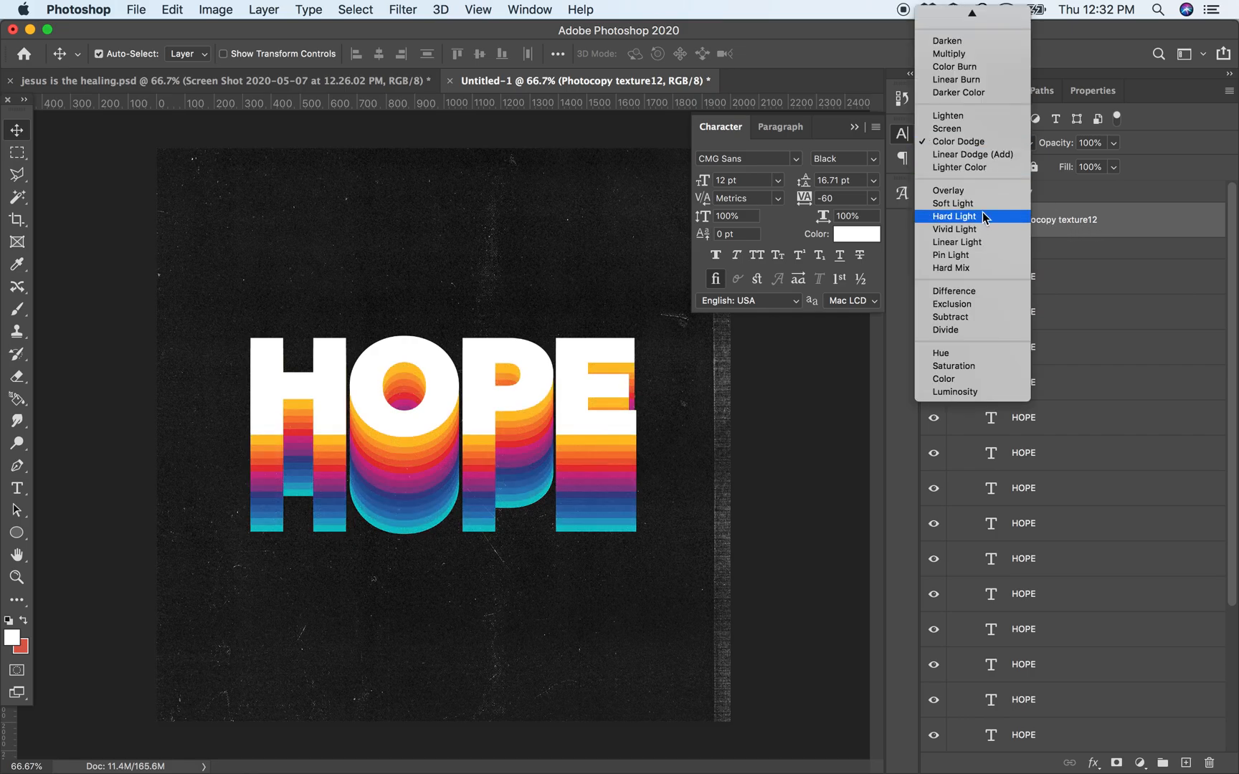
mouse_move(953, 291)
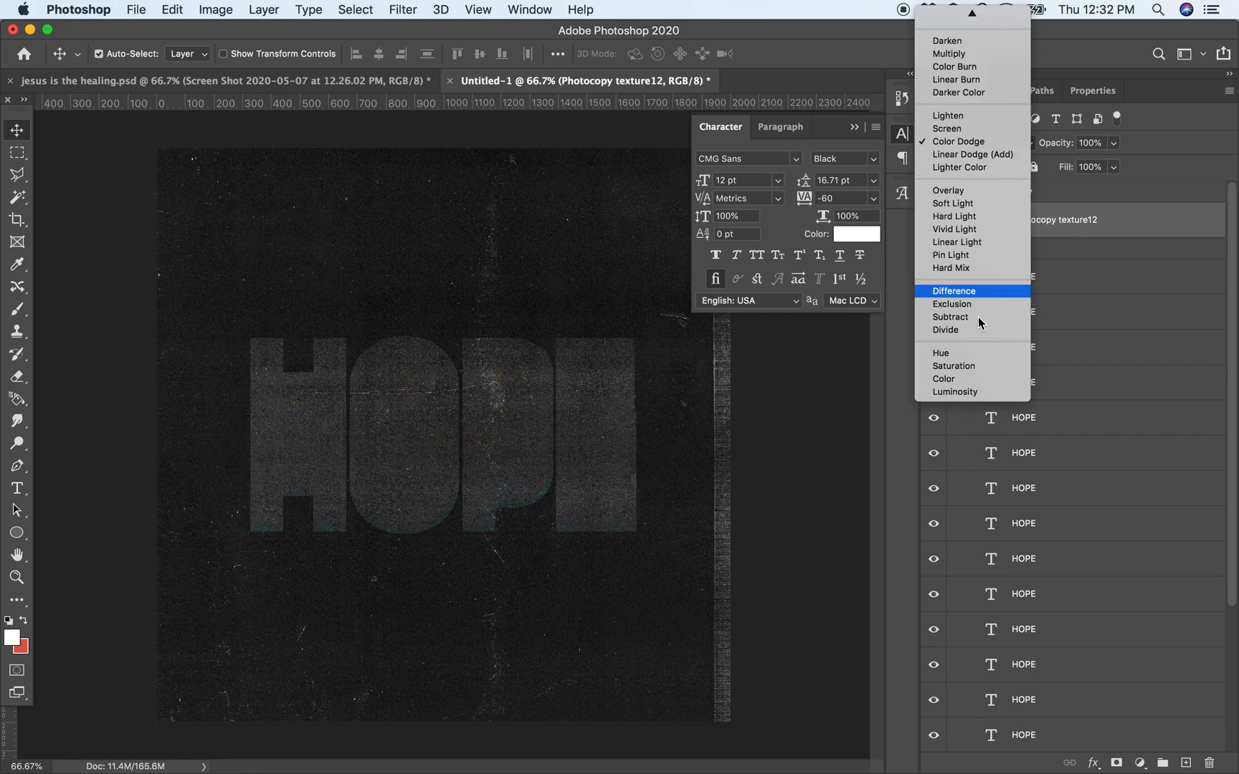
mouse_move(946, 329)
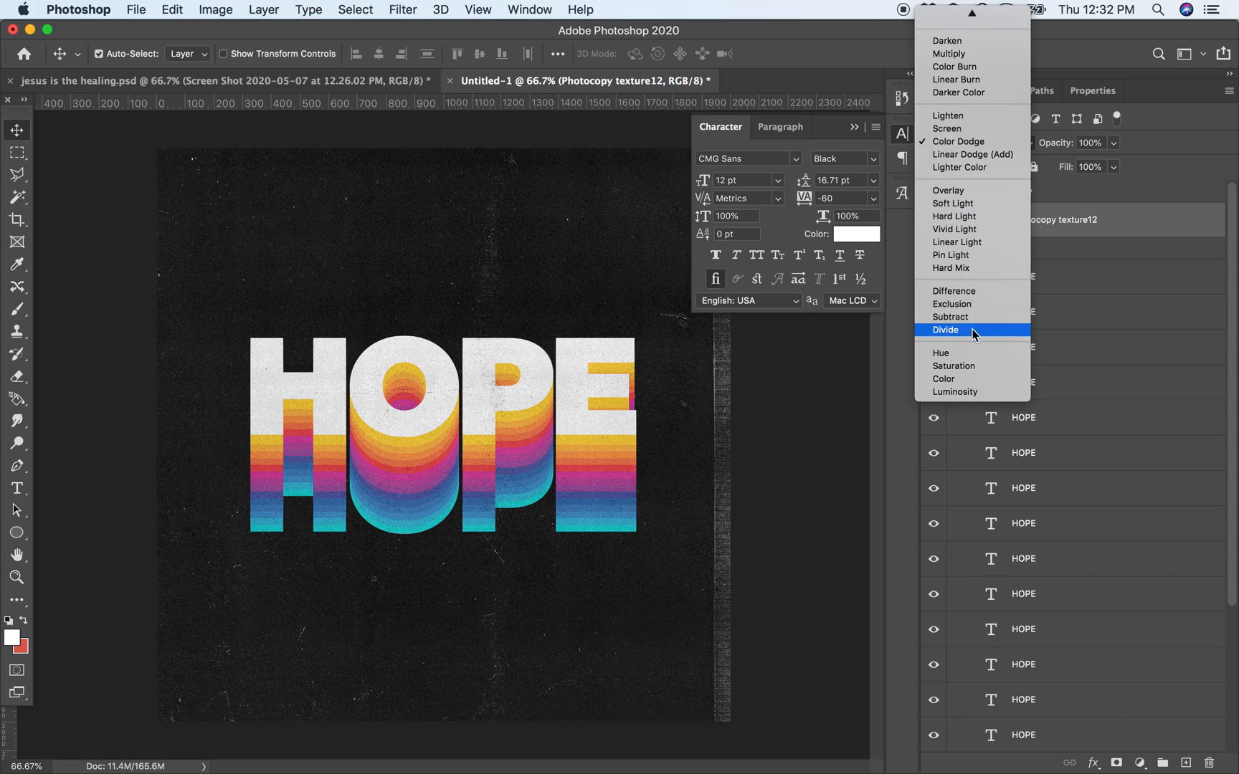
click(950, 317)
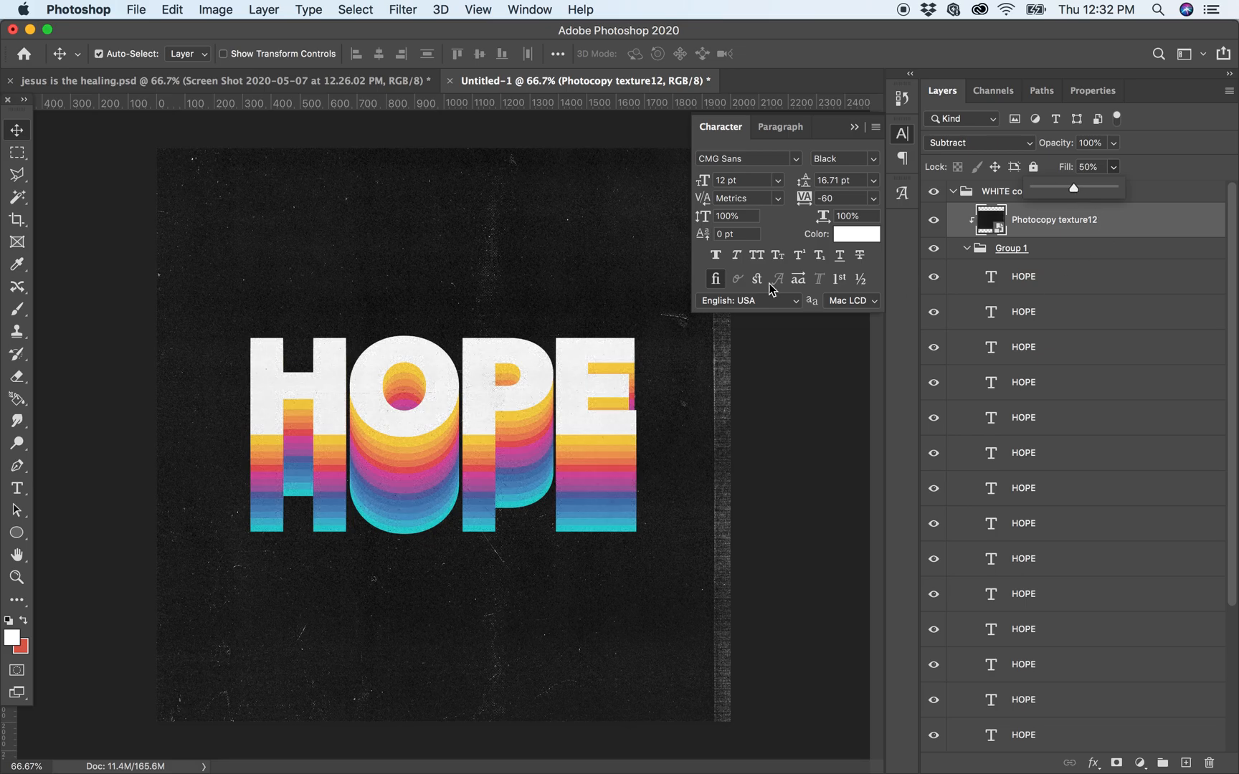
click(477, 10)
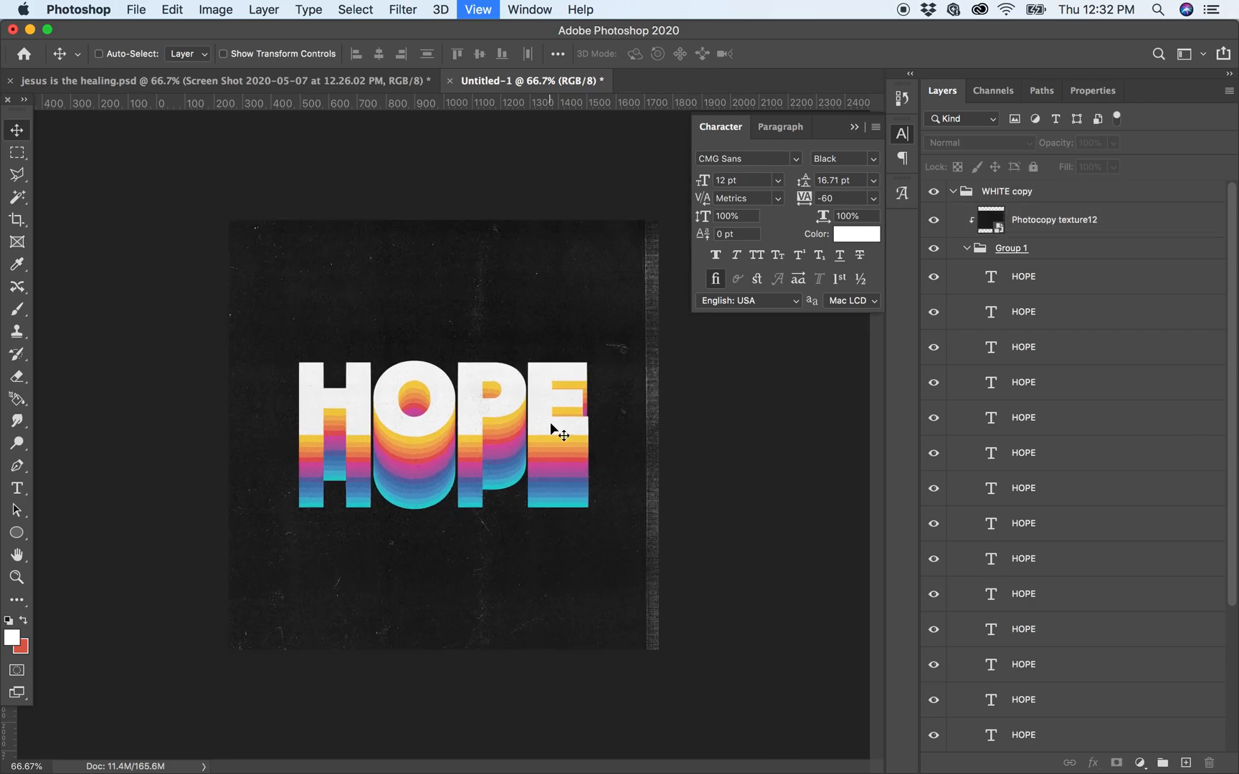